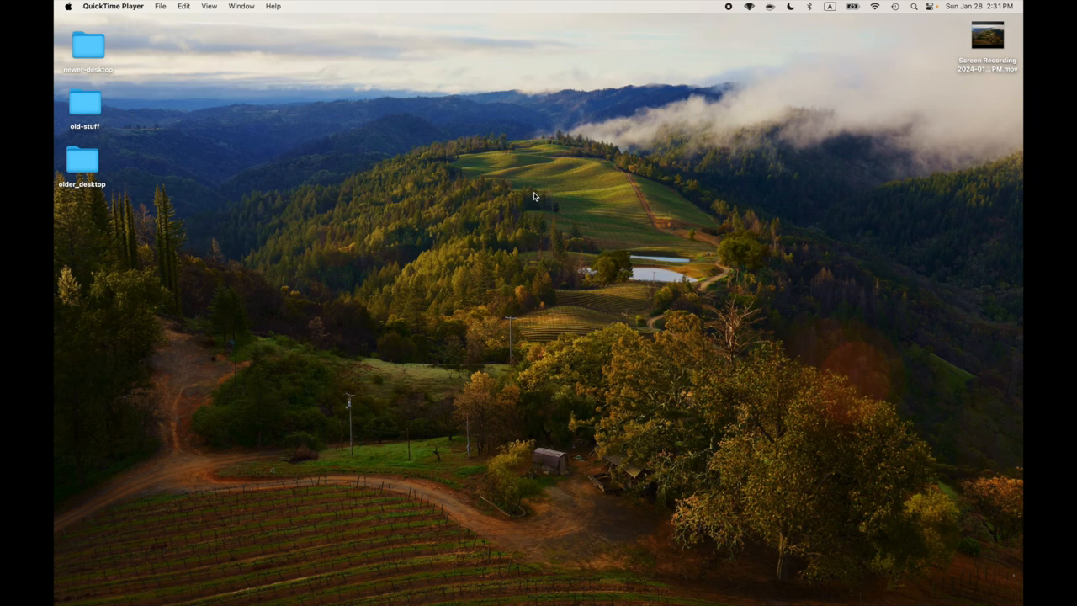
{"action": "mouse_move", "coordinate": [478, 145]}
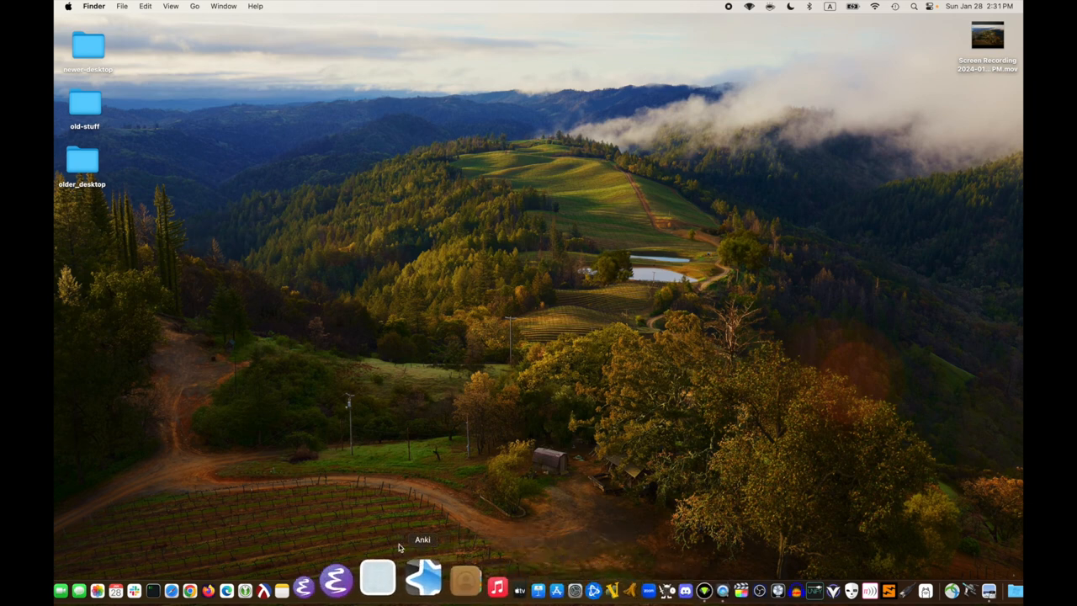
{"action": "mouse_move", "coordinate": [380, 475]}
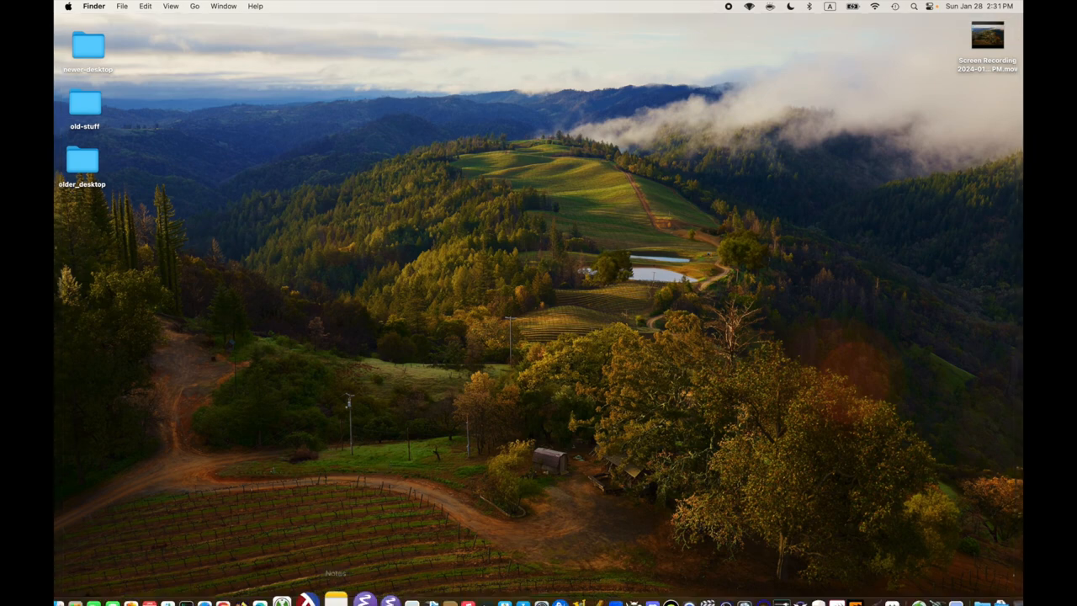
{"action": "mouse_move", "coordinate": [357, 579]}
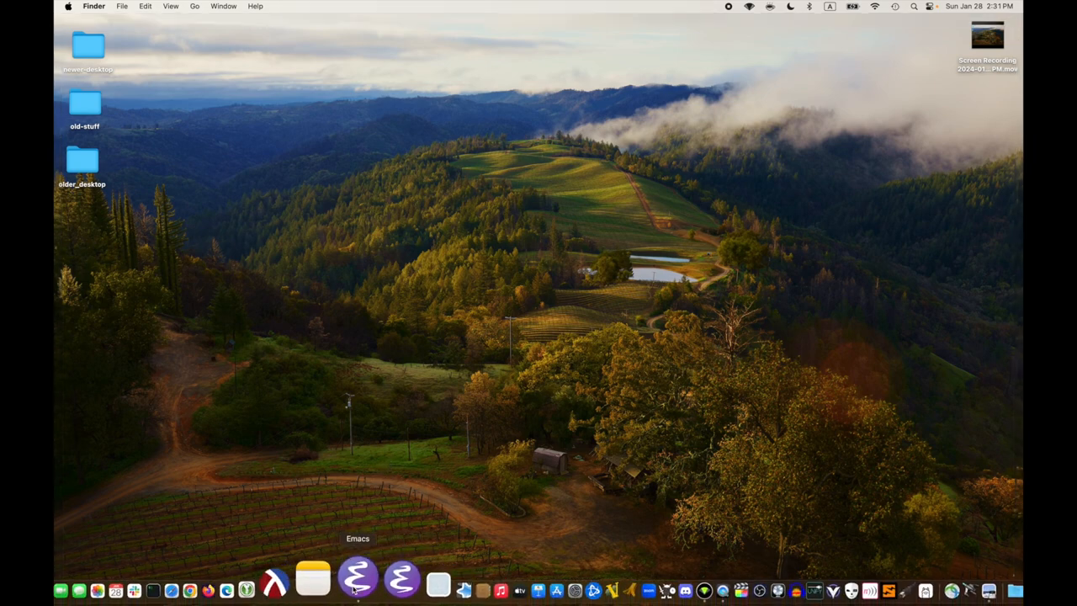
- Launch Emacs from the Dock, then load the r6rs.org report page from the R6RS bookmark
{"action": "left_click", "coordinate": [357, 579]}
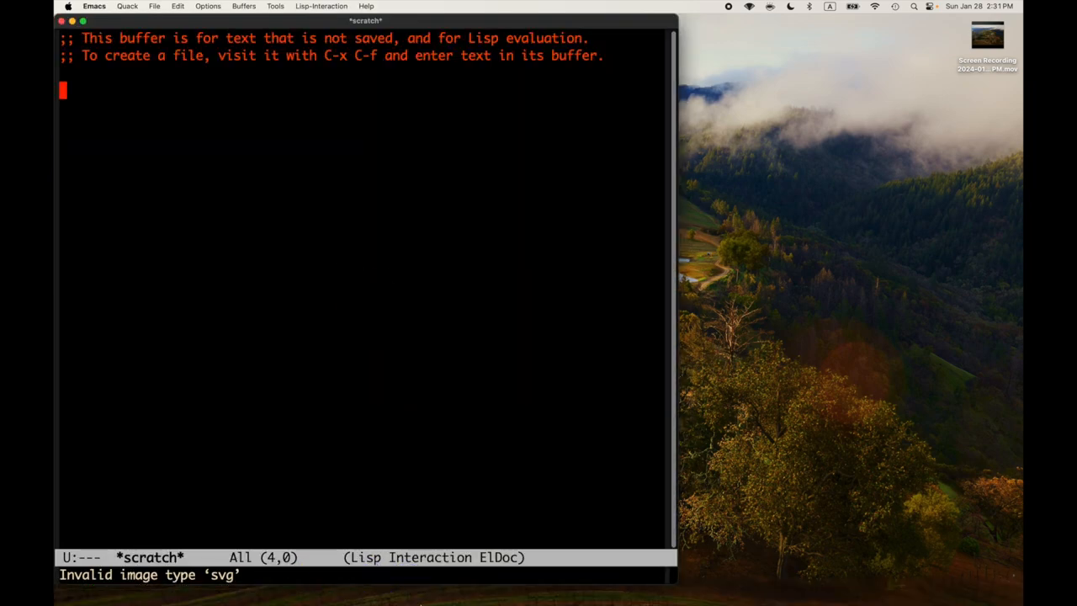
{"action": "mouse_move", "coordinate": [260, 580]}
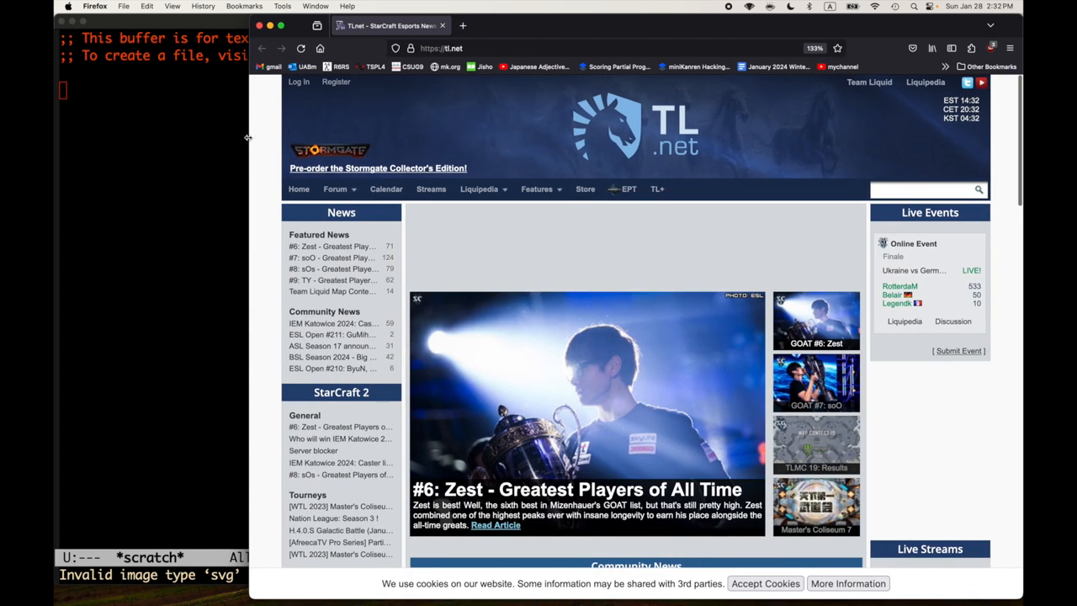
{"action": "mouse_move", "coordinate": [370, 81]}
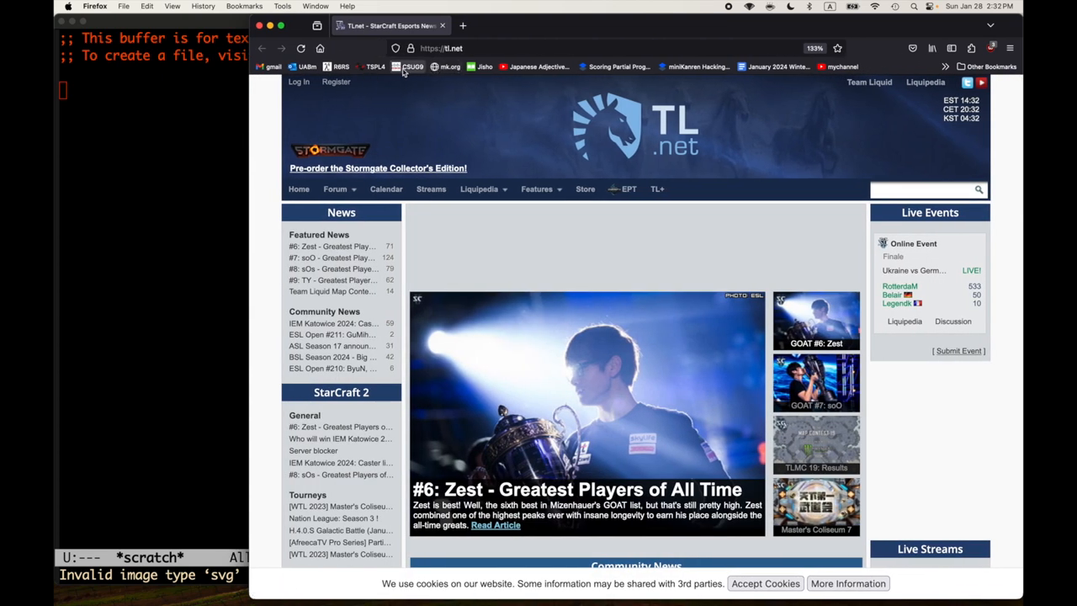
{"action": "left_click", "coordinate": [340, 67]}
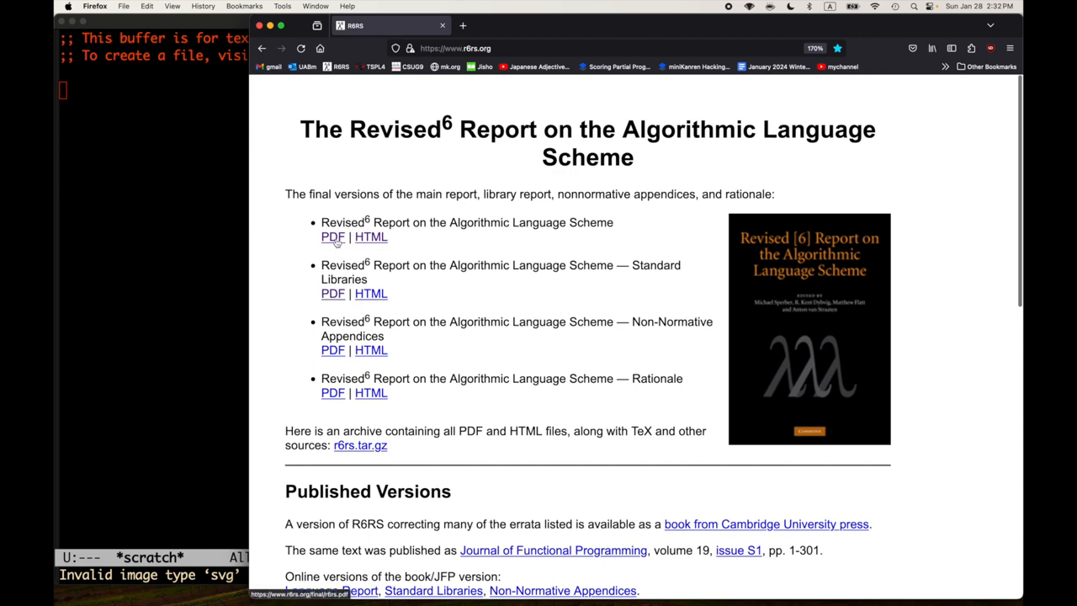
- Open the main report's PDF link in a new tab and switch to it
{"action": "right_click", "coordinate": [333, 235]}
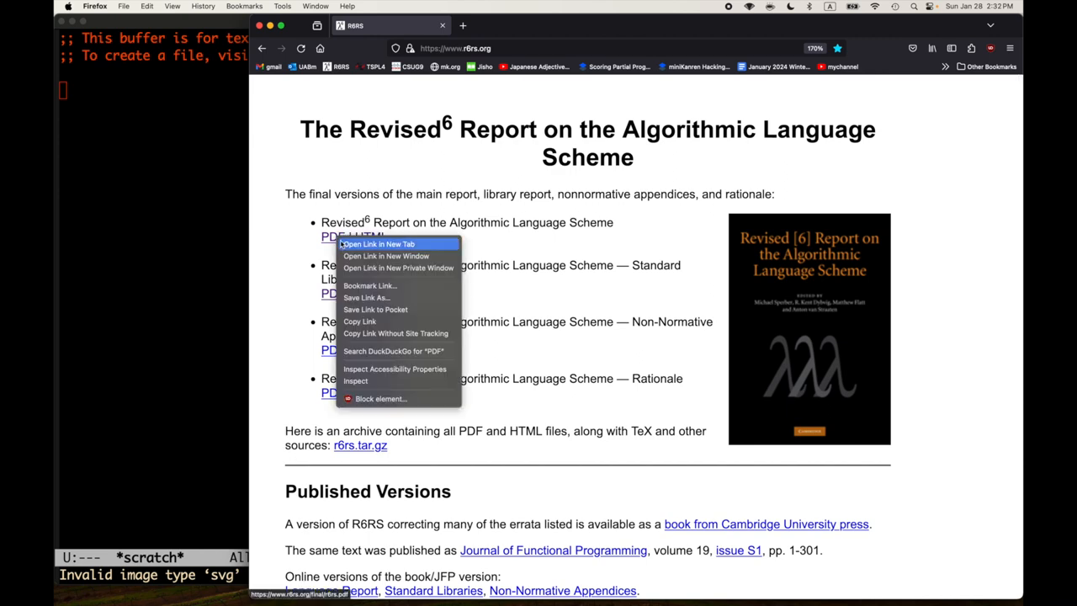
{"action": "left_click", "coordinate": [377, 244]}
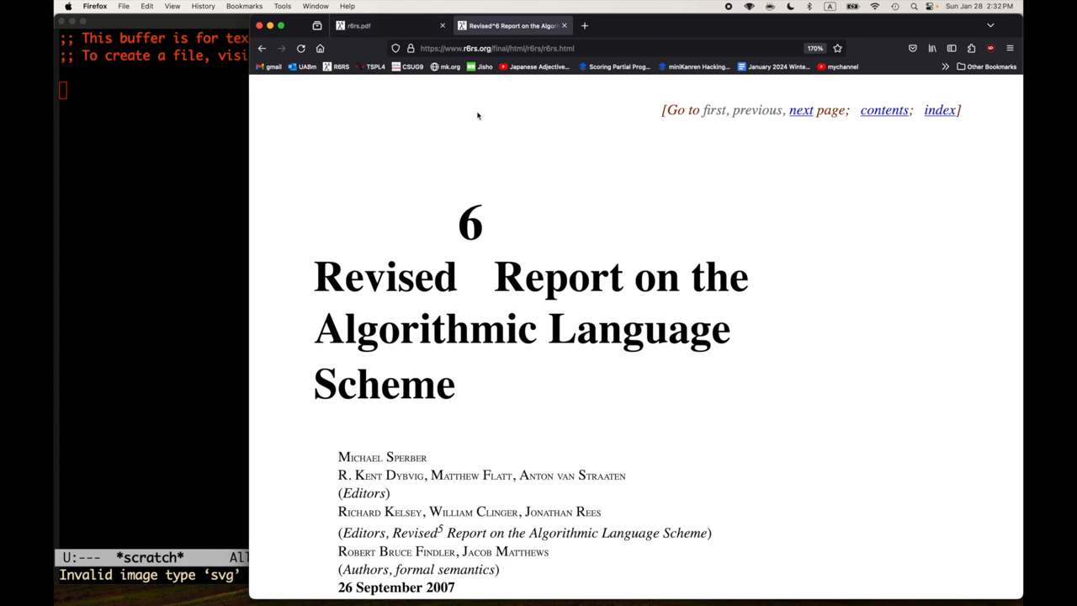
{"action": "scroll", "scroll_direction": "down", "scroll_amount": 3}
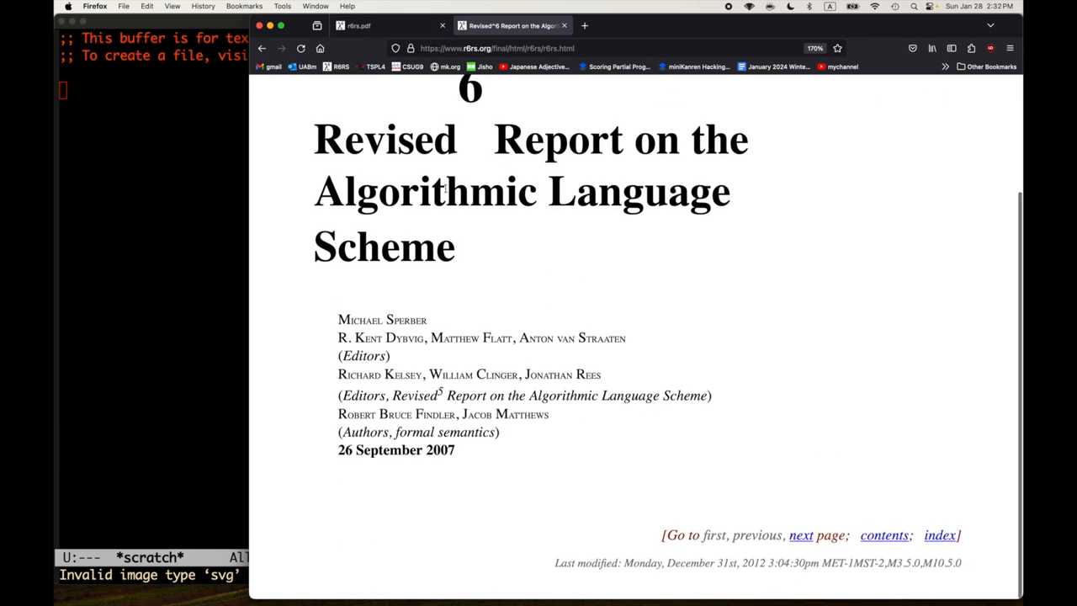
{"action": "scroll", "scroll_direction": "up", "scroll_amount": 3}
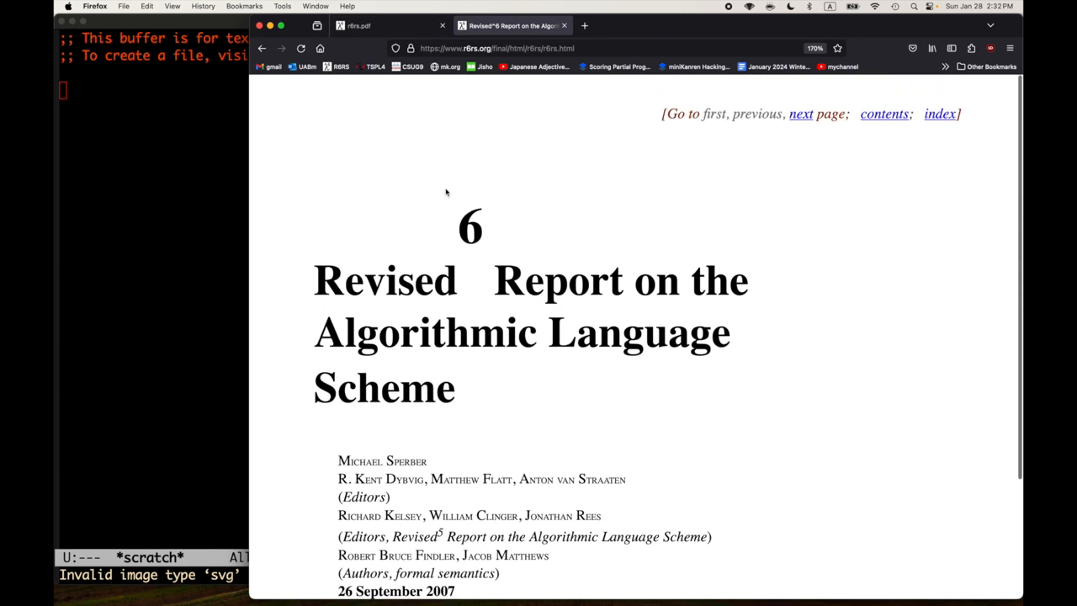
{"action": "left_click", "coordinate": [357, 25]}
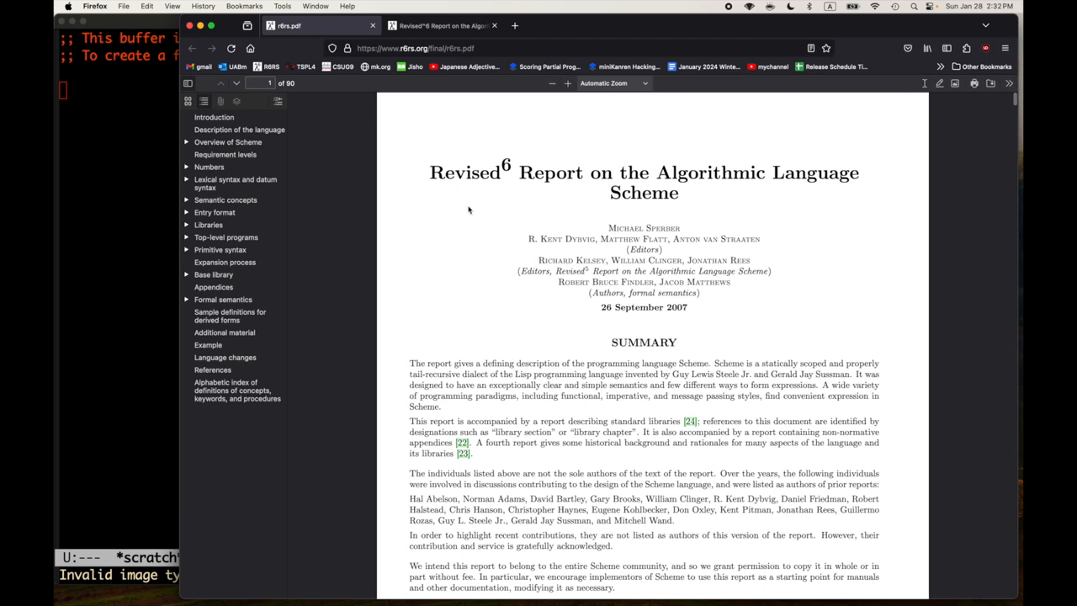
- Enlarge the PDF view and scroll down to the title and Summary
{"action": "left_click", "coordinate": [569, 83]}
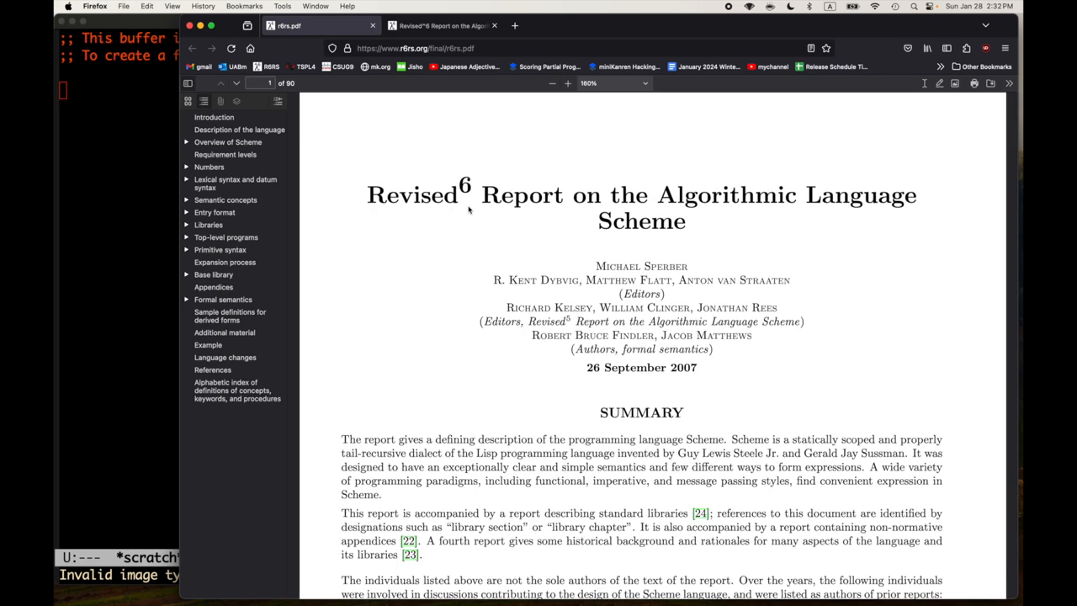
{"action": "mouse_move", "coordinate": [461, 242]}
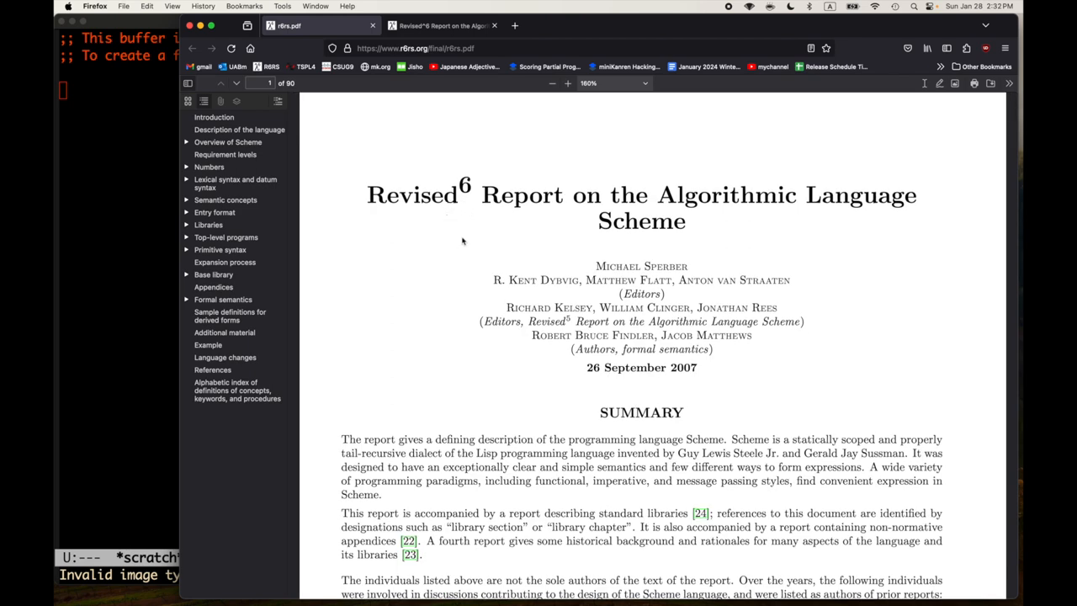
{"action": "scroll", "scroll_direction": "down", "scroll_amount": 3}
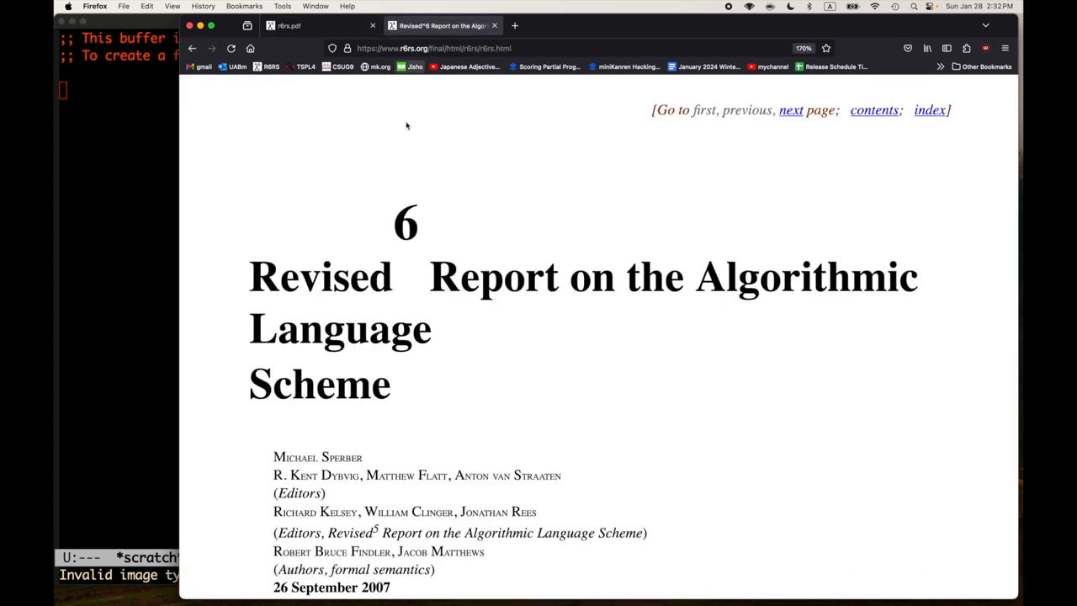
{"action": "scroll", "scroll_direction": "down", "scroll_amount": 3}
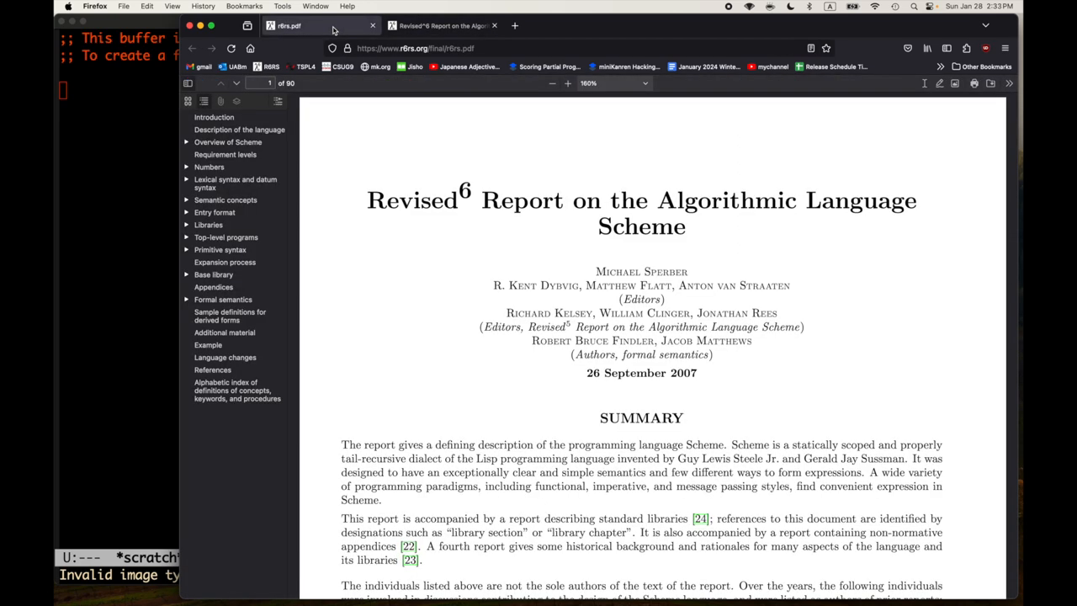
{"action": "mouse_move", "coordinate": [143, 212]}
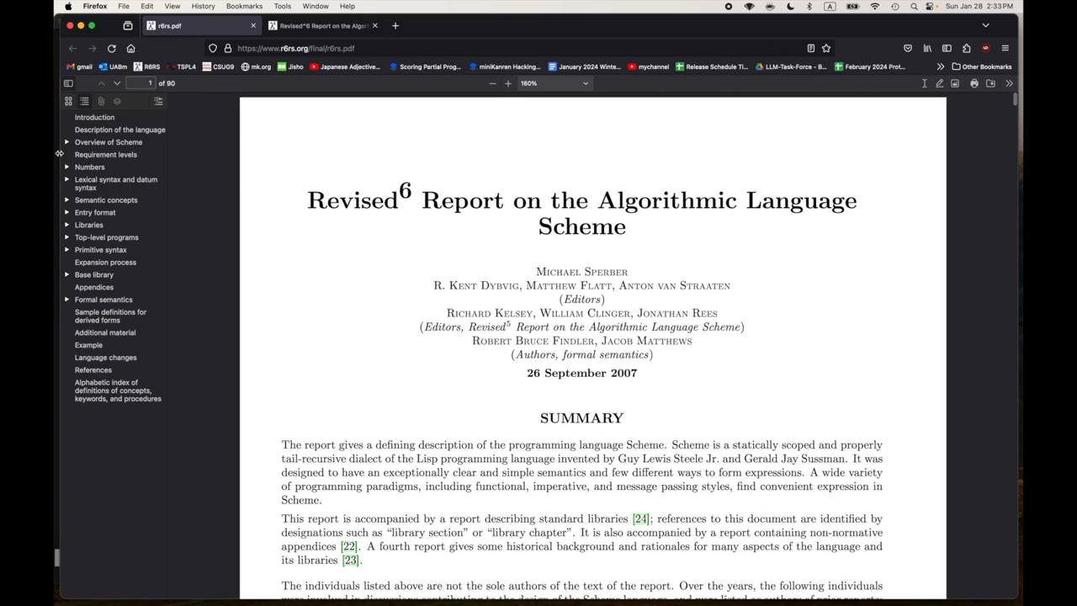
- Adjust the PDF viewer toolbar and scroll the r6rs.pdf title page into view
{"action": "left_click", "coordinate": [508, 82]}
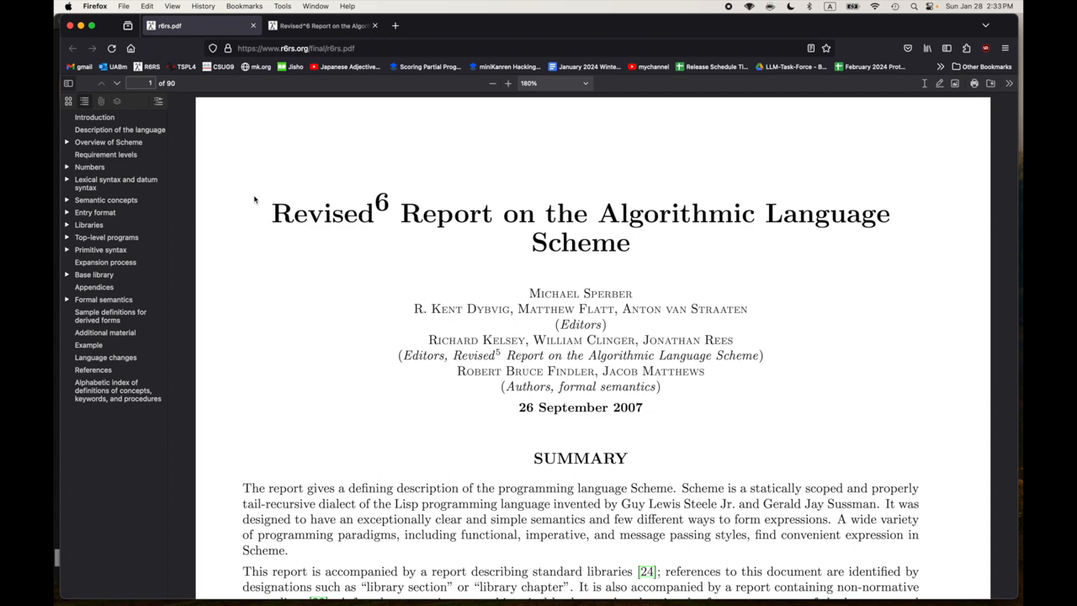
{"action": "scroll", "scroll_direction": "down", "scroll_amount": 3}
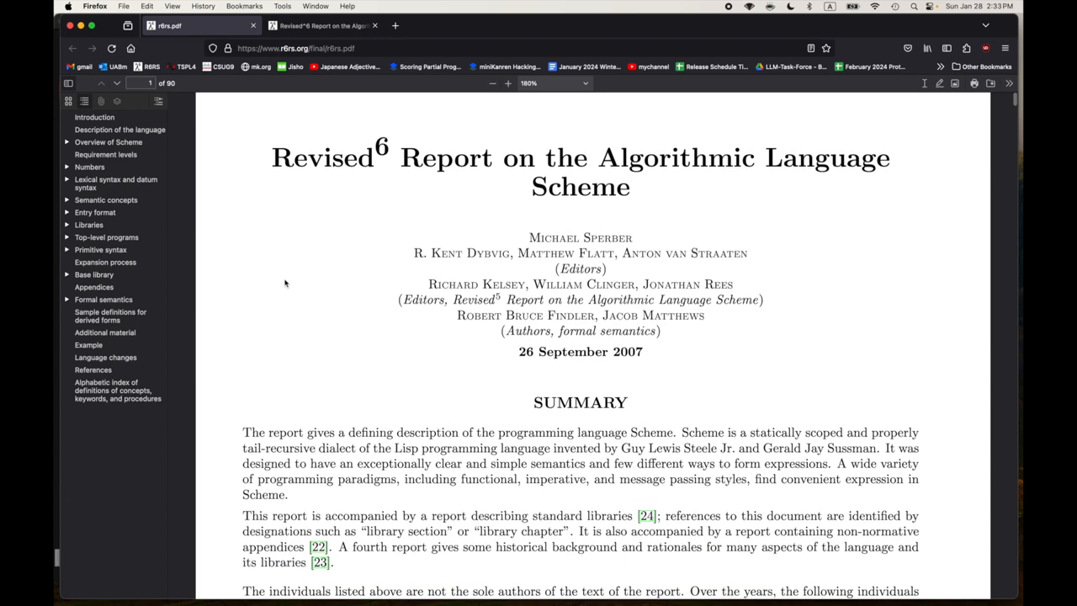
{"action": "scroll", "scroll_direction": "down", "scroll_amount": 3}
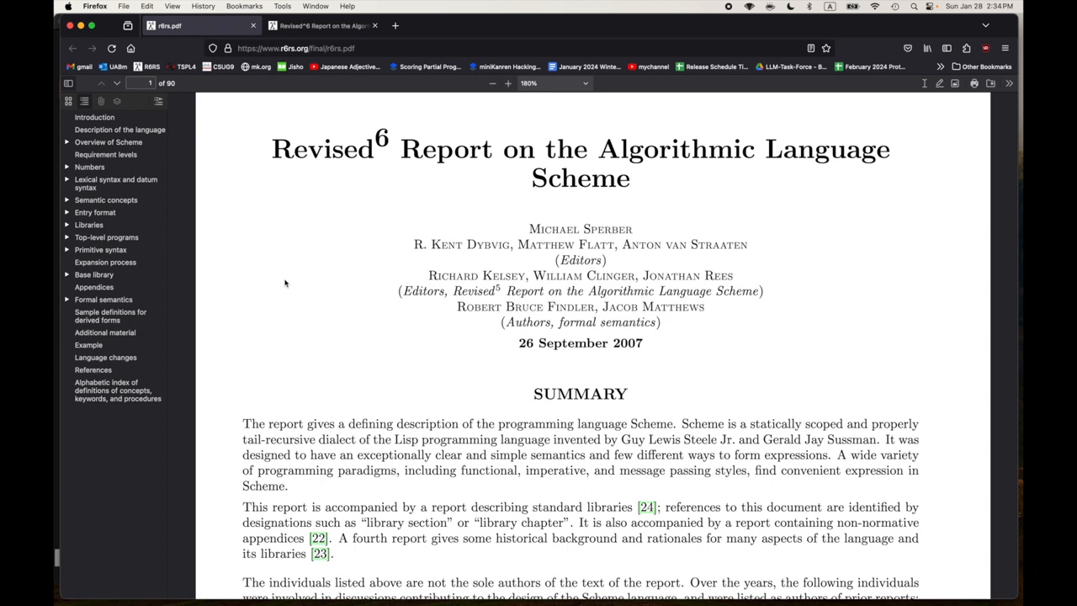
{"action": "mouse_move", "coordinate": [350, 192]}
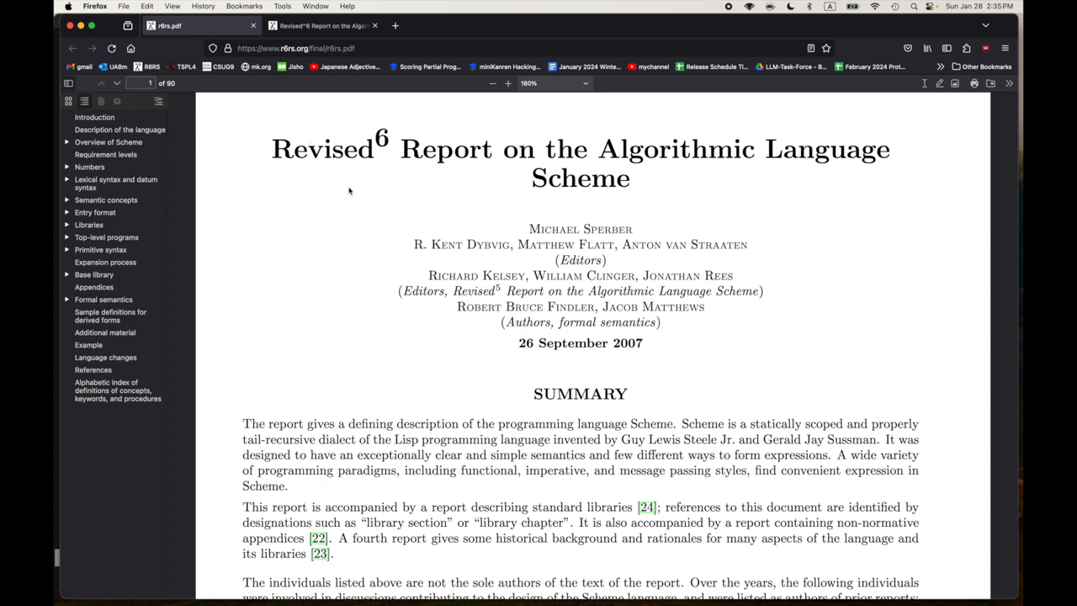
{"action": "mouse_move", "coordinate": [740, 244]}
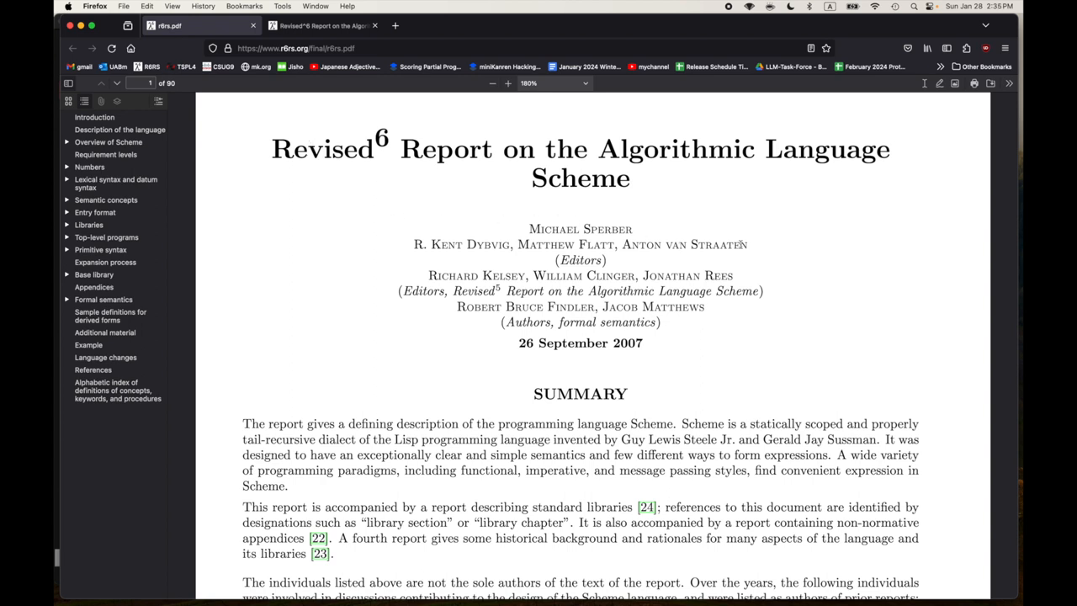
{"action": "left_click_drag", "start_coordinate": [271, 148], "coordinate": [532, 229]}
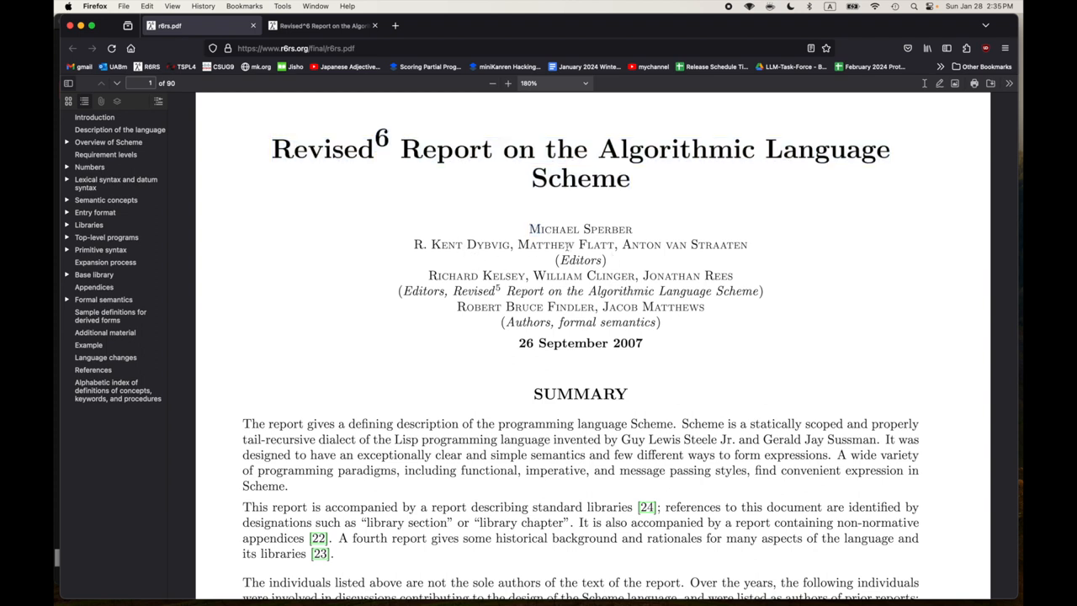
{"action": "mouse_move", "coordinate": [724, 255]}
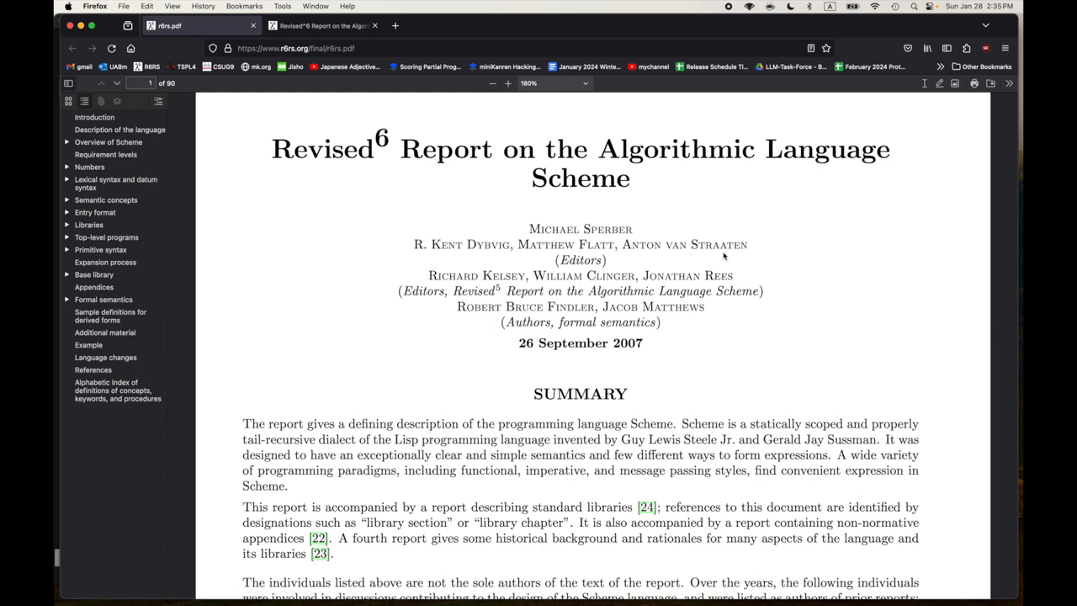
{"action": "scroll", "scroll_direction": "down", "scroll_amount": 3}
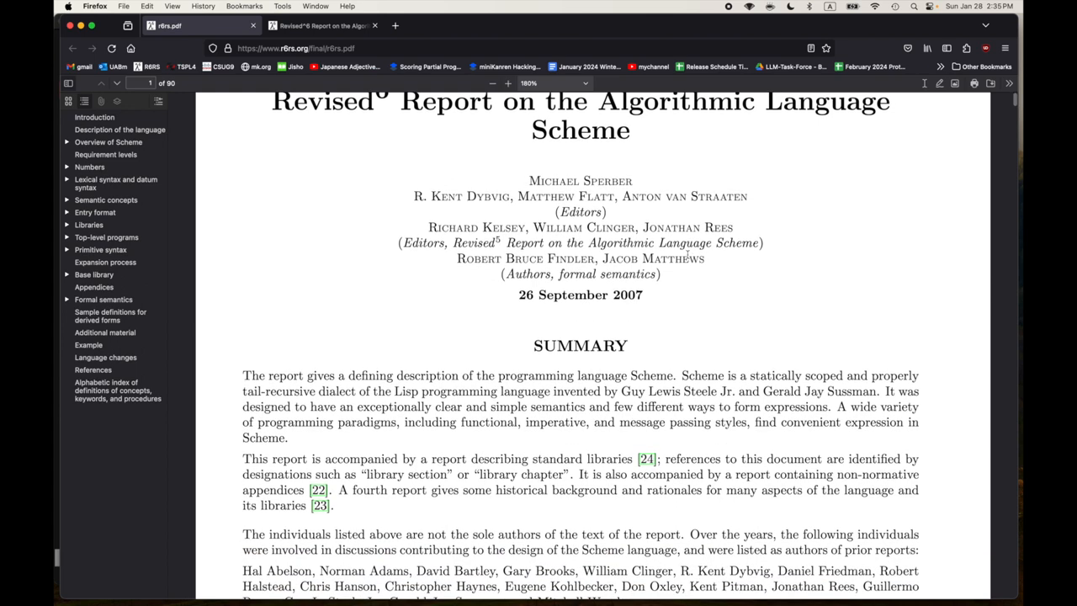
{"action": "left_click_drag", "start_coordinate": [427, 227], "coordinate": [582, 228]}
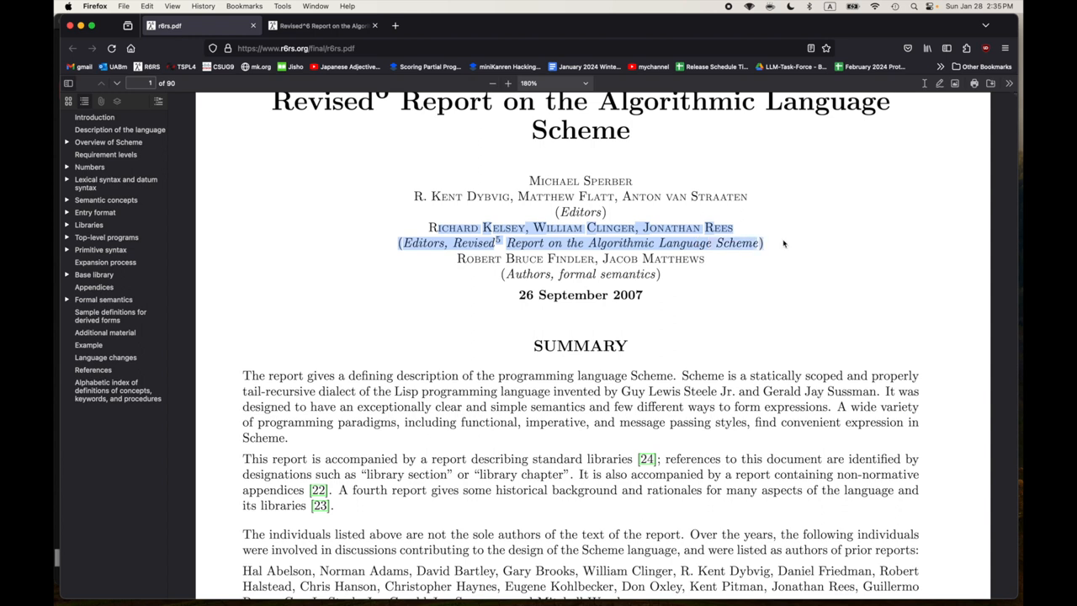
{"action": "left_click", "coordinate": [722, 259]}
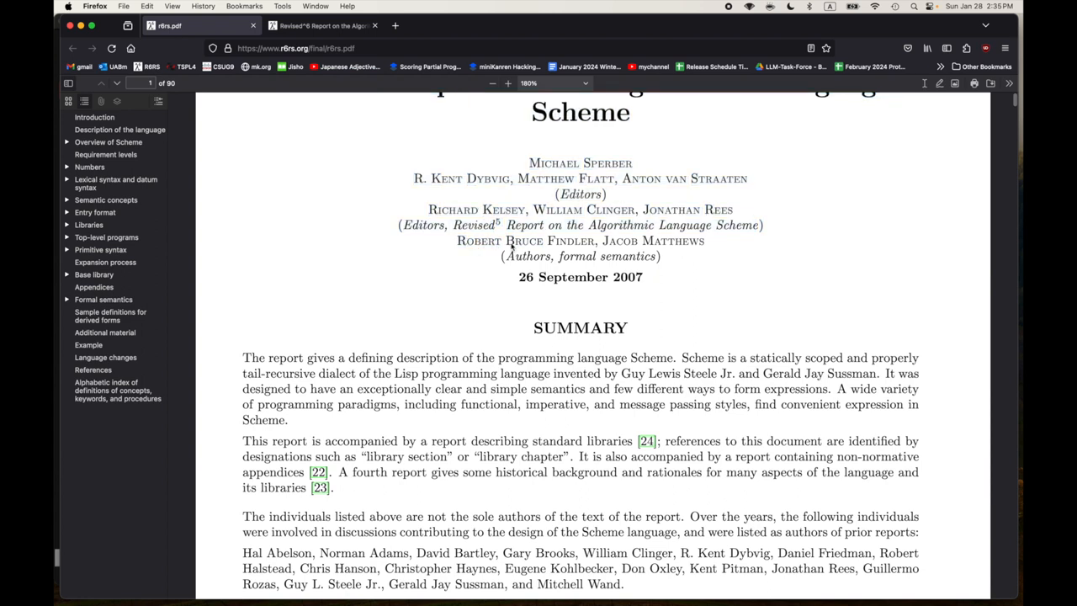
{"action": "mouse_move", "coordinate": [492, 253]}
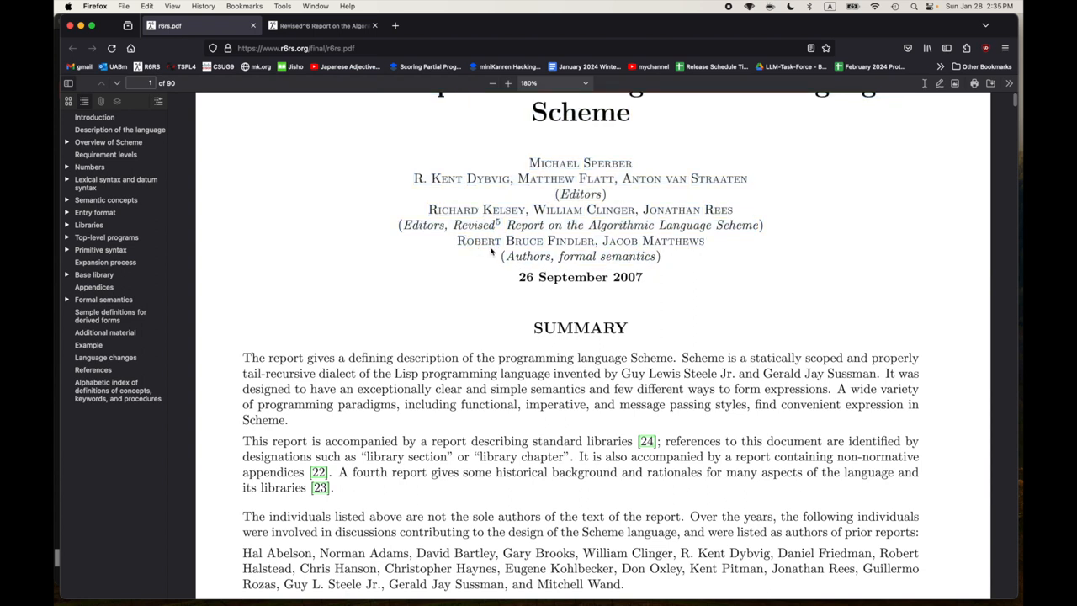
{"action": "mouse_move", "coordinate": [674, 252]}
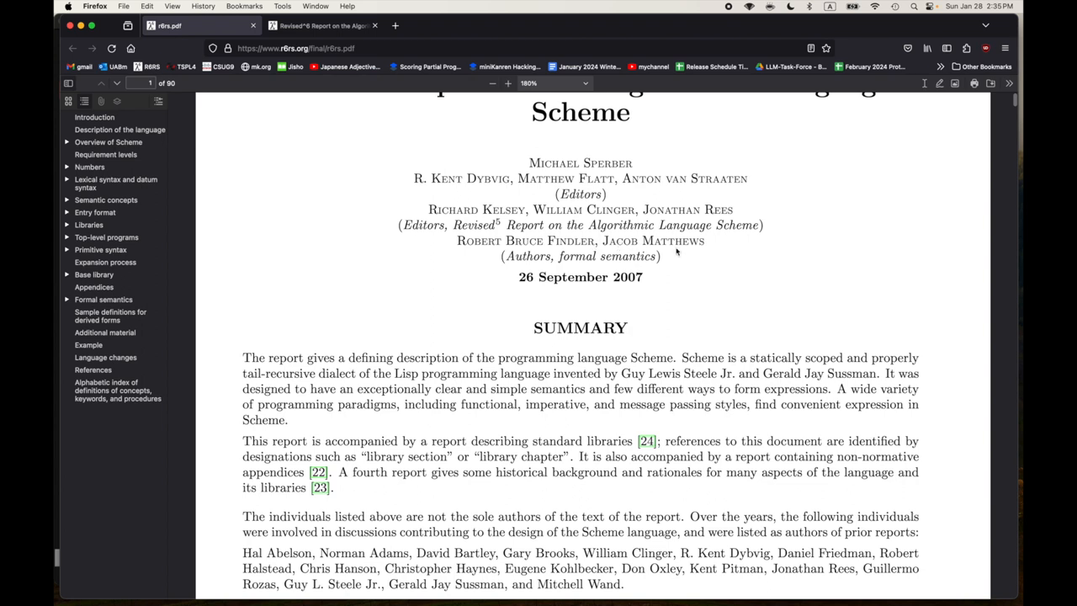
{"action": "mouse_move", "coordinate": [554, 268]}
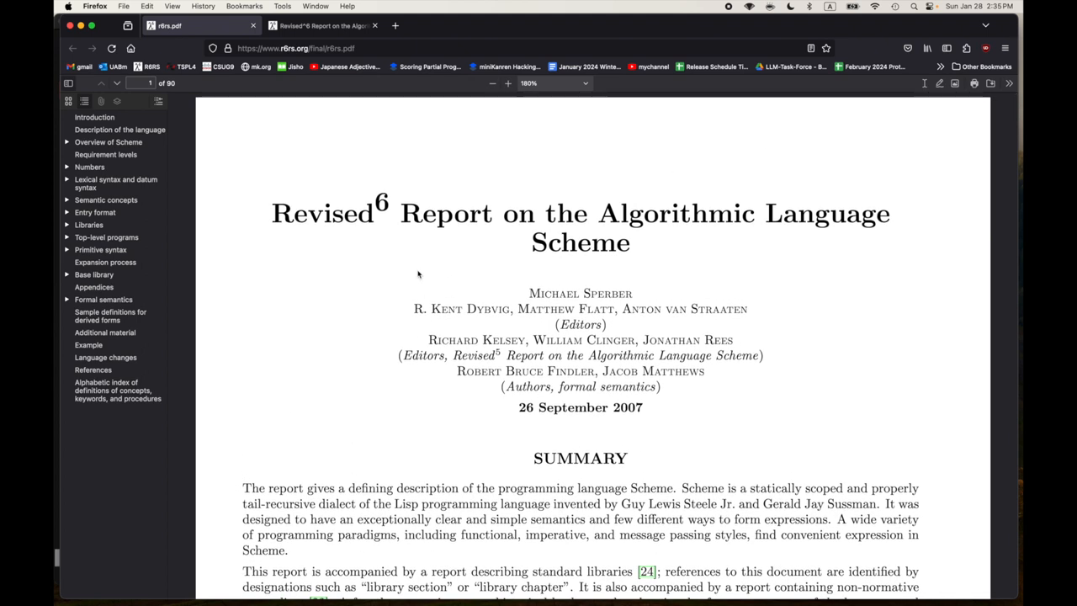
{"action": "scroll", "scroll_direction": "down", "scroll_amount": 3}
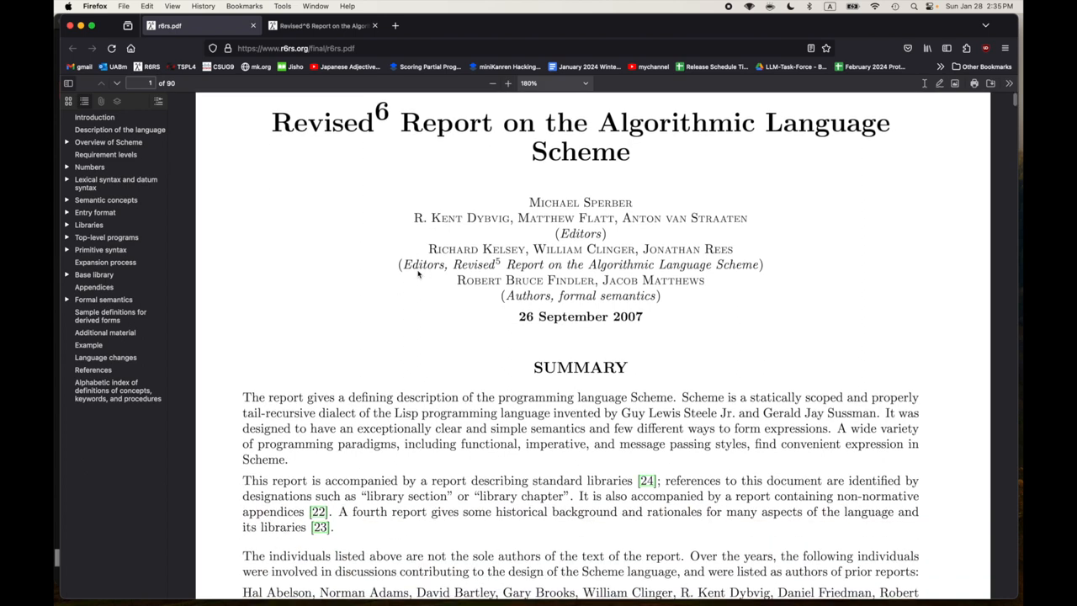
{"action": "scroll", "scroll_direction": "down", "scroll_amount": 3}
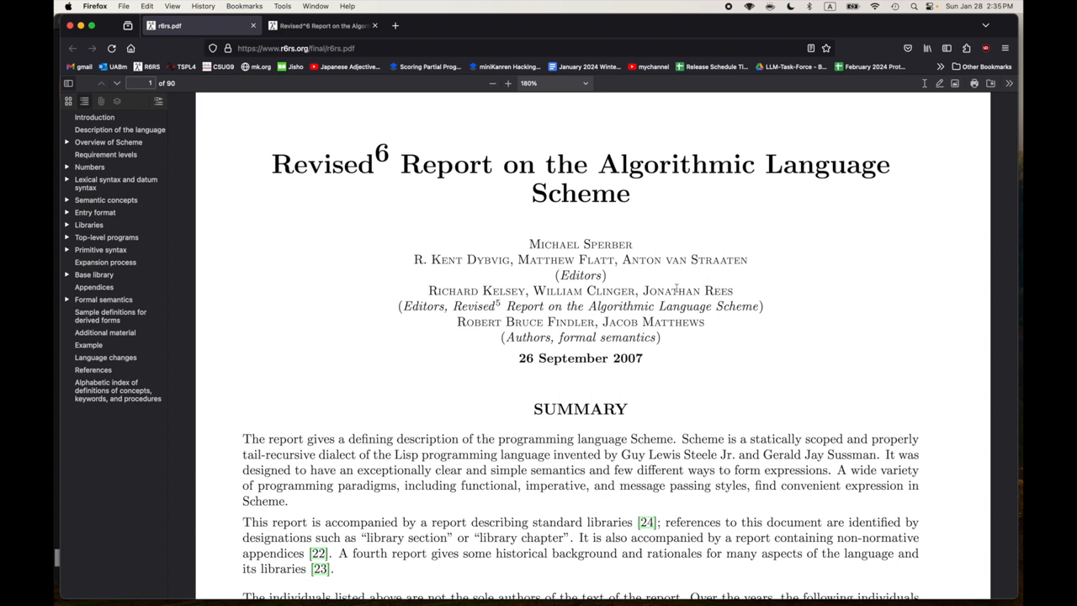
{"action": "mouse_move", "coordinate": [643, 362]}
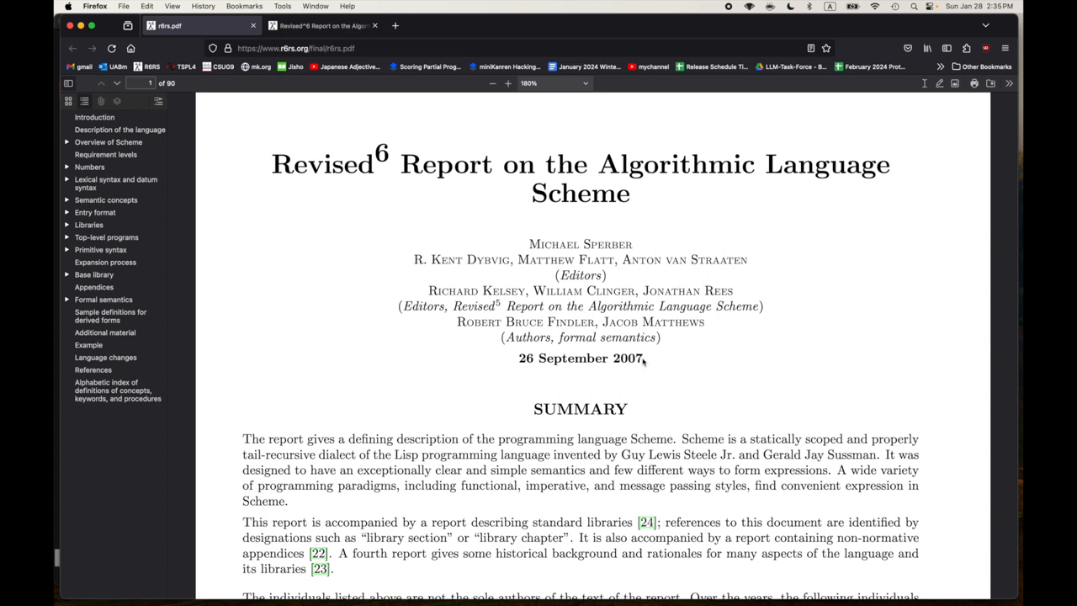
{"action": "mouse_move", "coordinate": [673, 371]}
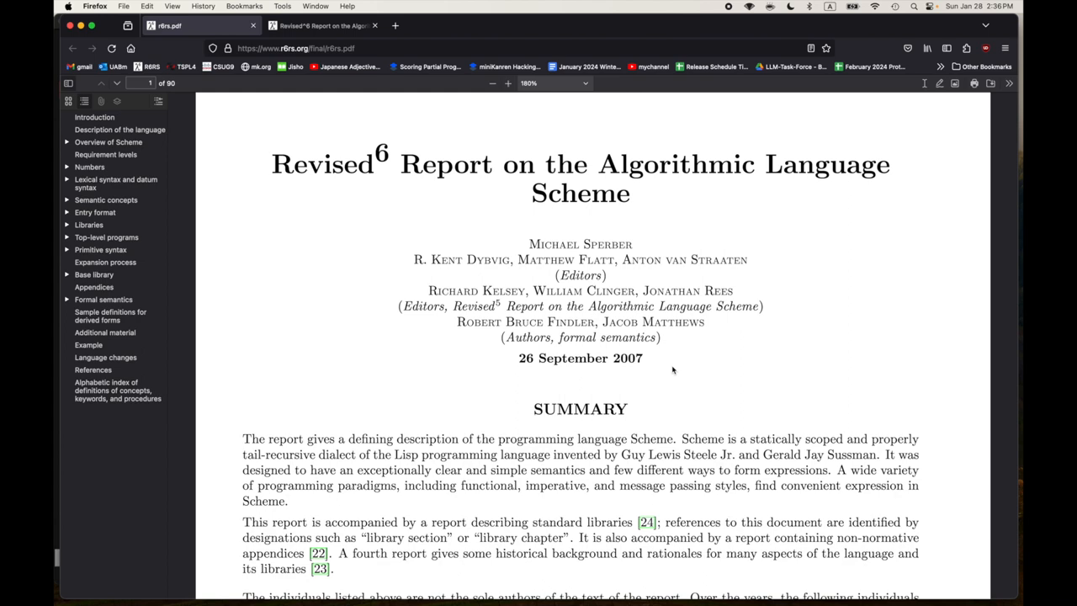
- Scroll down so the SUMMARY heading sits at the top of the view
{"action": "scroll", "scroll_direction": "down", "scroll_amount": 3}
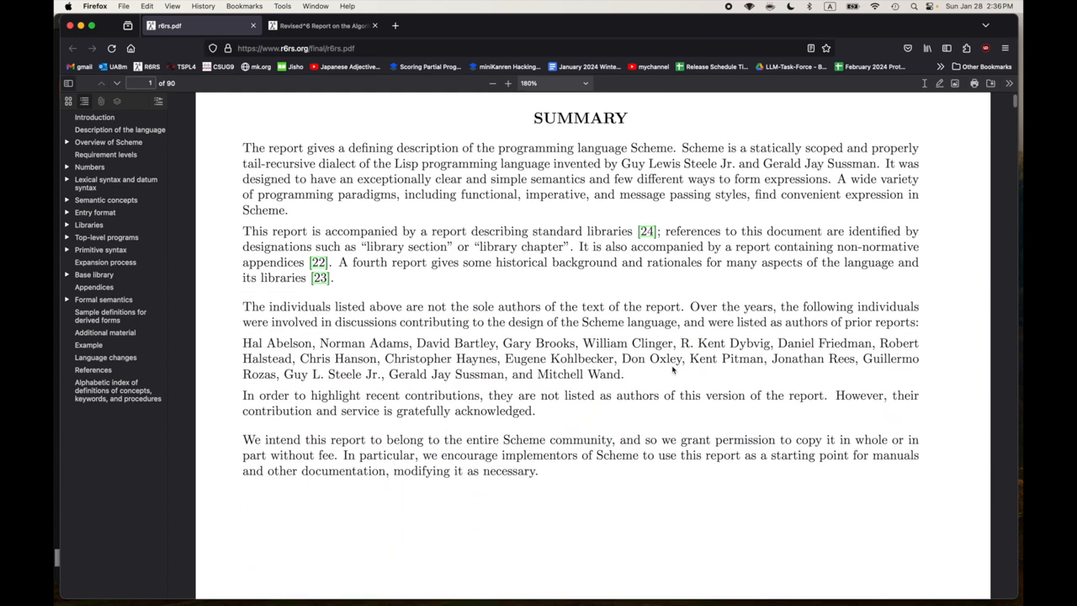
{"action": "mouse_move", "coordinate": [558, 491]}
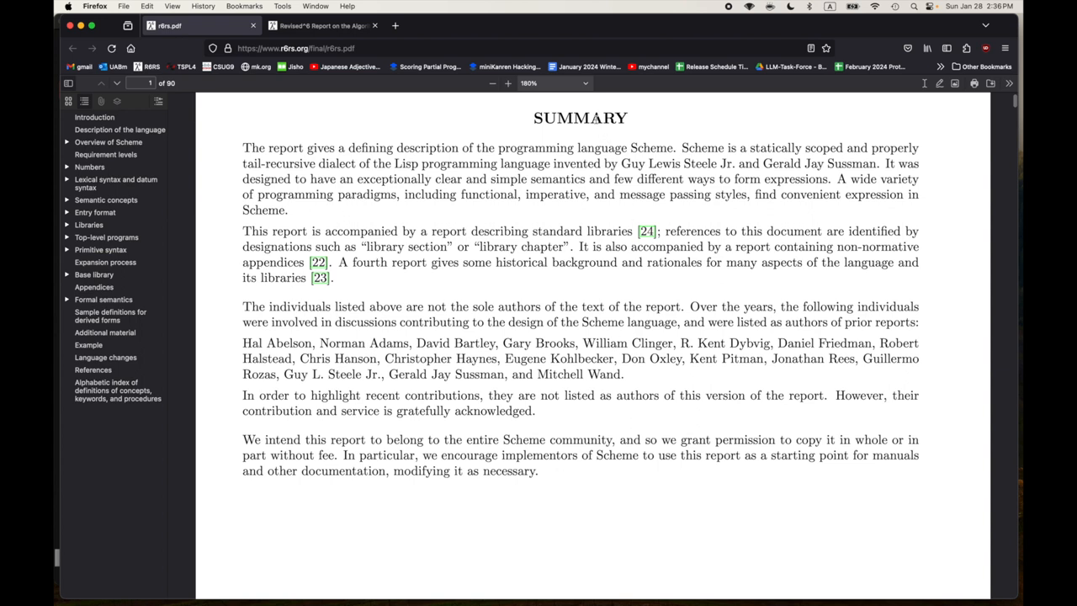
{"action": "mouse_move", "coordinate": [359, 135]}
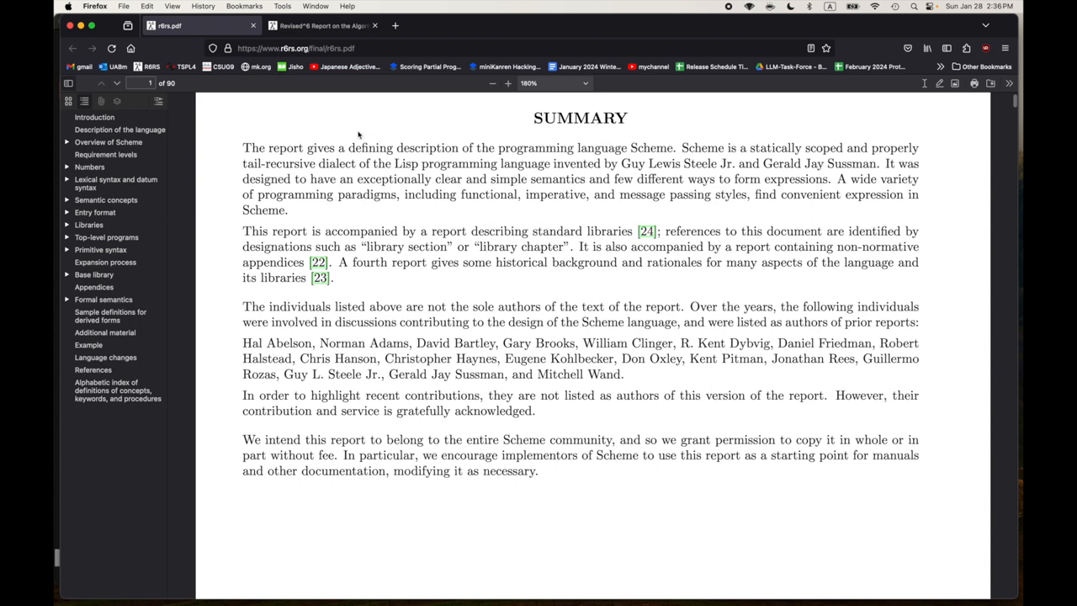
{"action": "mouse_move", "coordinate": [340, 129]}
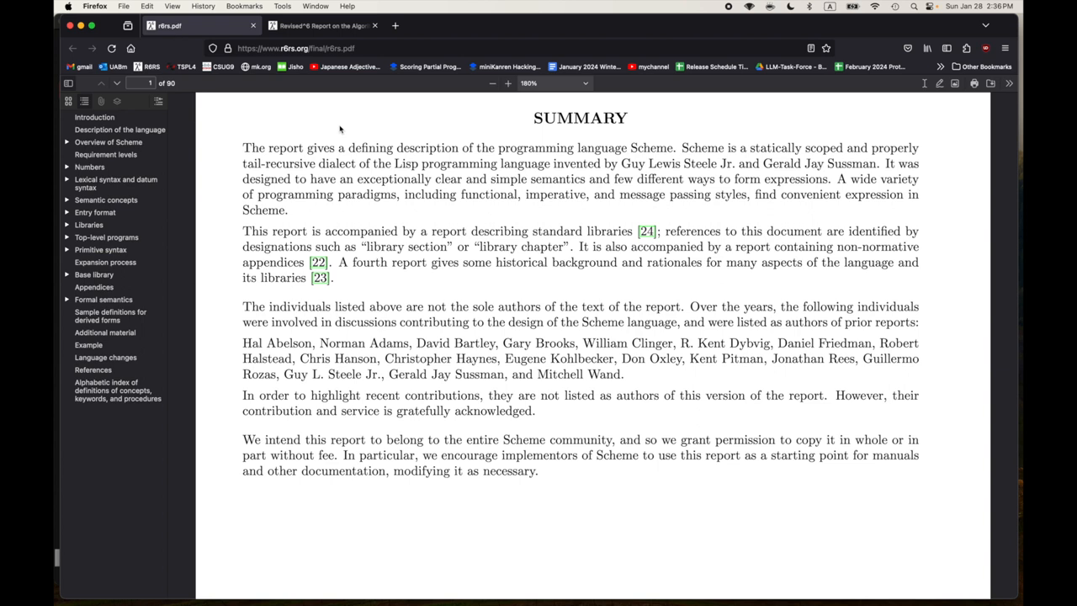
{"action": "mouse_move", "coordinate": [195, 149]}
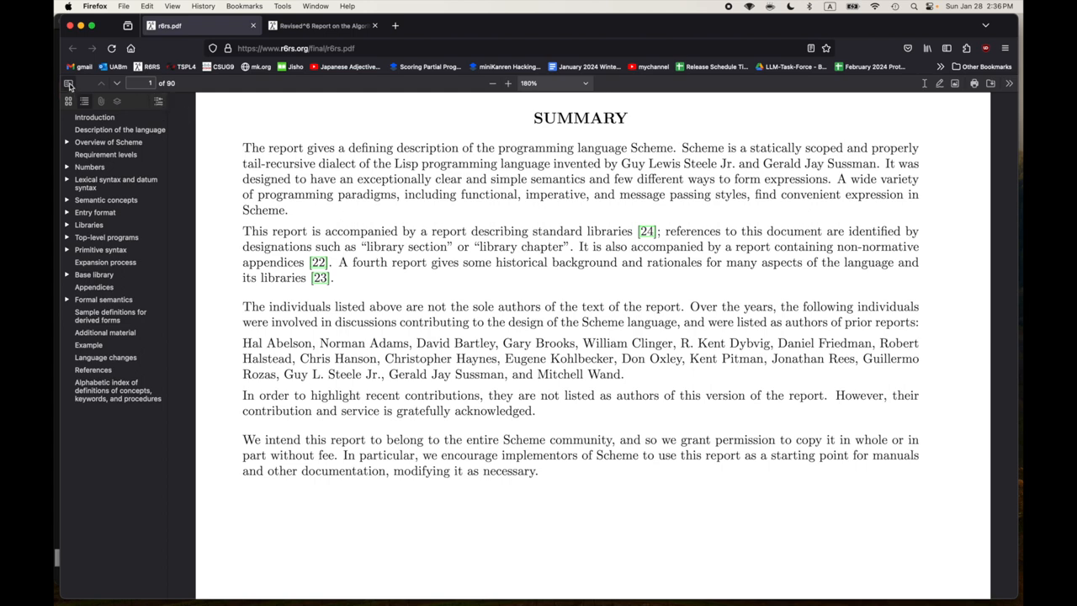
- Hide the document outline sidebar so the report page shows larger
{"action": "left_click", "coordinate": [69, 83]}
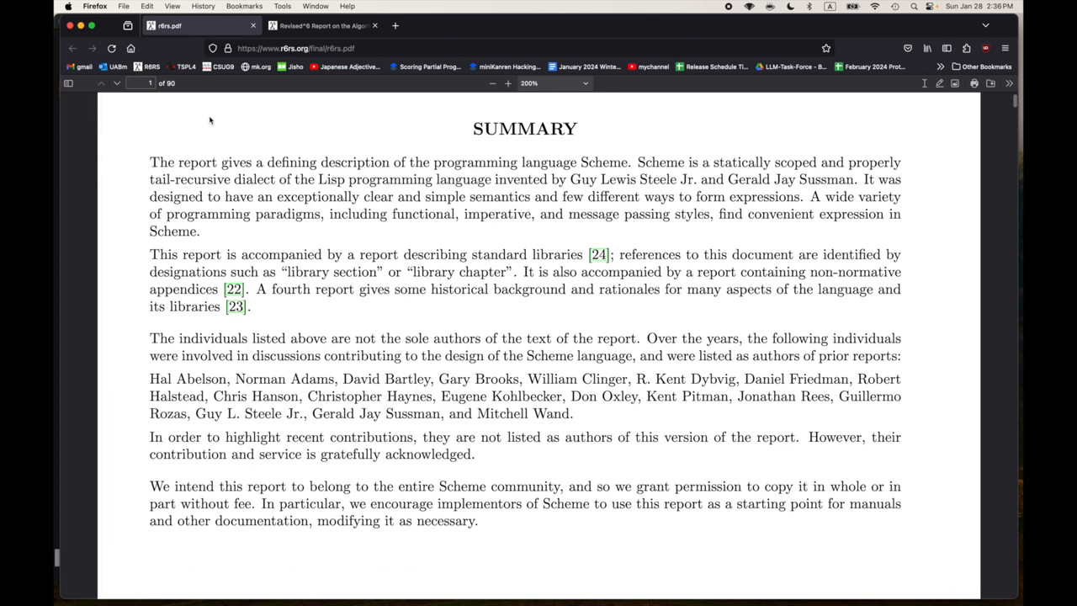
{"action": "mouse_move", "coordinate": [189, 131]}
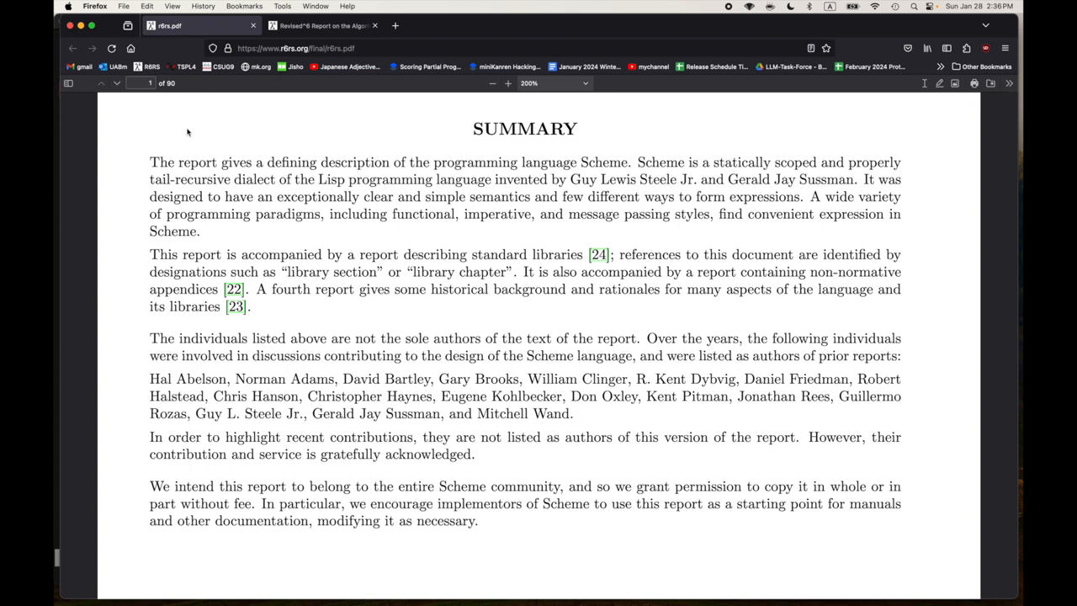
{"action": "mouse_move", "coordinate": [154, 134]}
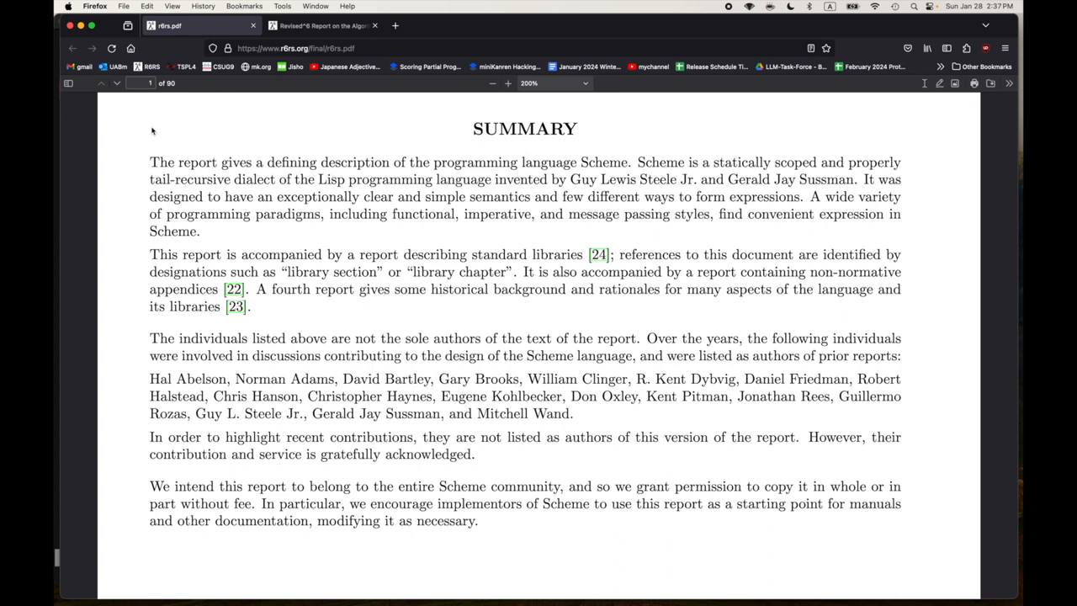
{"action": "mouse_move", "coordinate": [128, 169]}
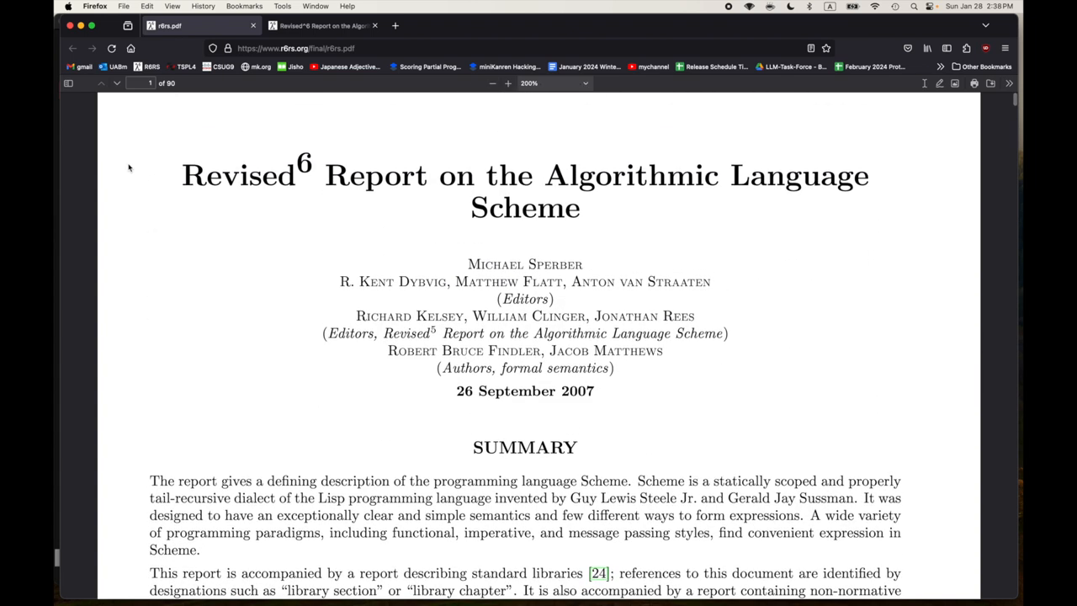
- Highlight 'Revised⁶', clear it, then highlight 'Revised⁶ Report' in the title
{"action": "scroll", "scroll_direction": "down", "scroll_amount": 3}
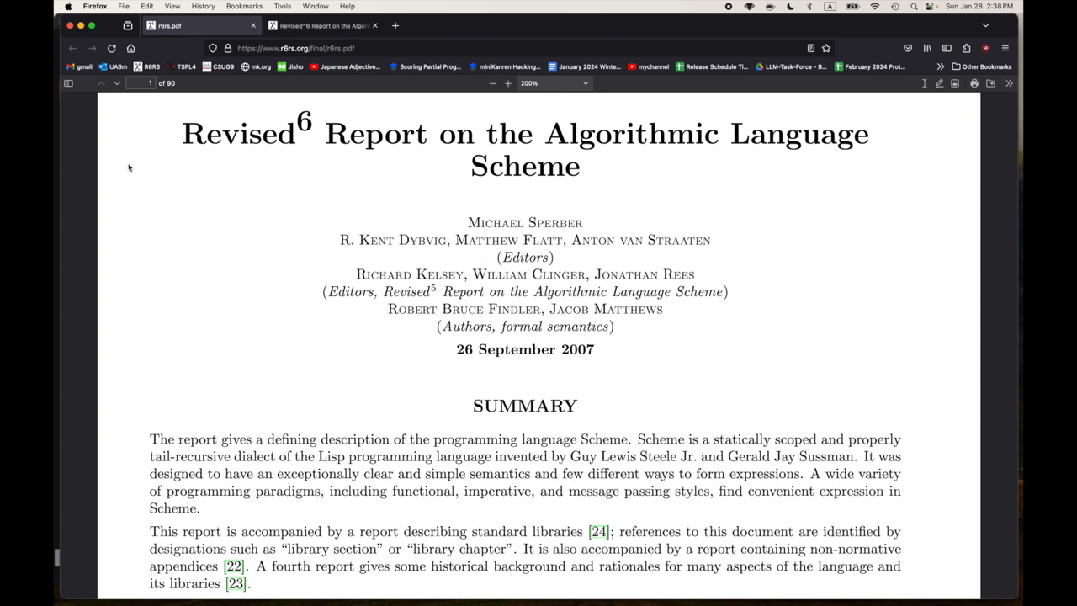
{"action": "mouse_move", "coordinate": [179, 207]}
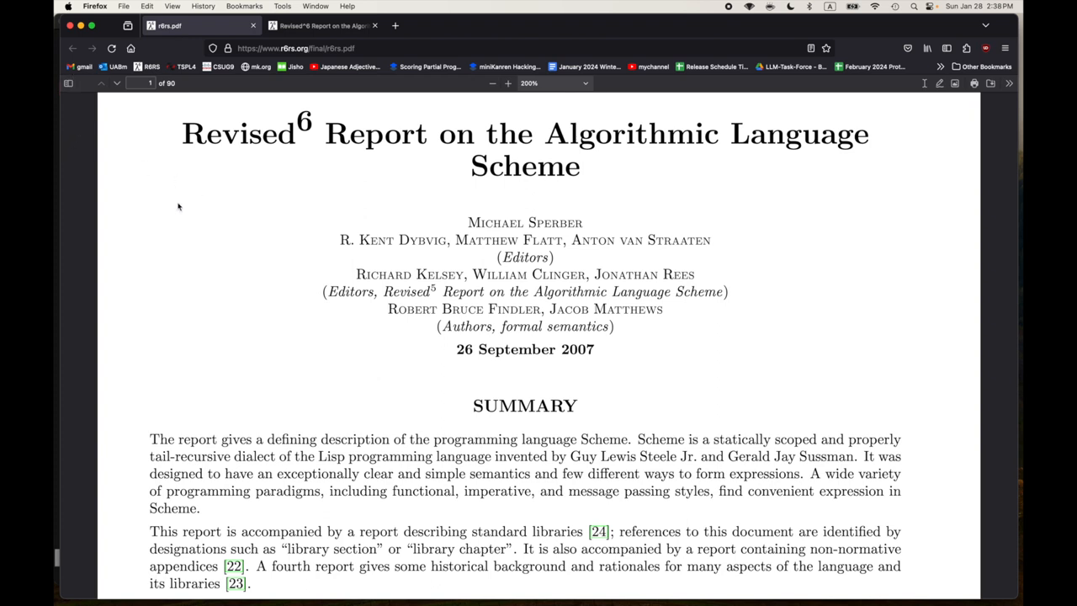
{"action": "mouse_move", "coordinate": [160, 253]}
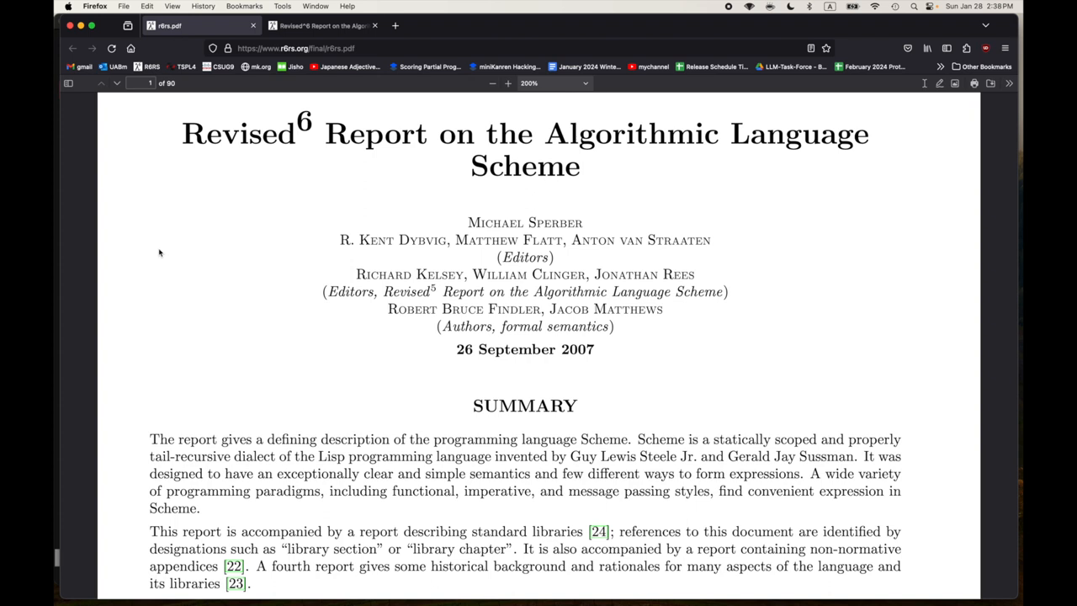
{"action": "mouse_move", "coordinate": [154, 251]}
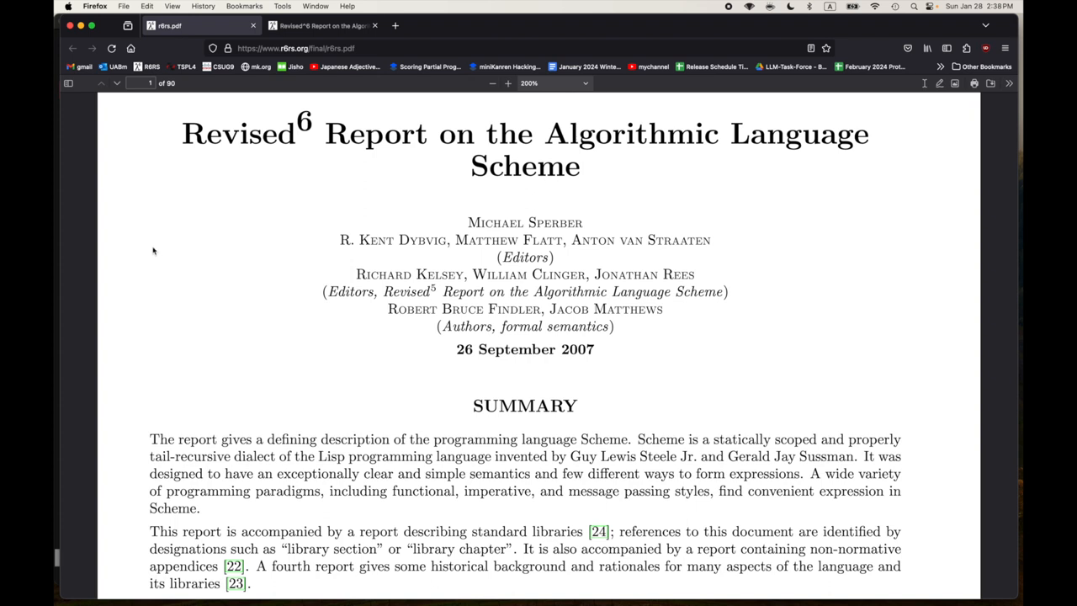
{"action": "mouse_move", "coordinate": [133, 272]}
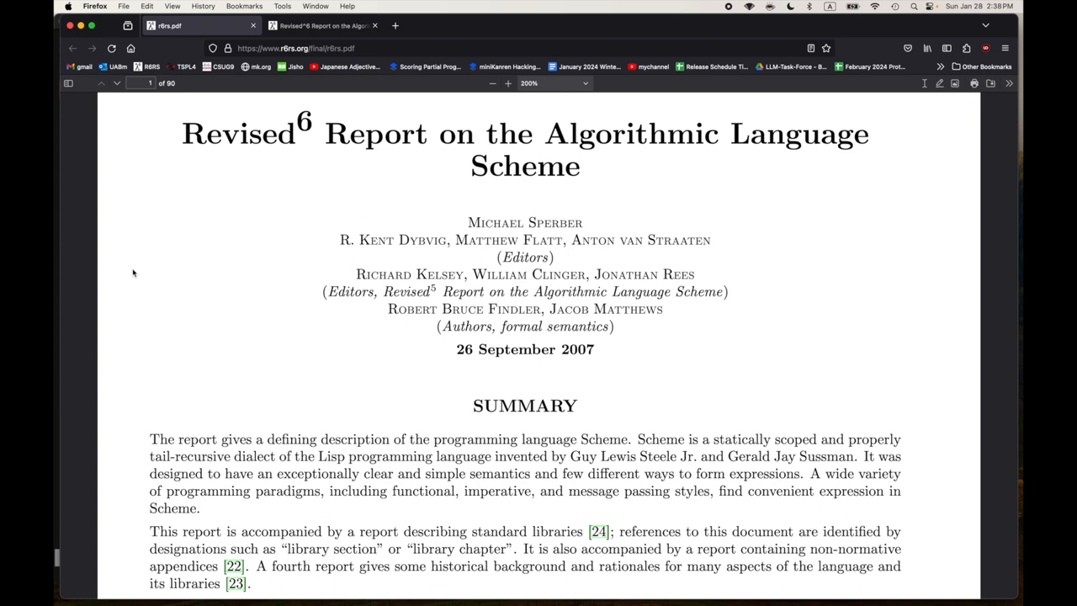
{"action": "mouse_move", "coordinate": [165, 263]}
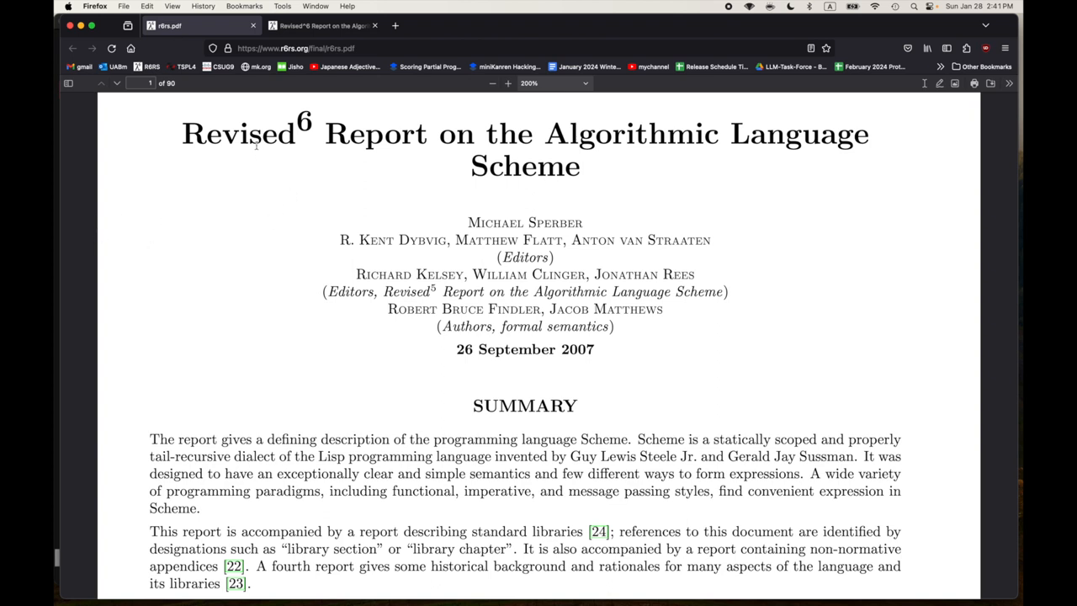
{"action": "mouse_move", "coordinate": [296, 173]}
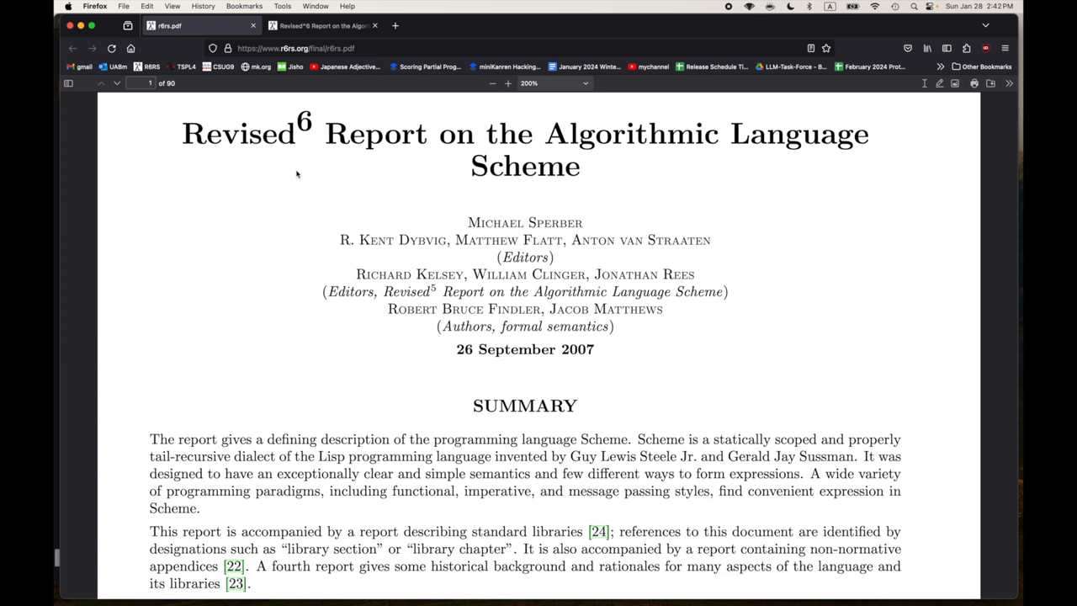
{"action": "mouse_move", "coordinate": [309, 192]}
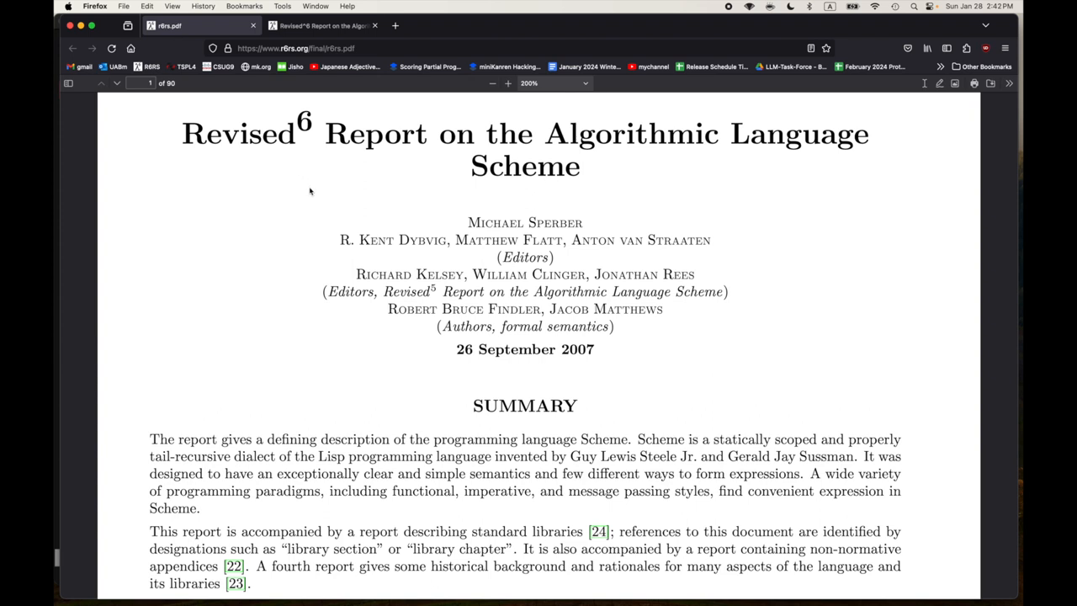
{"action": "double_click", "coordinate": [303, 121]}
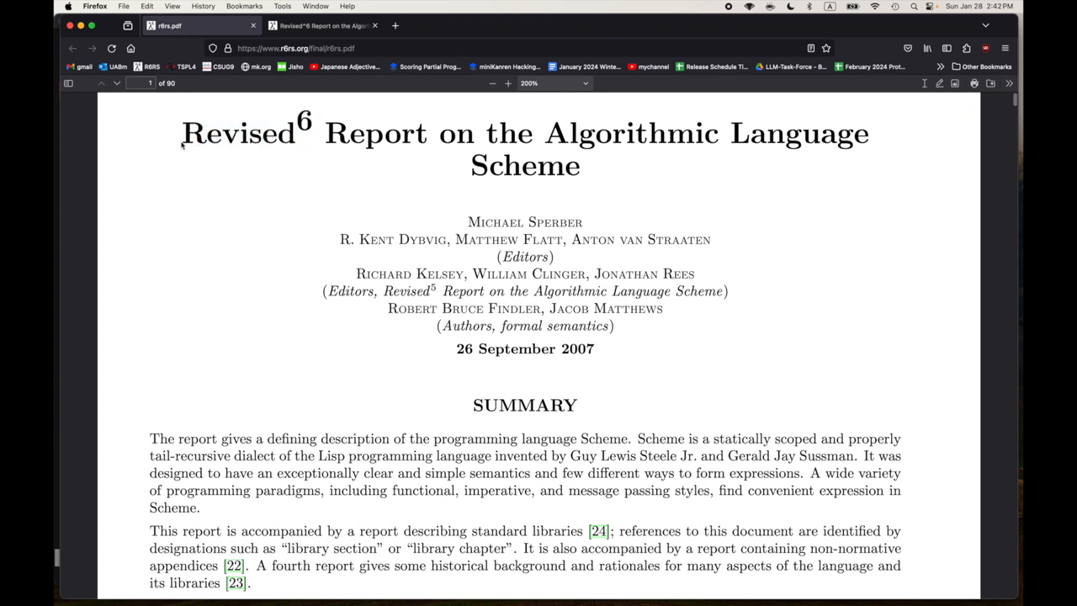
{"action": "double_click", "coordinate": [236, 133]}
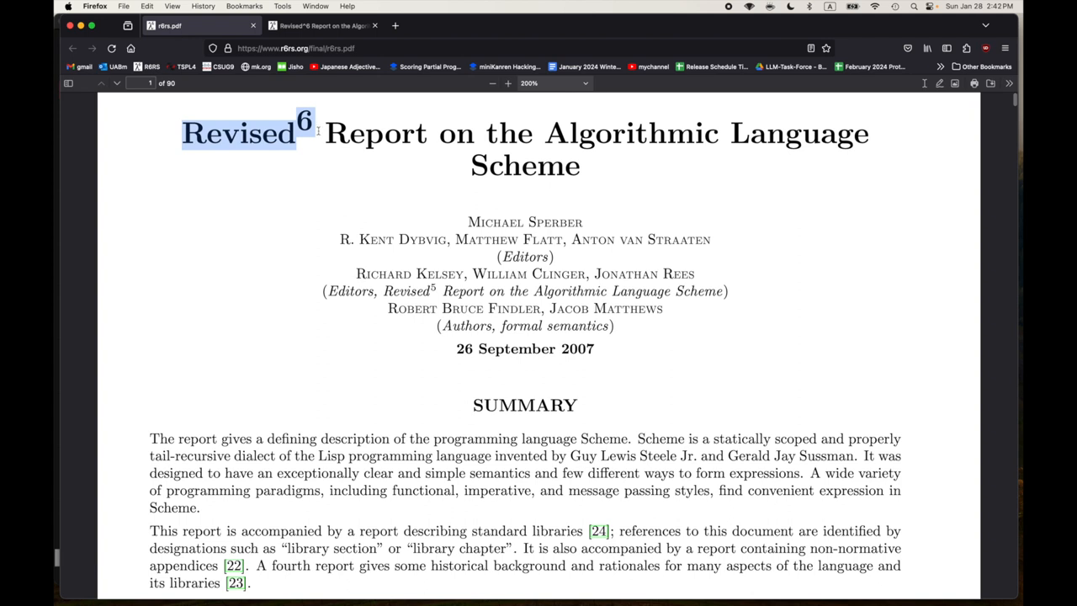
{"action": "left_click", "coordinate": [320, 135]}
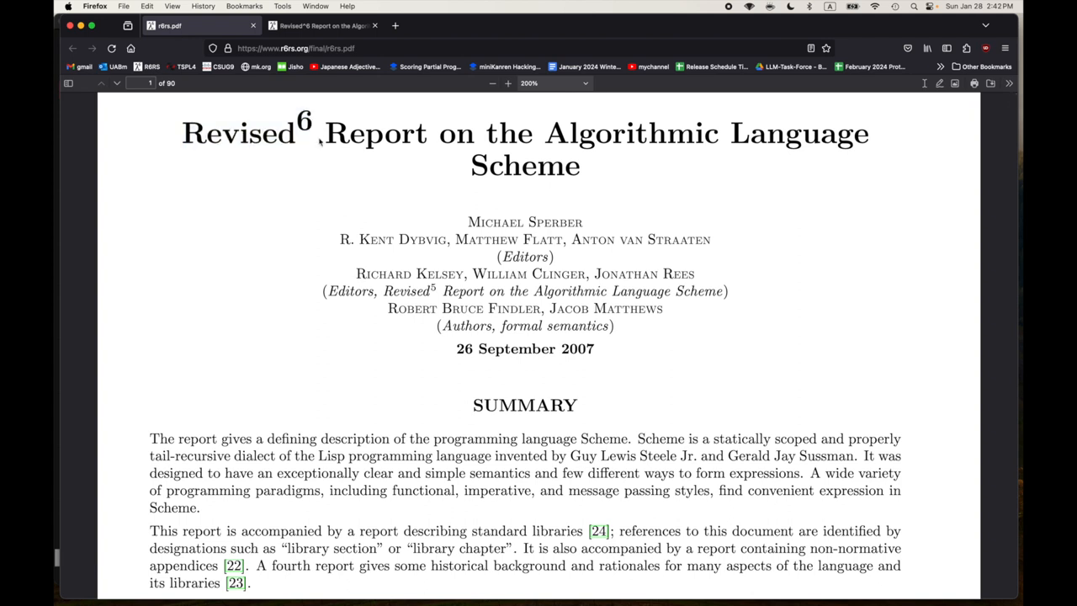
{"action": "double_click", "coordinate": [238, 133]}
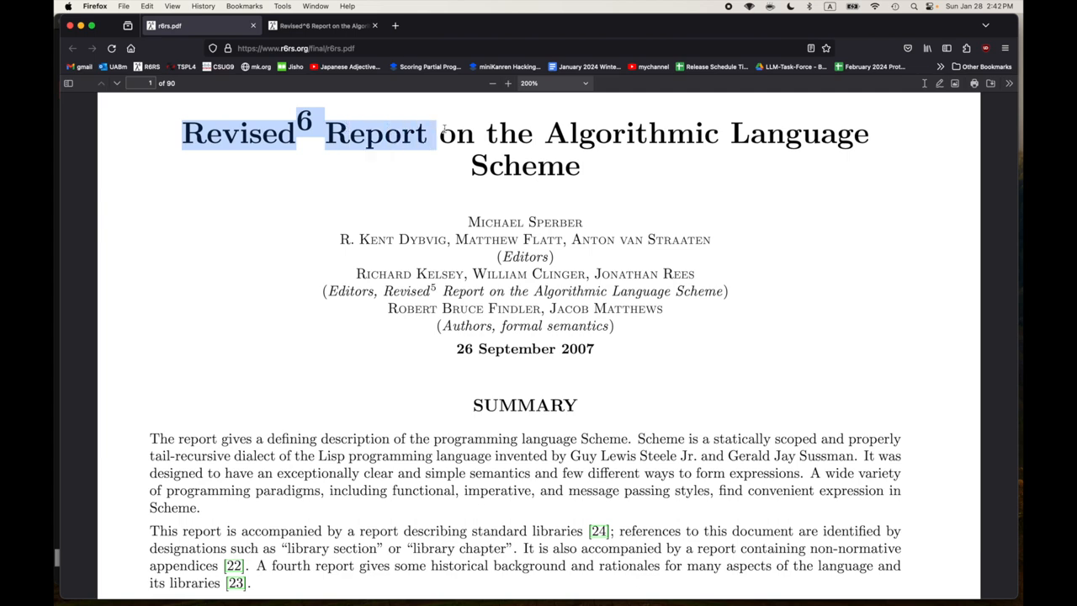
- Scroll to the Summary and drag-select passages across its opening lines
{"action": "scroll", "scroll_direction": "down", "scroll_amount": 3}
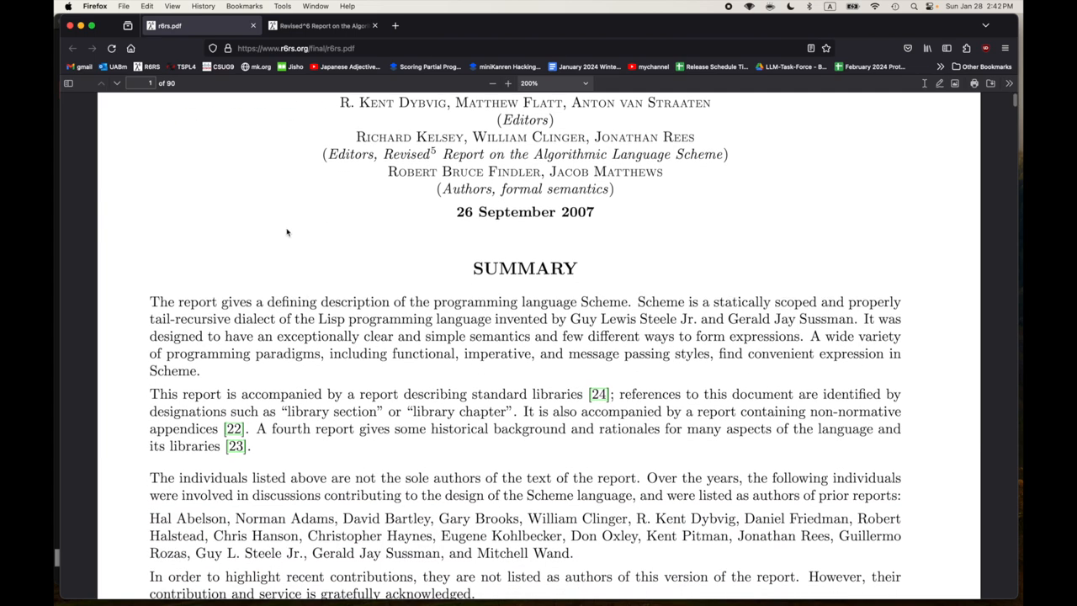
{"action": "scroll", "scroll_direction": "down", "scroll_amount": 3}
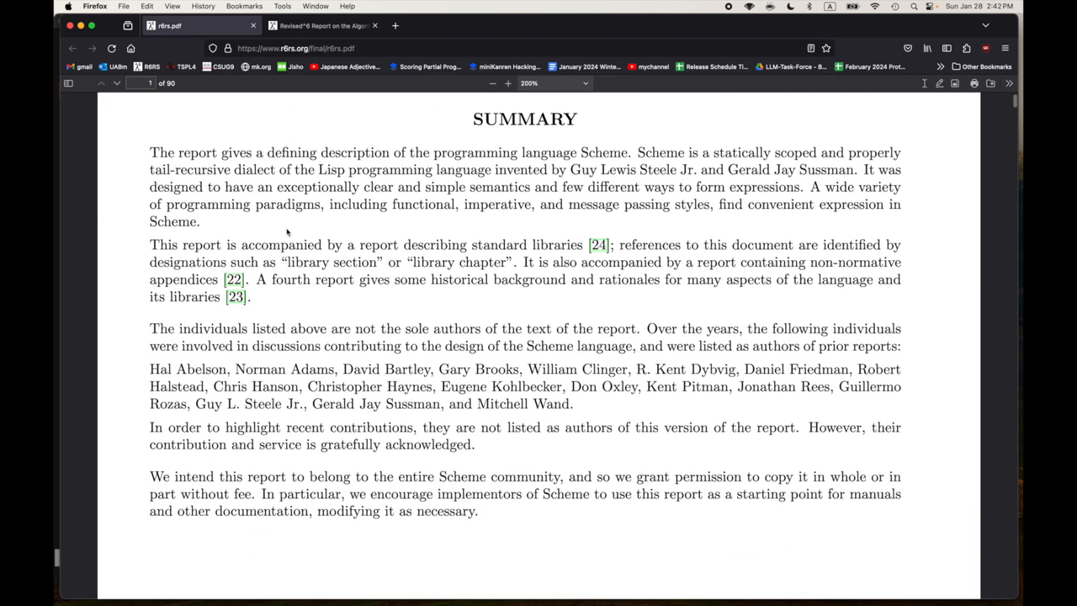
{"action": "mouse_move", "coordinate": [133, 229]}
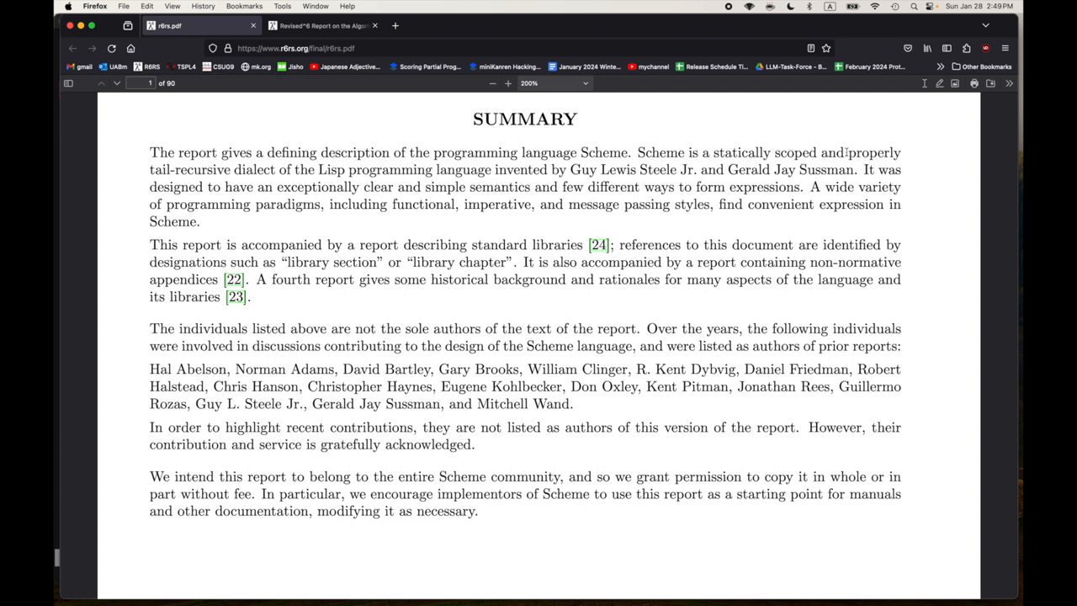
{"action": "left_click_drag", "start_coordinate": [849, 151], "coordinate": [492, 168]}
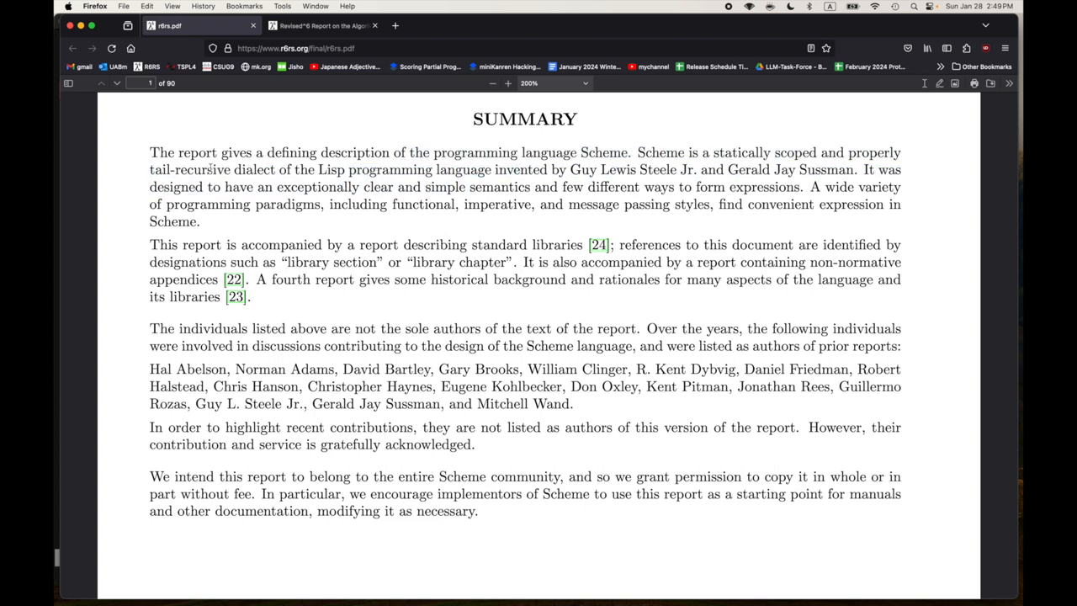
{"action": "left_click_drag", "start_coordinate": [319, 152], "coordinate": [275, 168]}
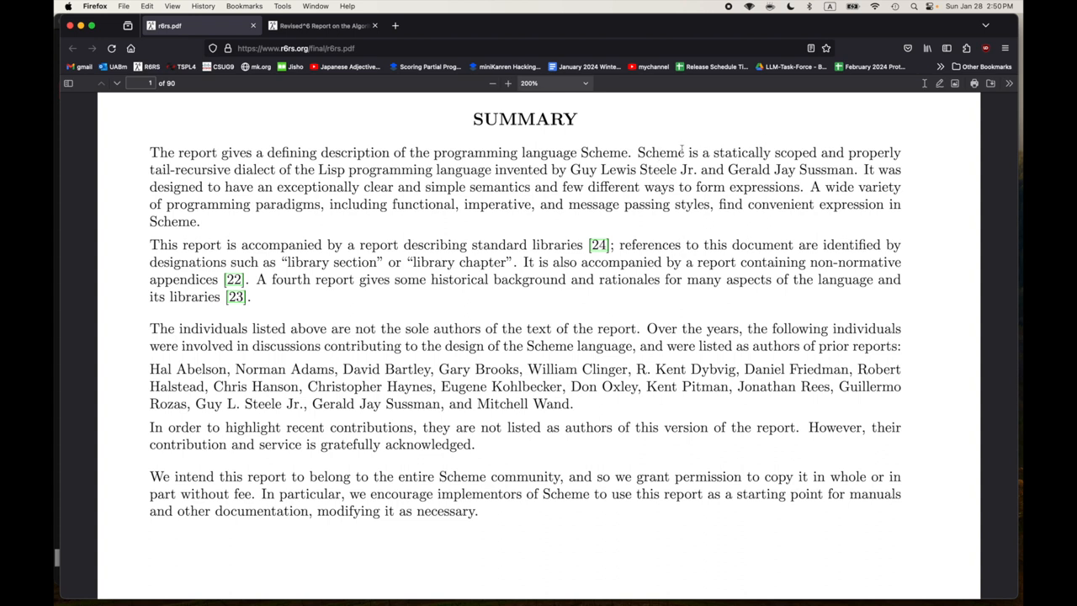
{"action": "left_click_drag", "start_coordinate": [638, 152], "coordinate": [362, 187]}
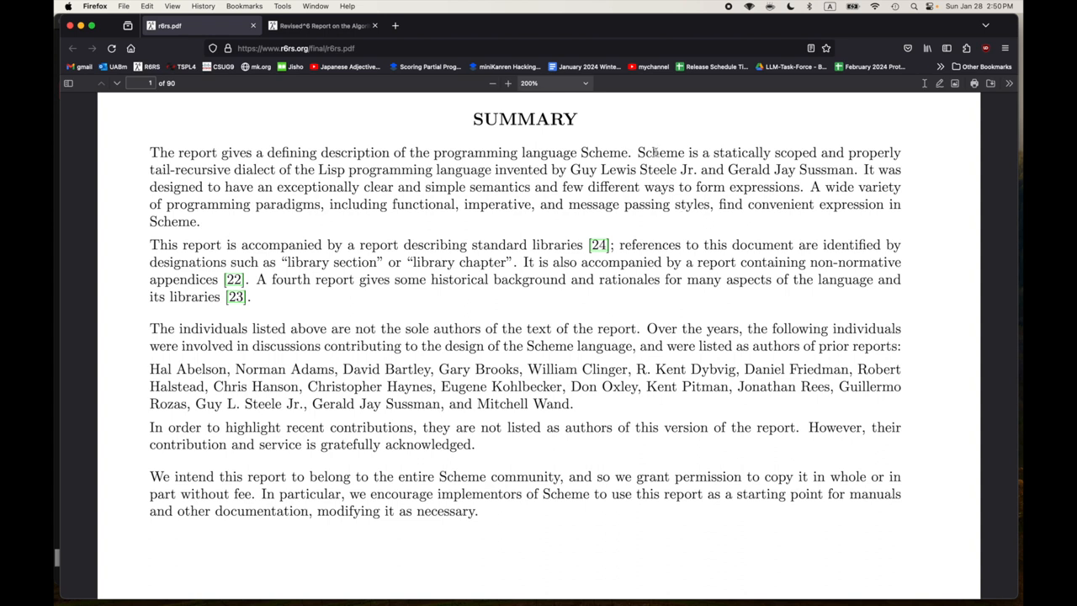
{"action": "left_click_drag", "start_coordinate": [638, 152], "coordinate": [394, 187]}
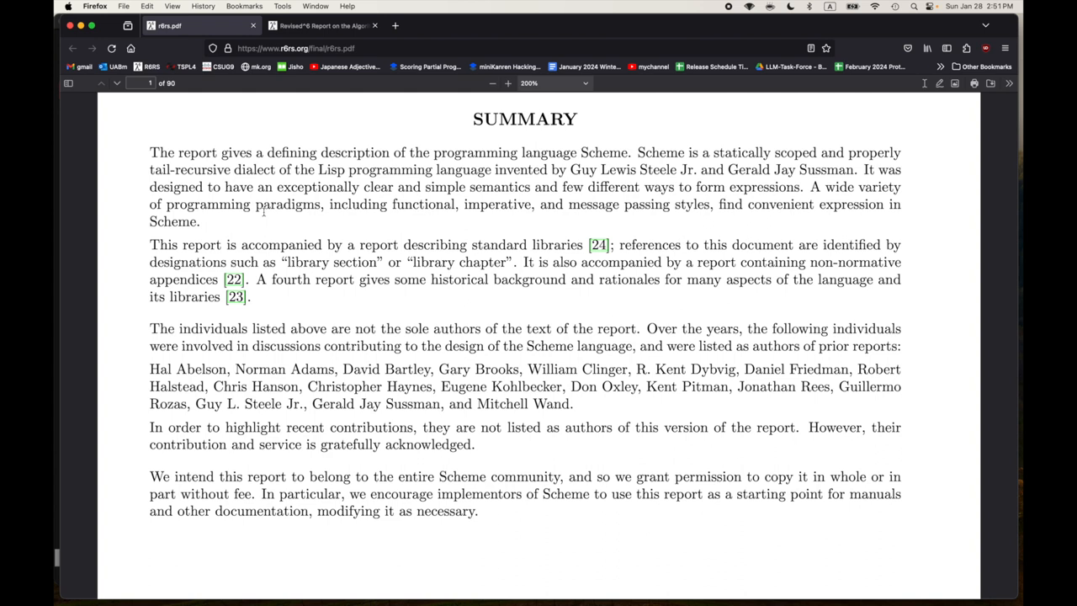
{"action": "mouse_move", "coordinate": [263, 226]}
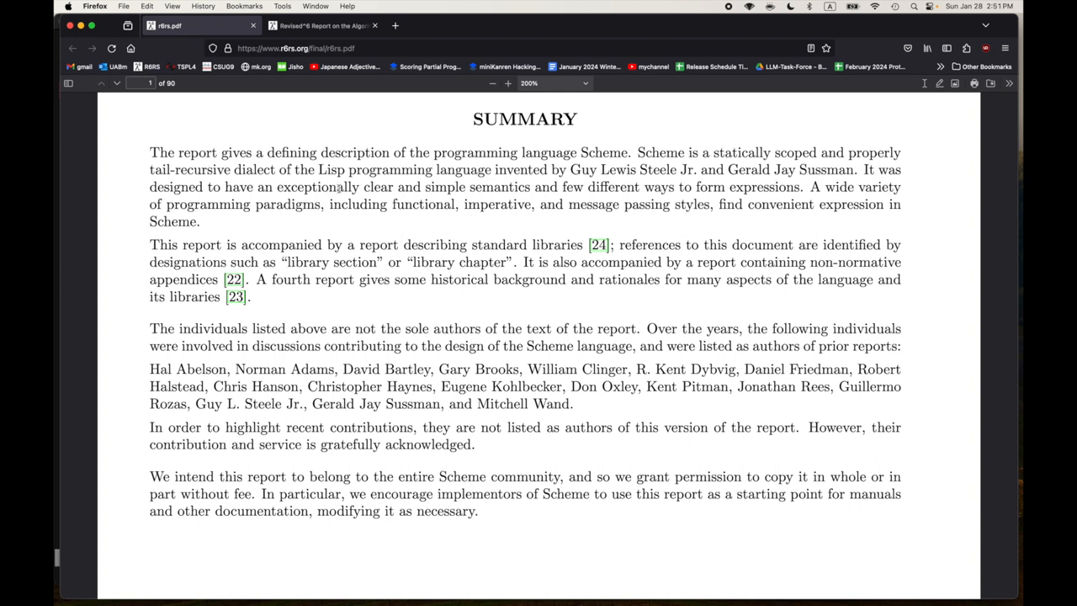
{"action": "mouse_move", "coordinate": [390, 216]}
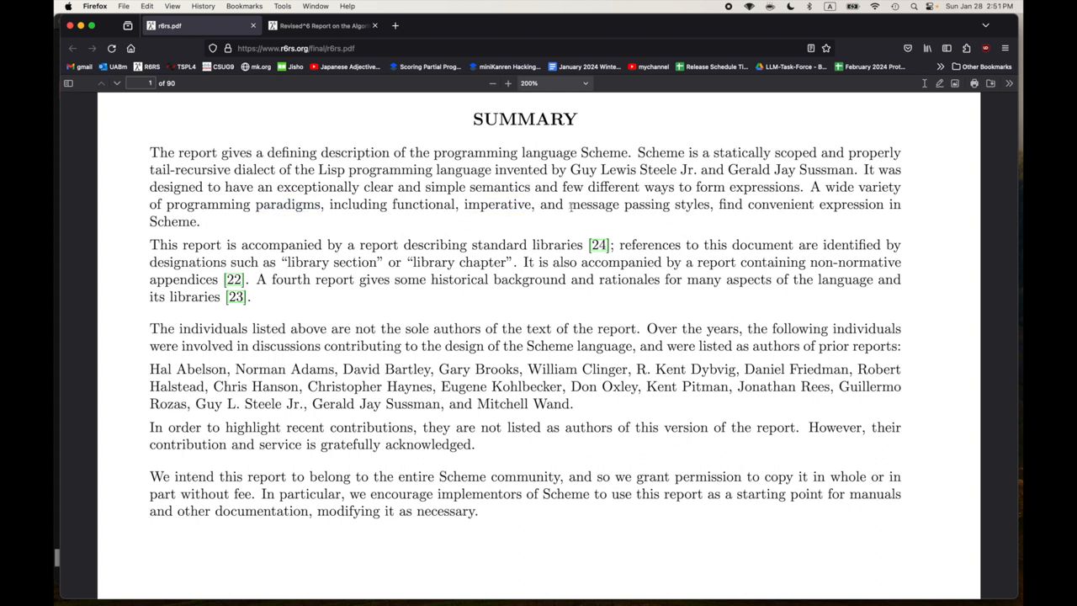
- Highlight 'message passing styles', then just 'passing', clearing each afterwards
{"action": "left_click_drag", "start_coordinate": [570, 203], "coordinate": [707, 204]}
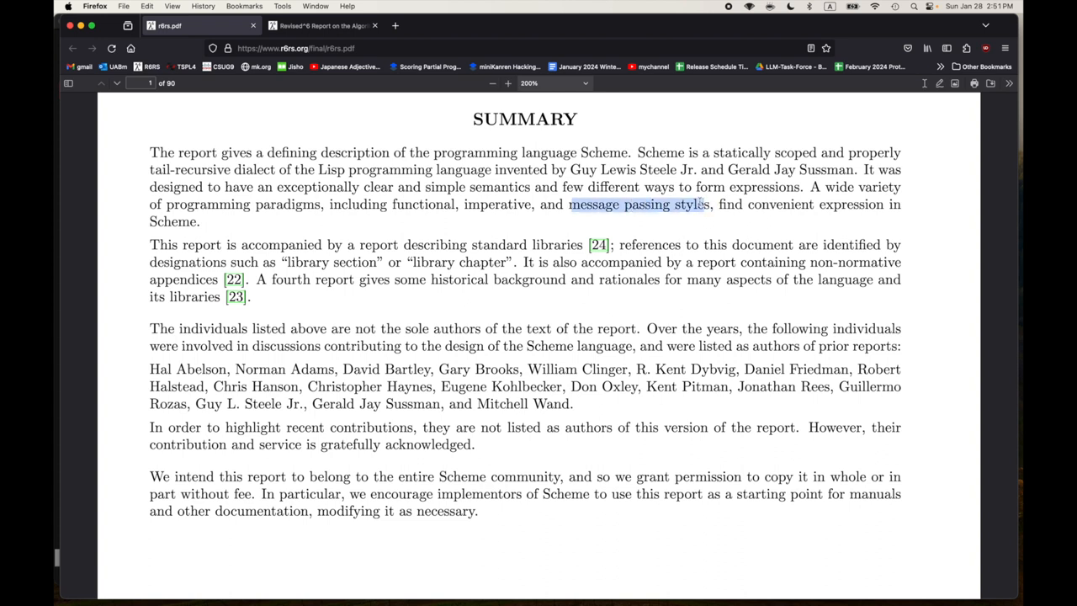
{"action": "left_click", "coordinate": [744, 204]}
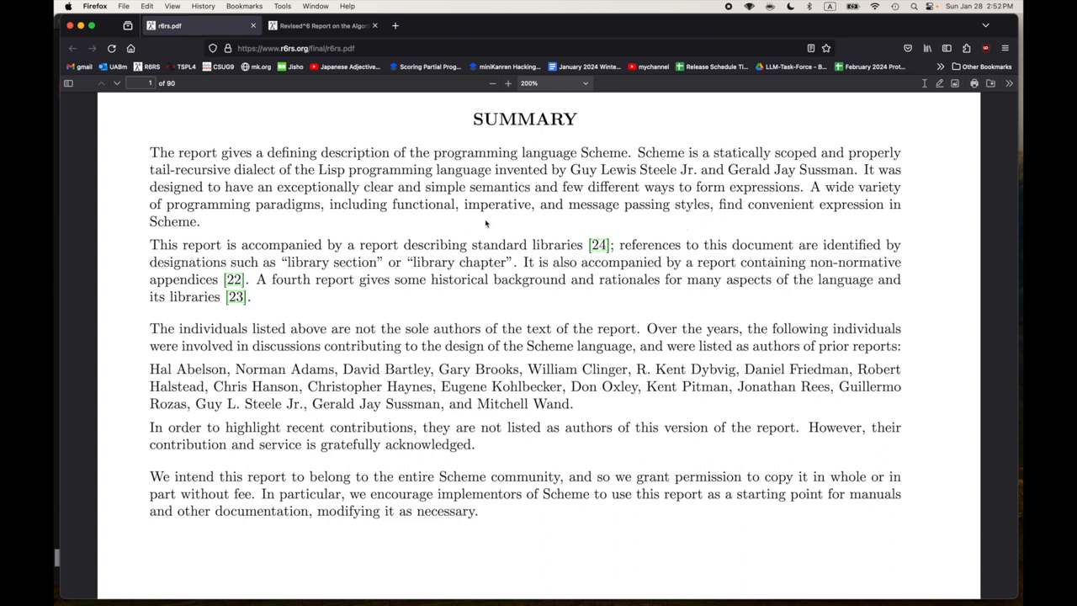
{"action": "left_click_drag", "start_coordinate": [391, 204], "coordinate": [557, 204]}
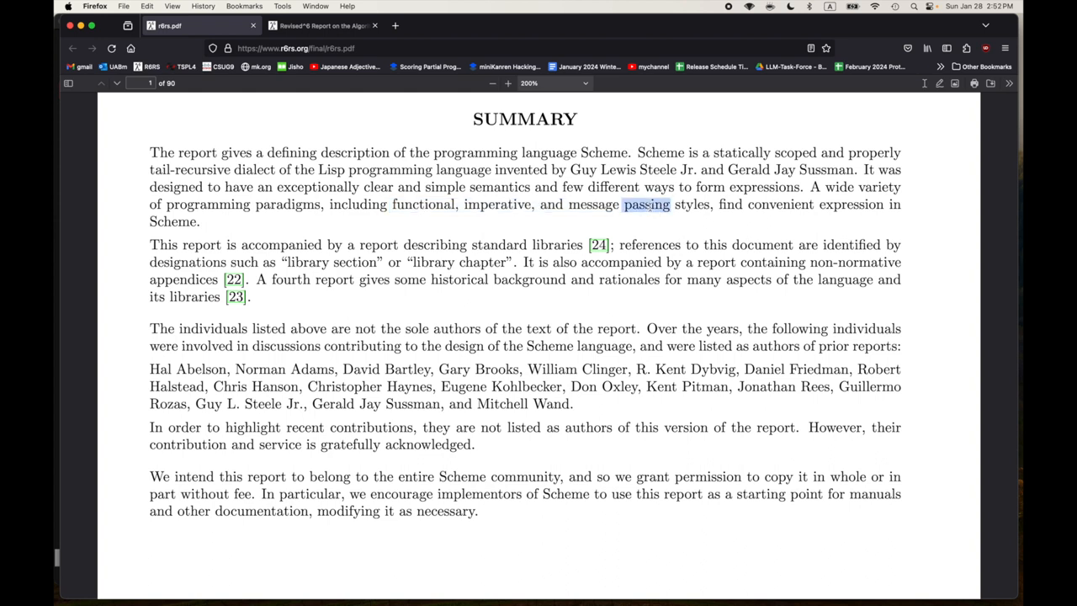
{"action": "left_click", "coordinate": [418, 218]}
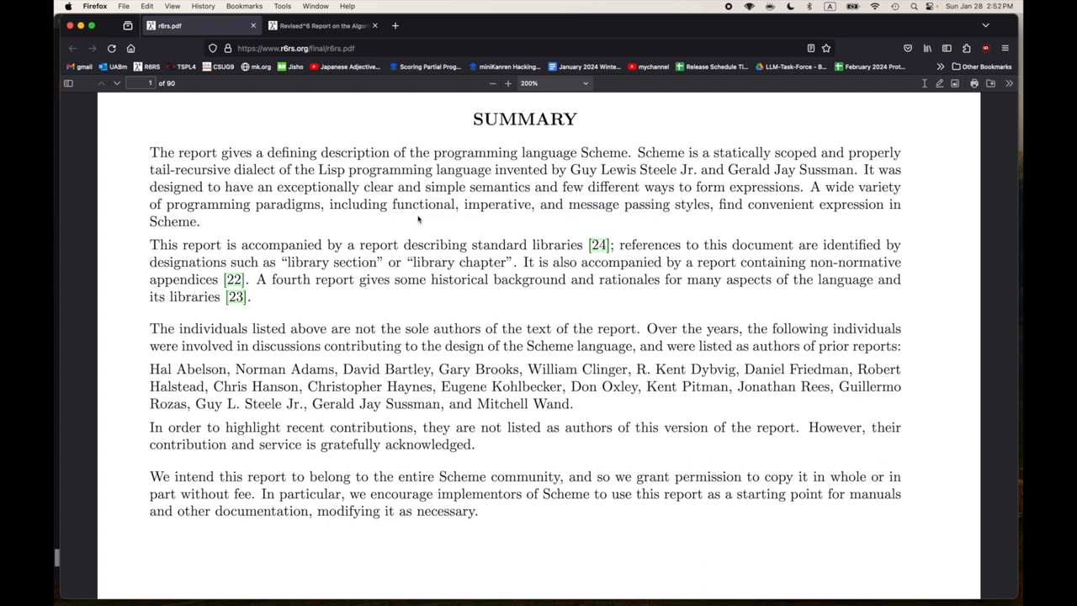
{"action": "mouse_move", "coordinate": [251, 251]}
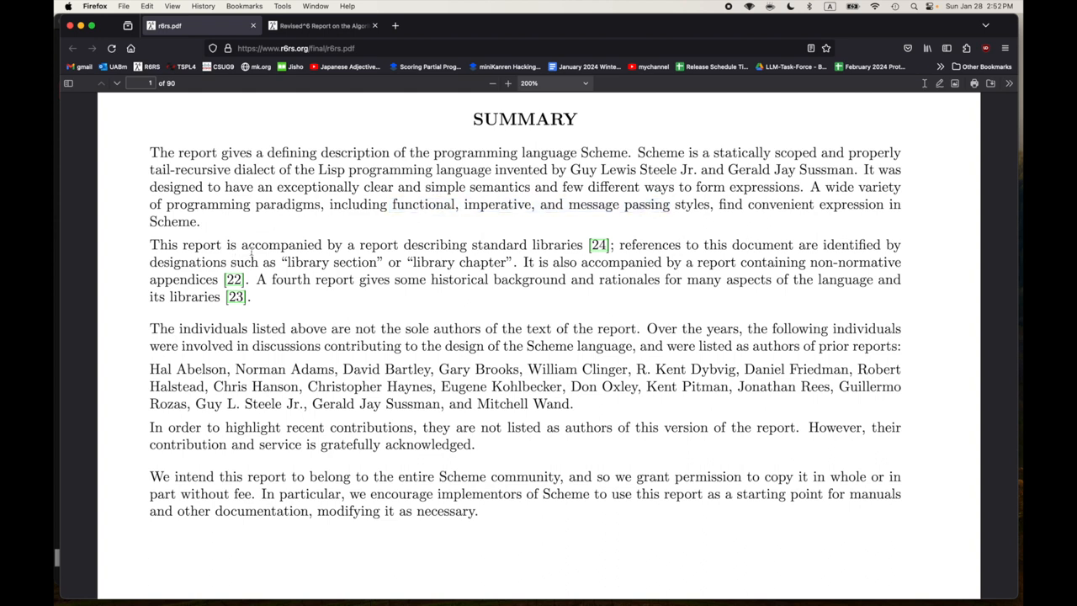
{"action": "mouse_move", "coordinate": [286, 299]}
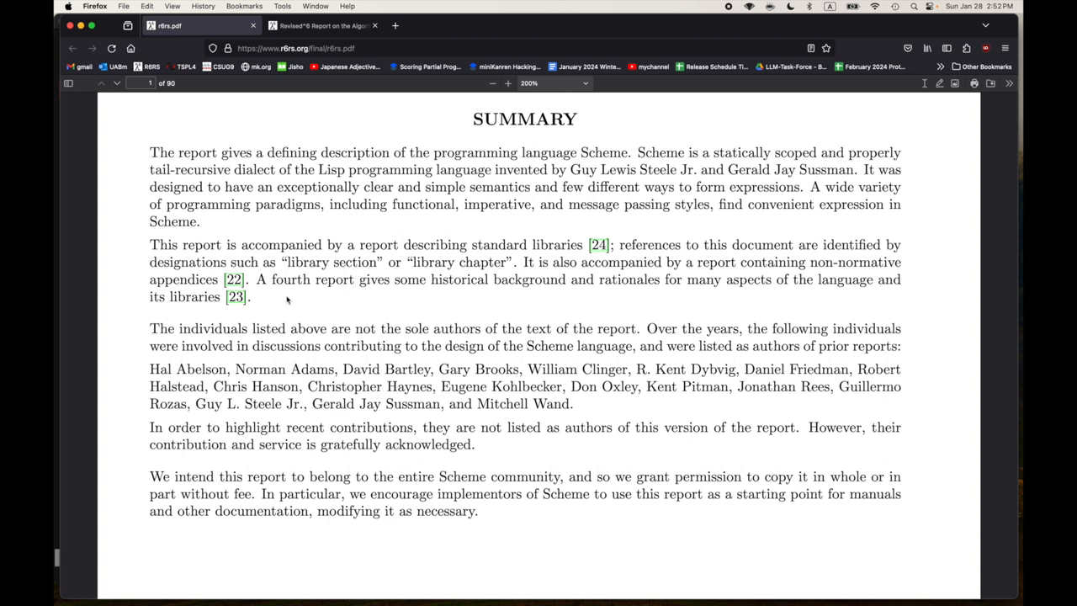
{"action": "mouse_move", "coordinate": [492, 263]}
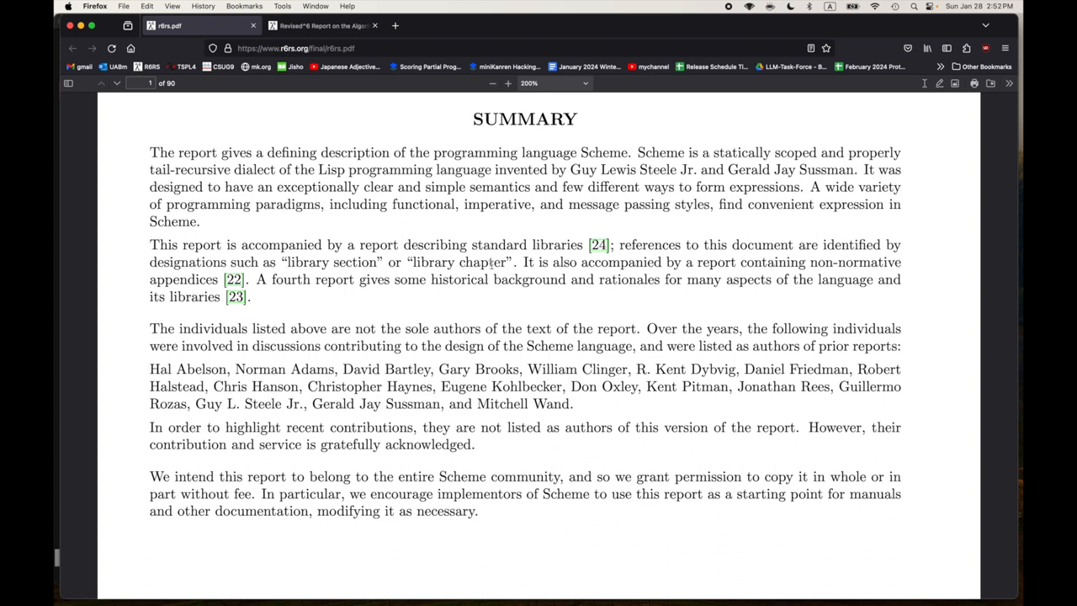
- Highlight the phrase 'report describing standard libraries' in the second paragraph
{"action": "left_click_drag", "start_coordinate": [288, 262], "coordinate": [509, 263]}
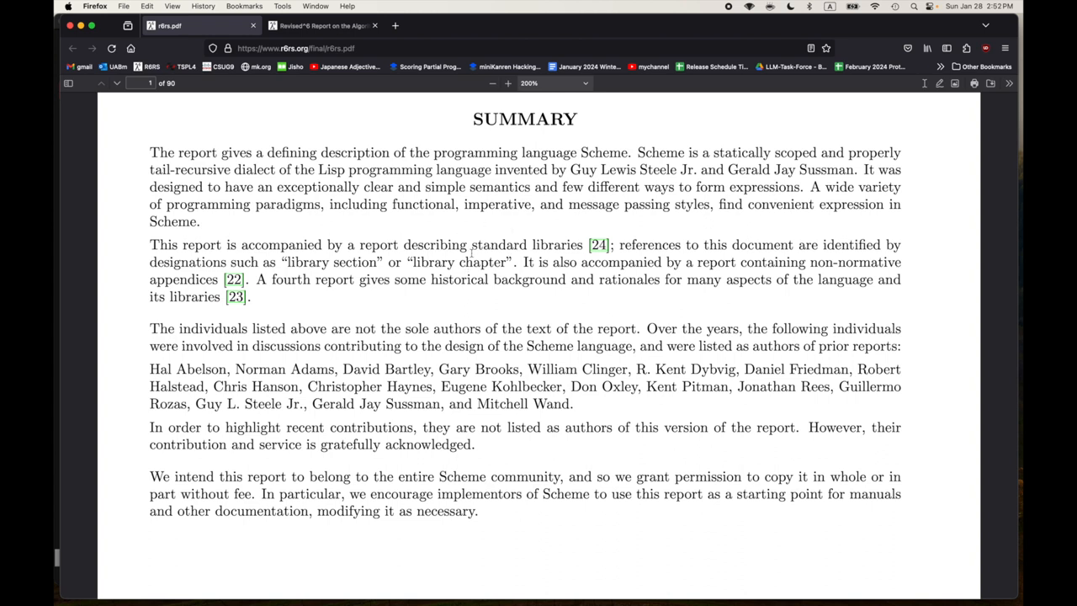
{"action": "double_click", "coordinate": [377, 246]}
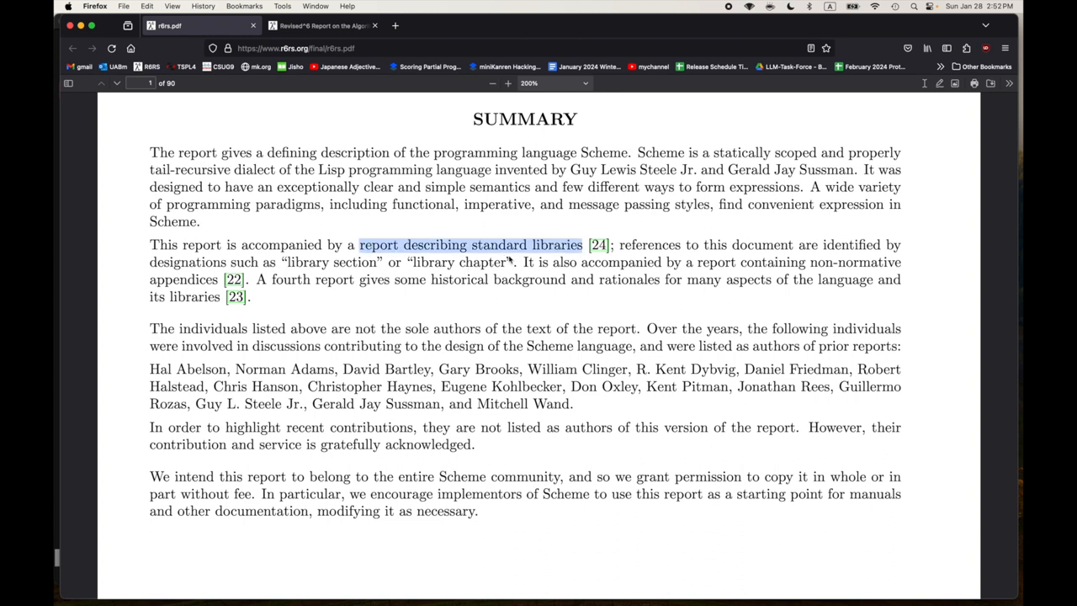
{"action": "left_click", "coordinate": [656, 263]}
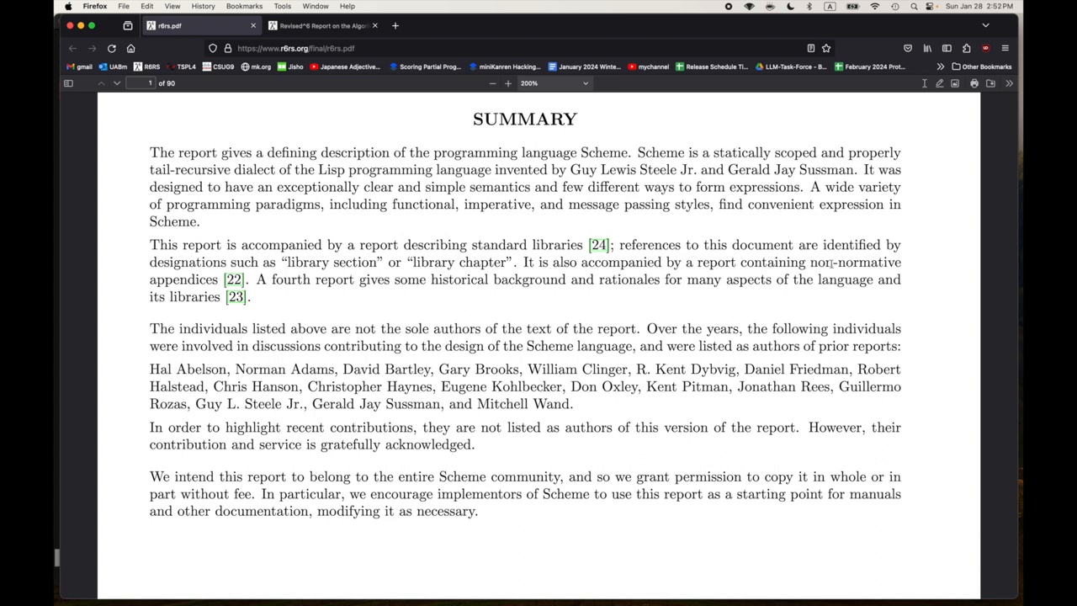
{"action": "mouse_move", "coordinate": [377, 300]}
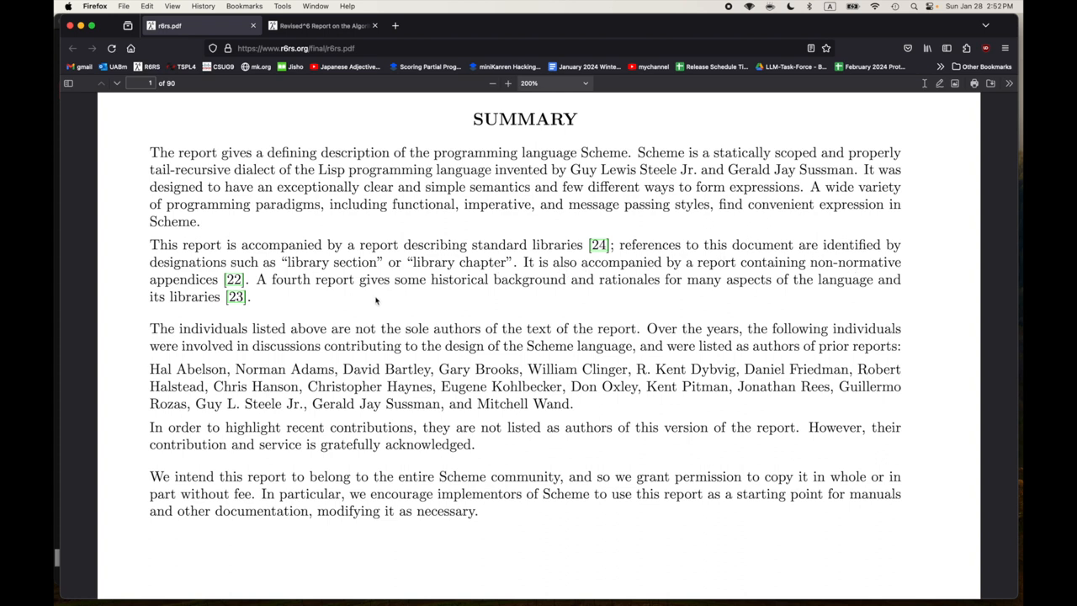
{"action": "mouse_move", "coordinate": [842, 253]}
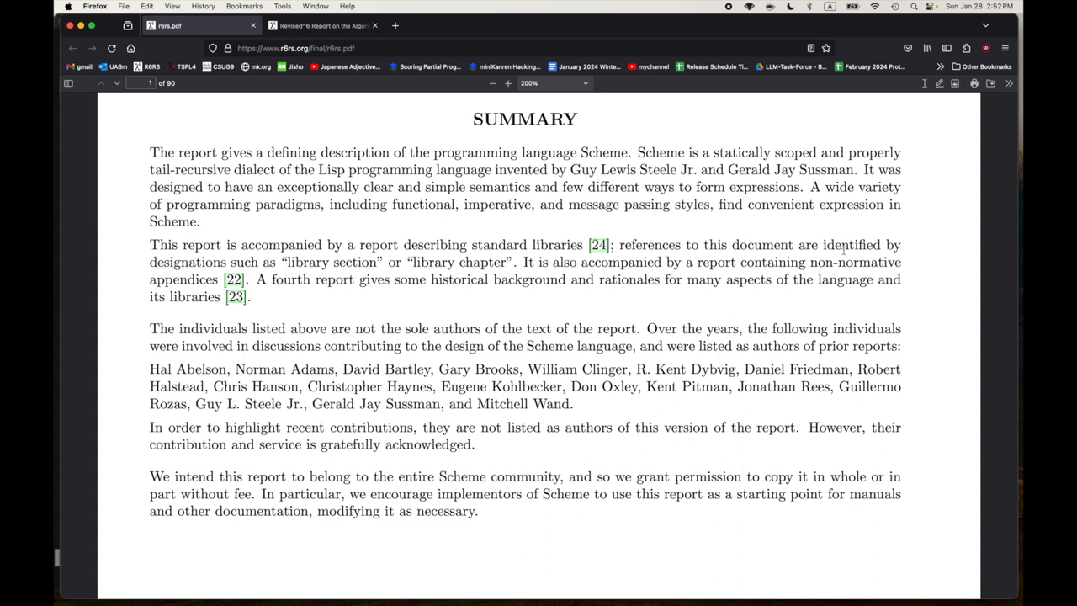
{"action": "double_click", "coordinate": [870, 263]}
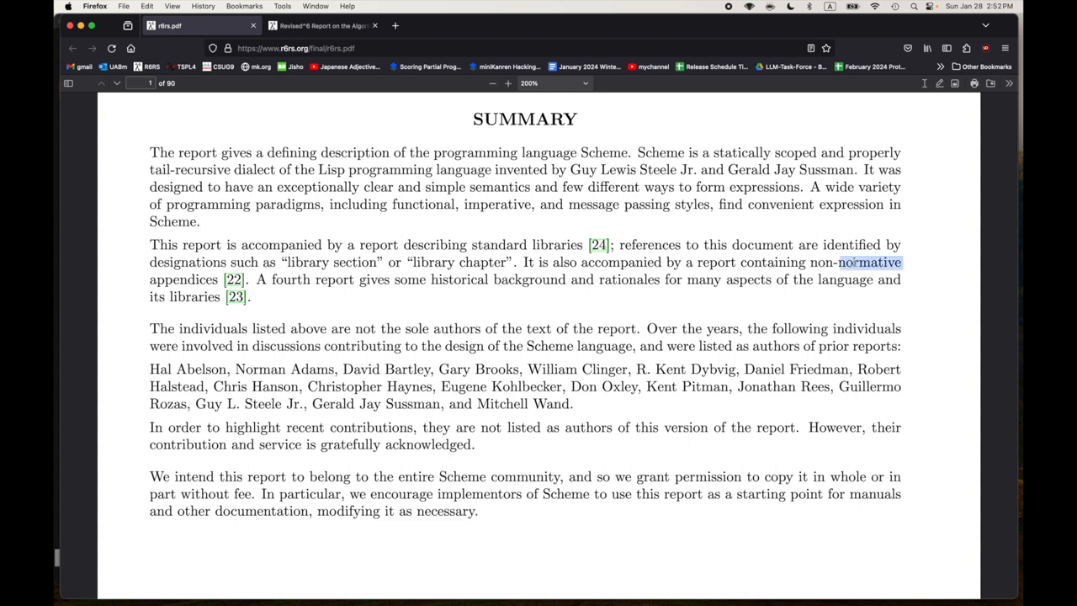
{"action": "double_click", "coordinate": [872, 262]}
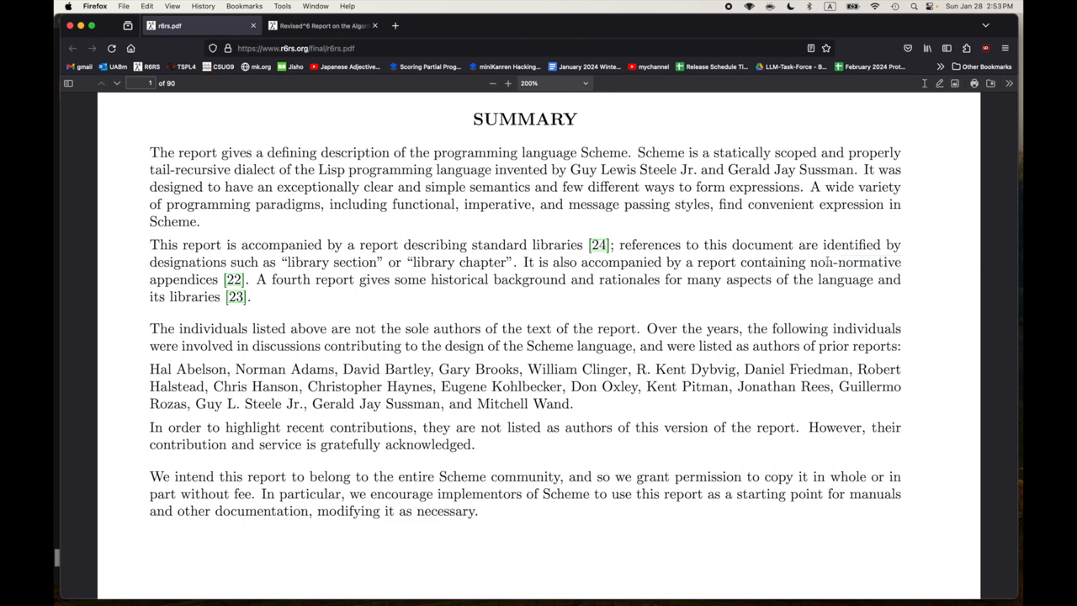
{"action": "mouse_move", "coordinate": [907, 270]}
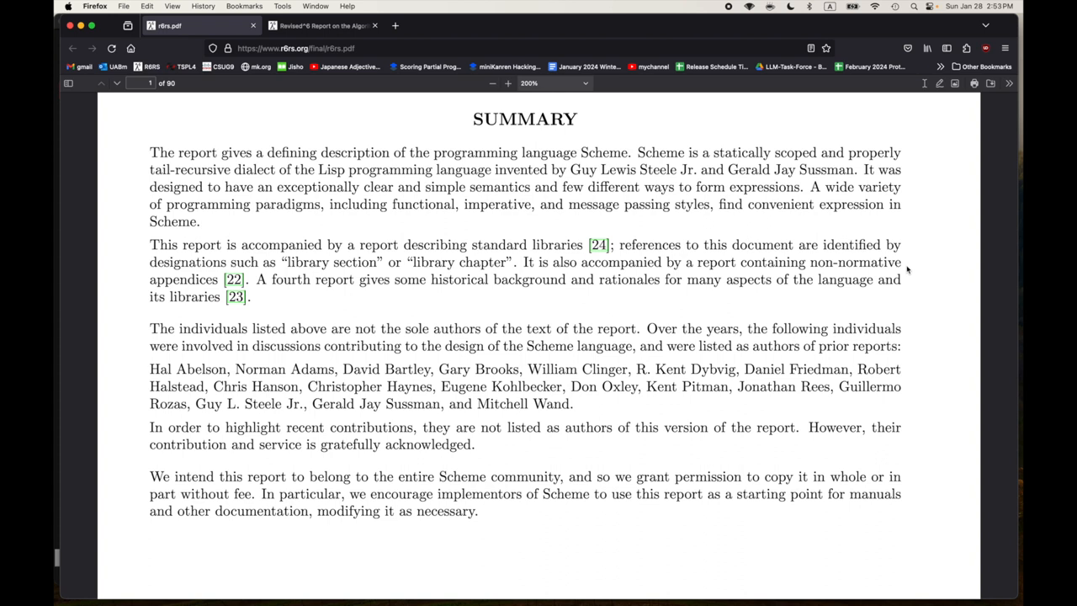
{"action": "mouse_move", "coordinate": [882, 259]}
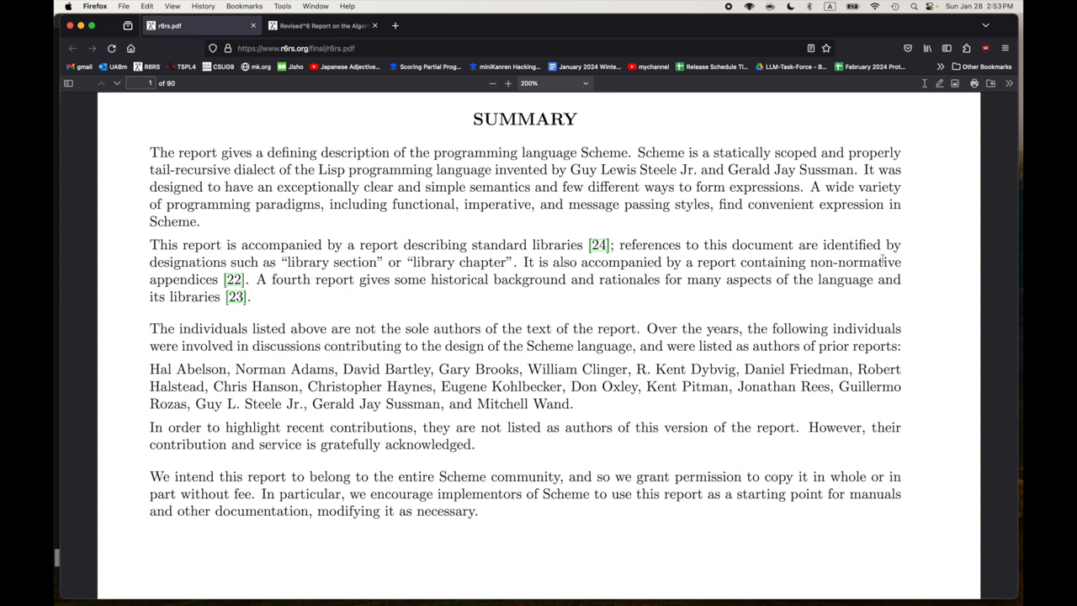
{"action": "mouse_move", "coordinate": [388, 290]}
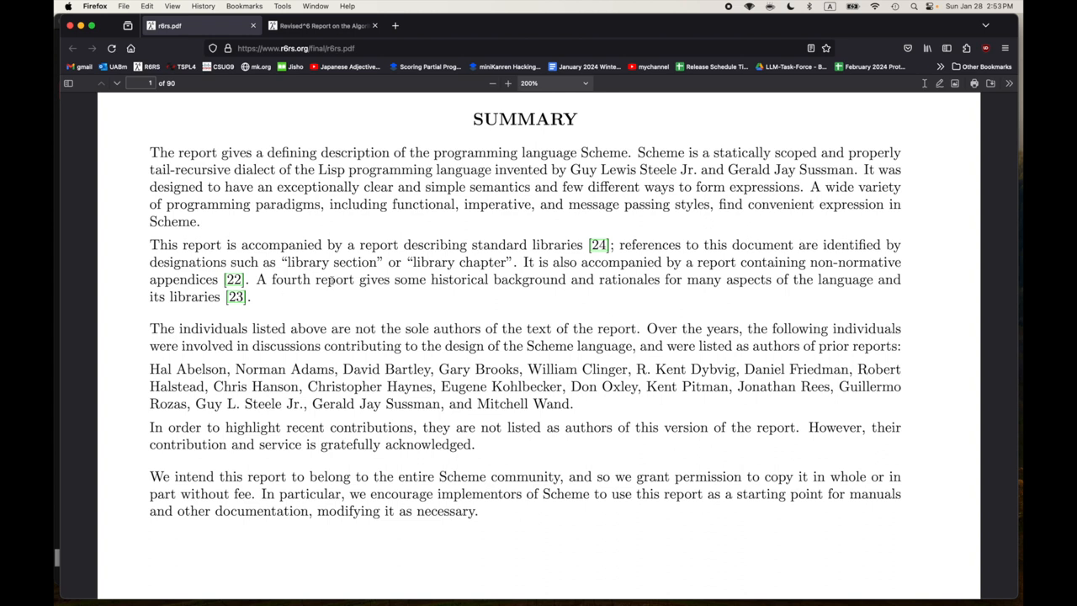
{"action": "mouse_move", "coordinate": [599, 293]}
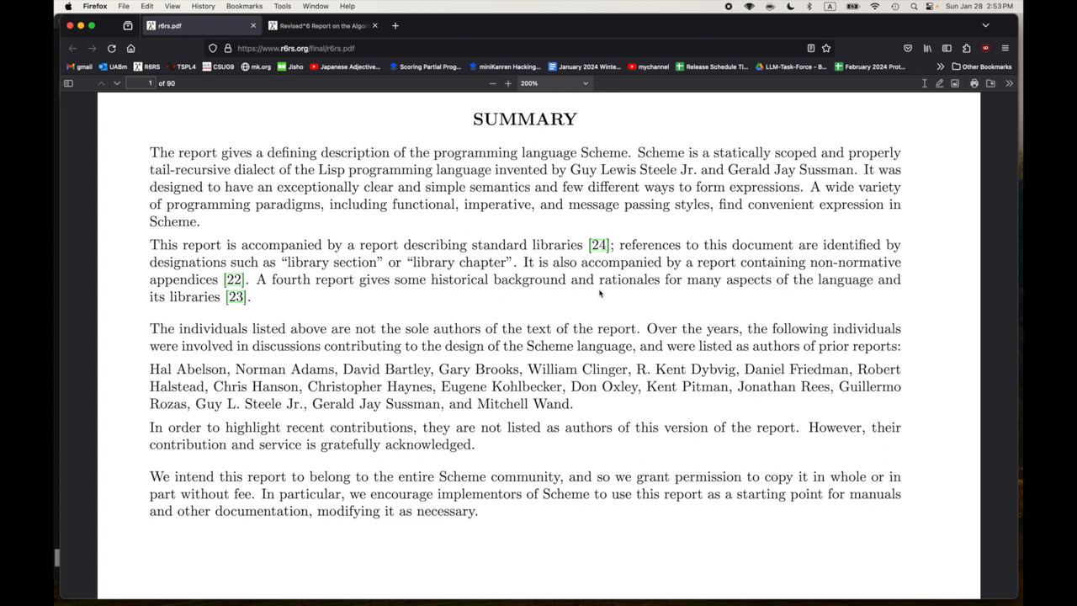
{"action": "mouse_move", "coordinate": [723, 293]}
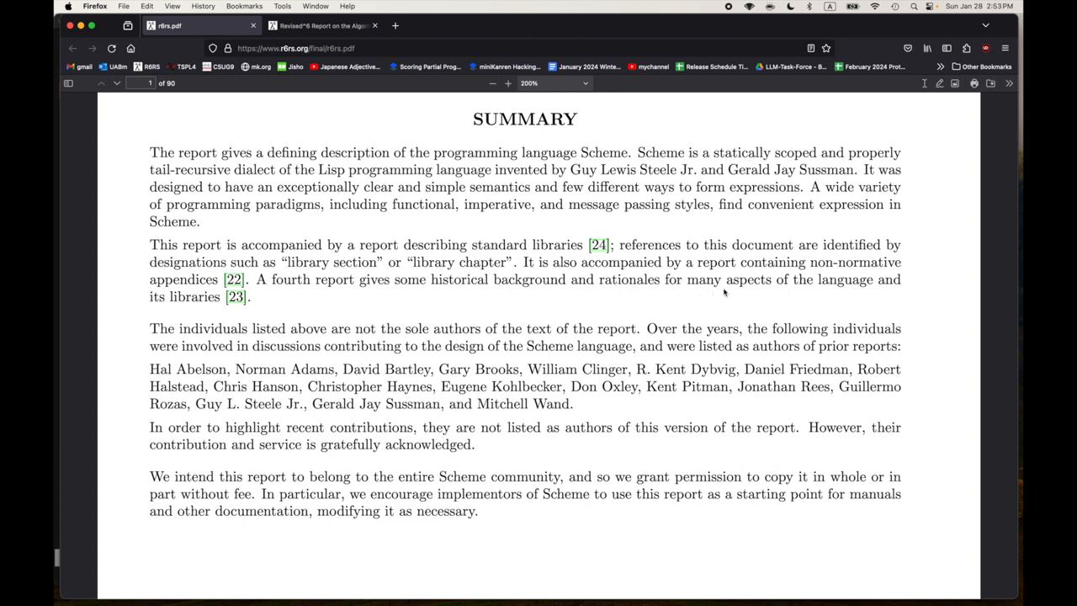
{"action": "mouse_move", "coordinate": [300, 330]}
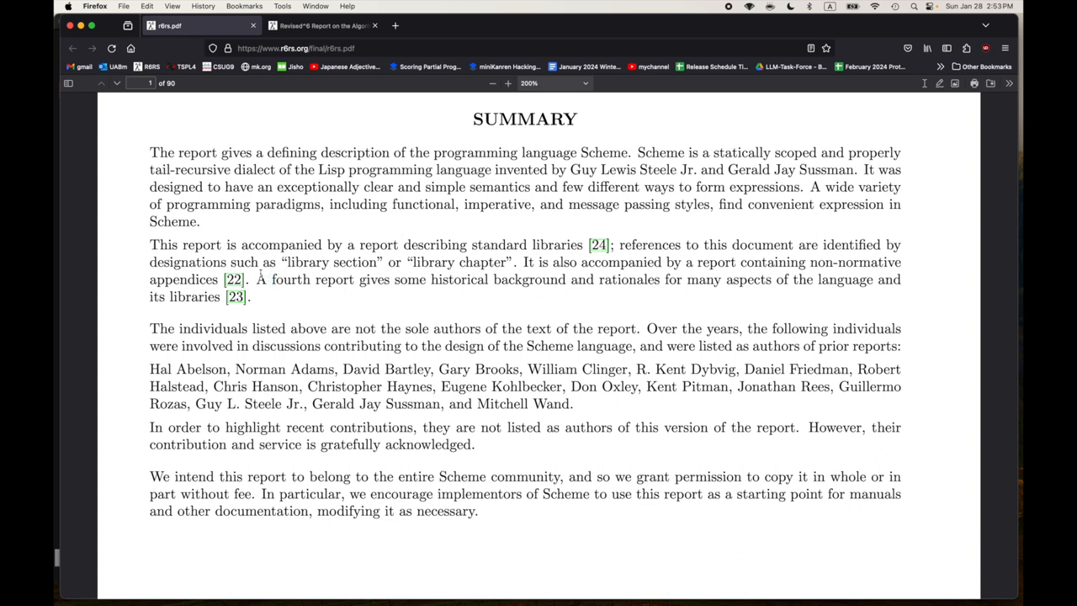
- Briefly highlight the sentence about the fourth report, clear it, and select further down
{"action": "left_click_drag", "start_coordinate": [256, 279], "coordinate": [355, 280]}
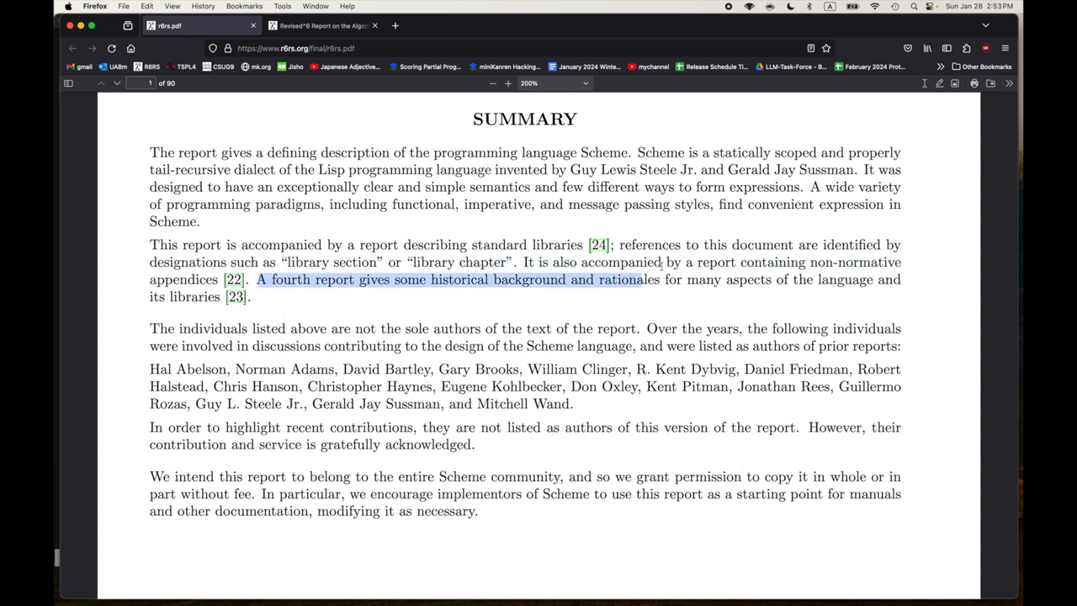
{"action": "left_click", "coordinate": [612, 306]}
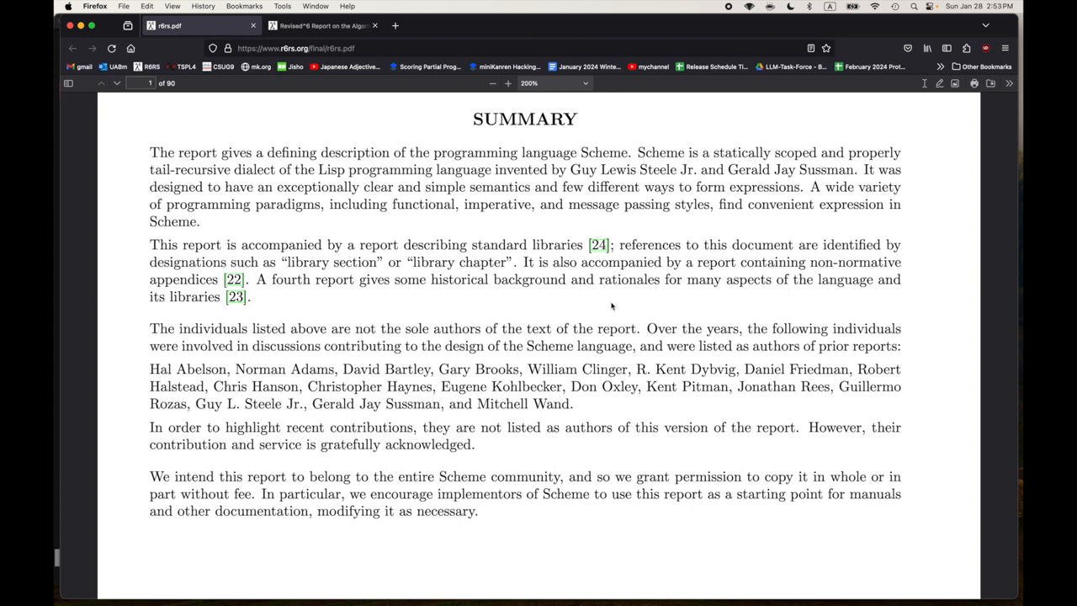
{"action": "mouse_move", "coordinate": [521, 264]}
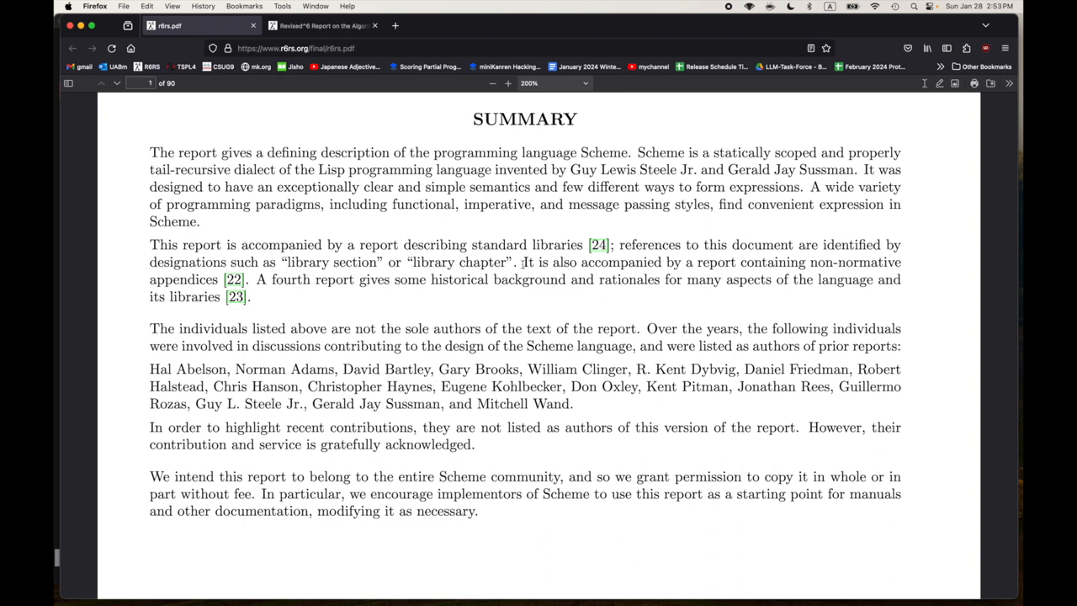
{"action": "left_click_drag", "start_coordinate": [526, 263], "coordinate": [505, 346]}
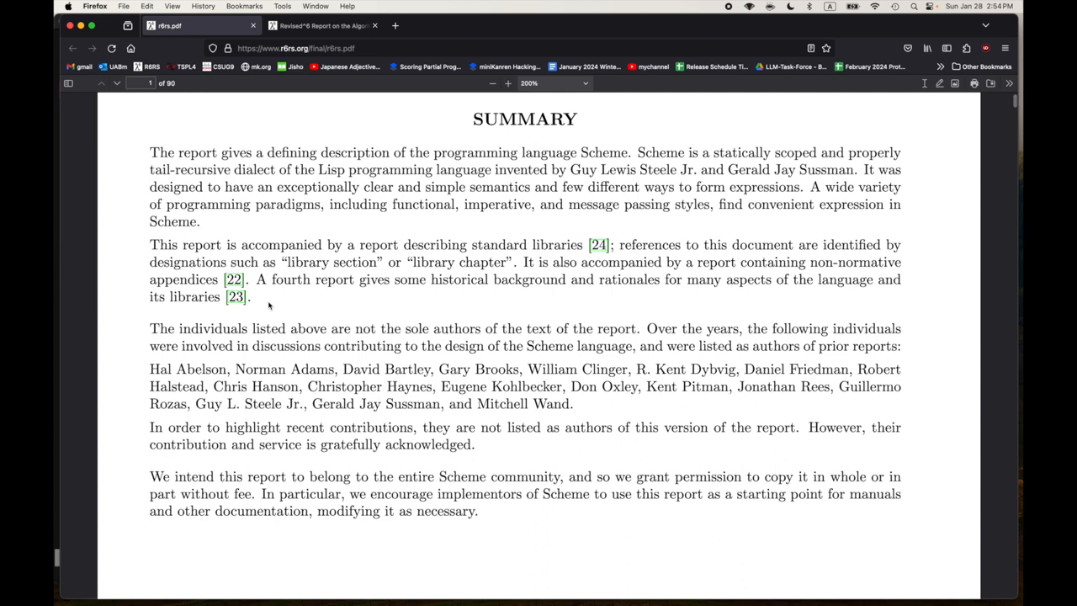
- Scroll to the contributors list and highlight individual names one after another
{"action": "scroll", "scroll_direction": "down", "scroll_amount": 3}
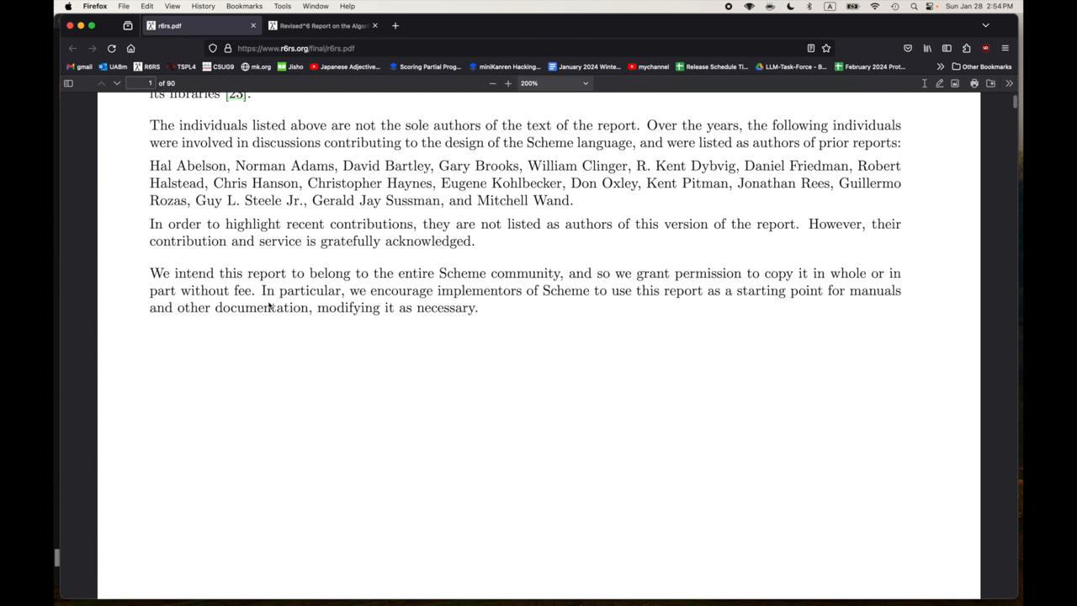
{"action": "scroll", "scroll_direction": "down", "scroll_amount": 3}
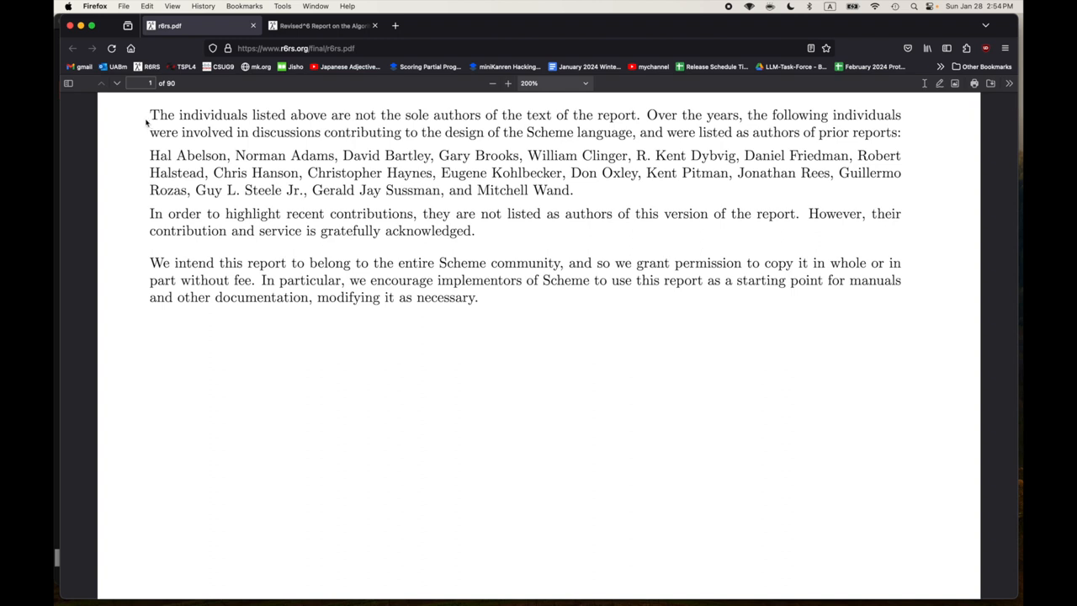
{"action": "mouse_move", "coordinate": [132, 133]}
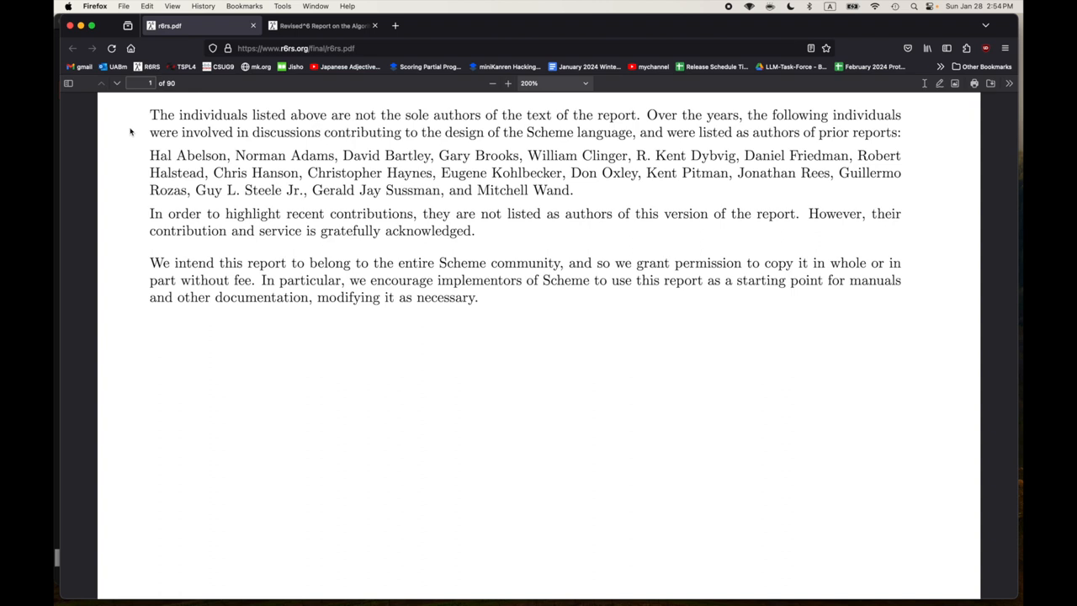
{"action": "mouse_move", "coordinate": [584, 202]}
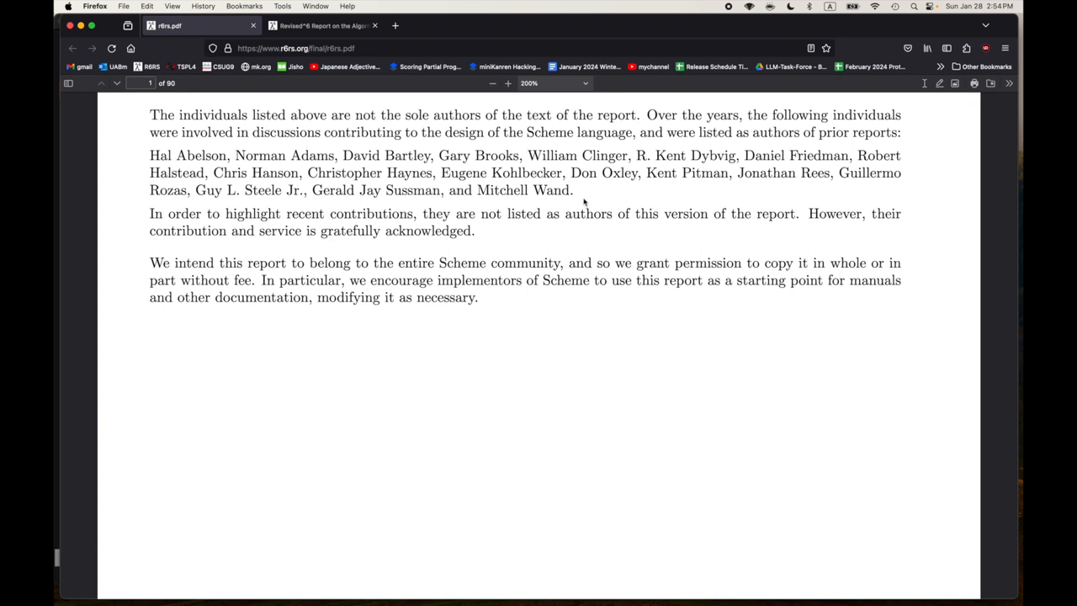
{"action": "mouse_move", "coordinate": [593, 192]}
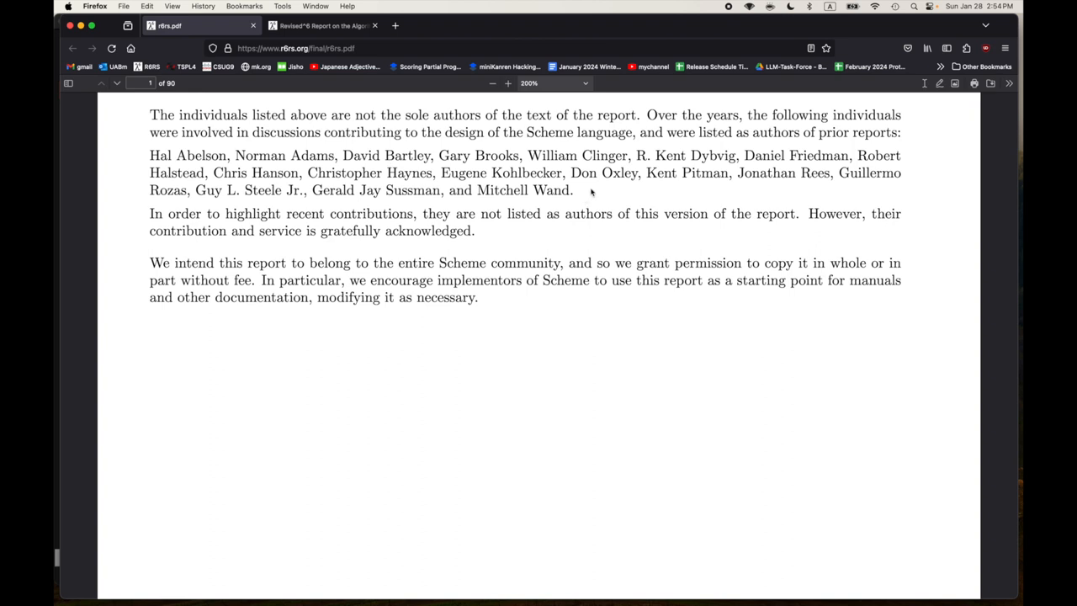
{"action": "double_click", "coordinate": [796, 155]}
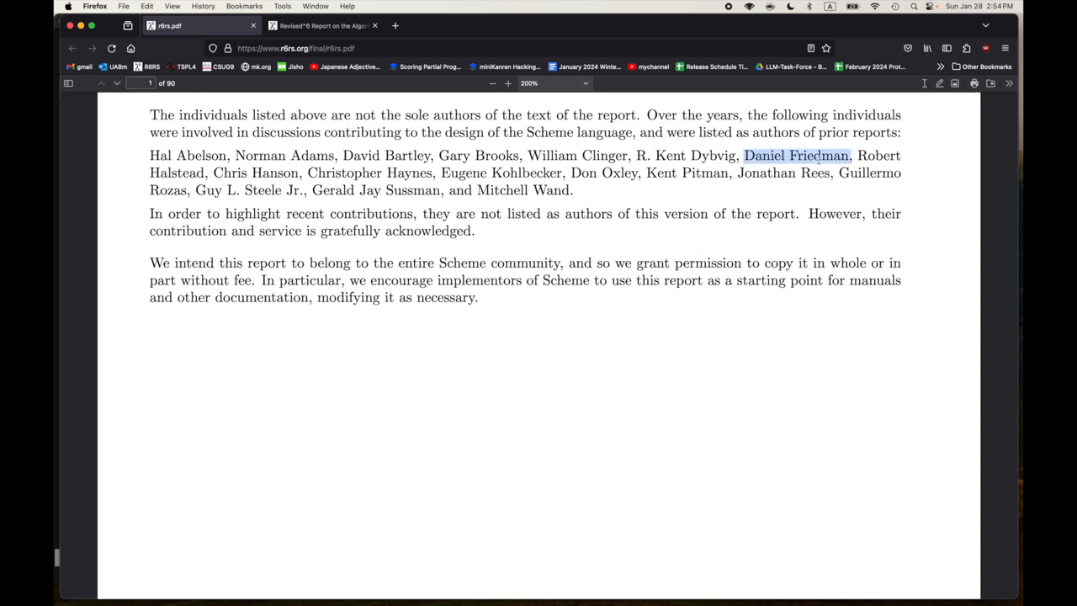
{"action": "left_click", "coordinate": [588, 199]}
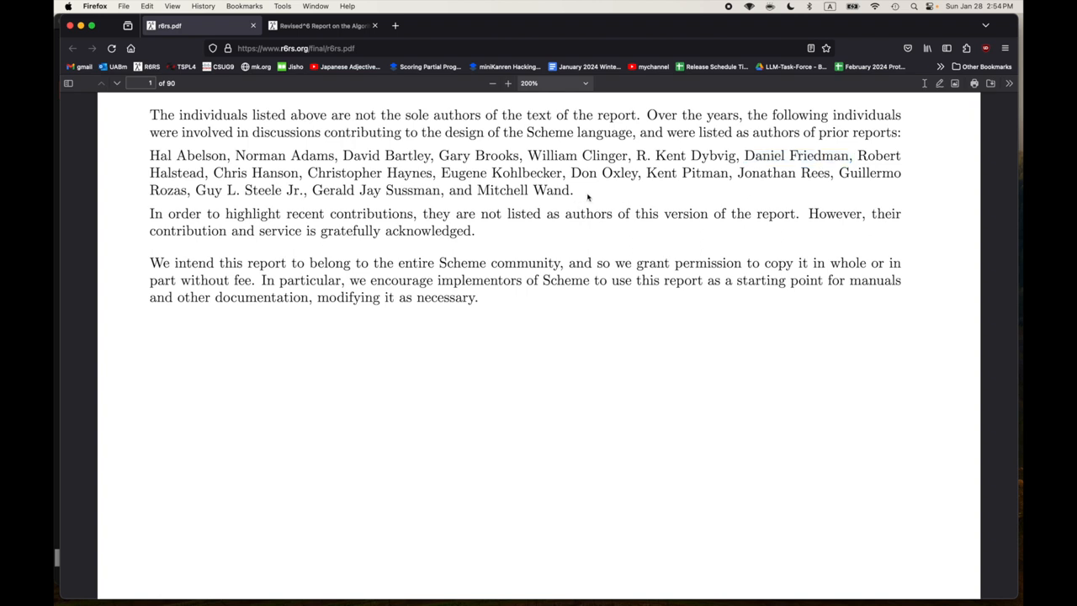
{"action": "double_click", "coordinate": [501, 171]}
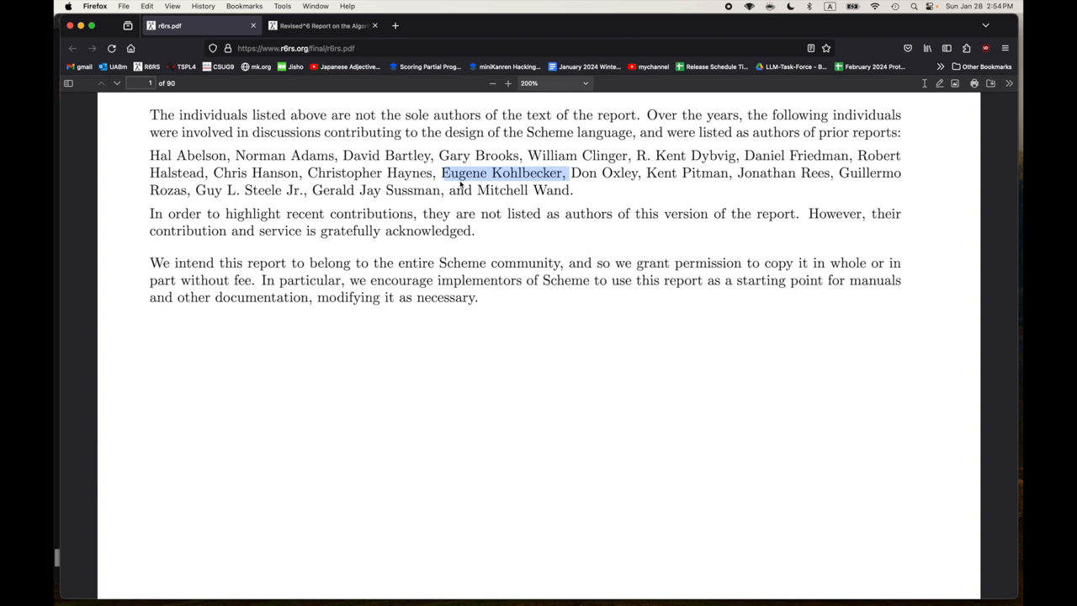
{"action": "double_click", "coordinate": [501, 189]}
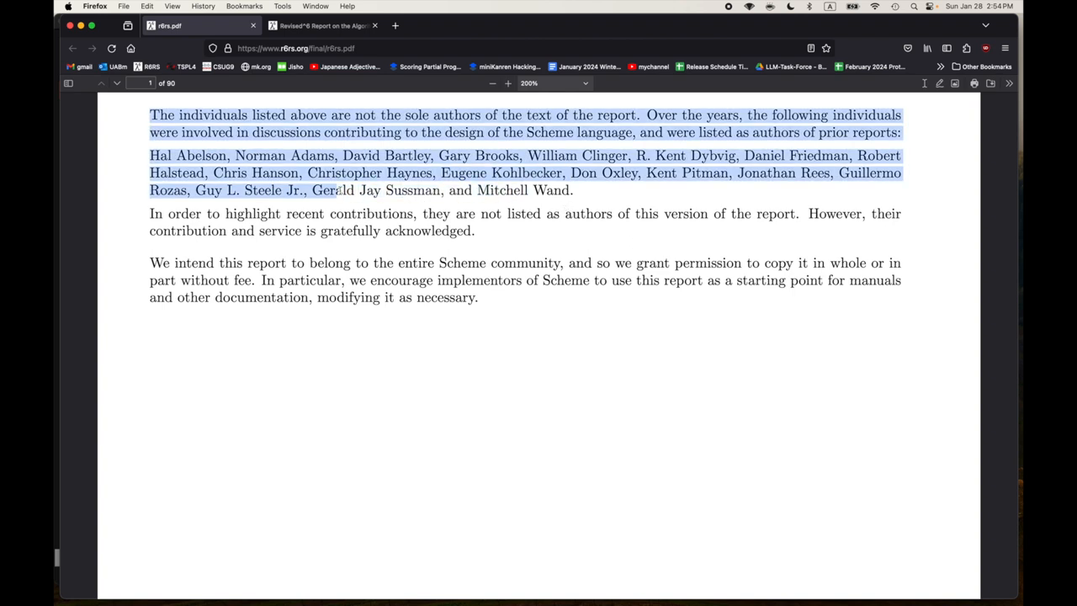
{"action": "left_click", "coordinate": [548, 177]}
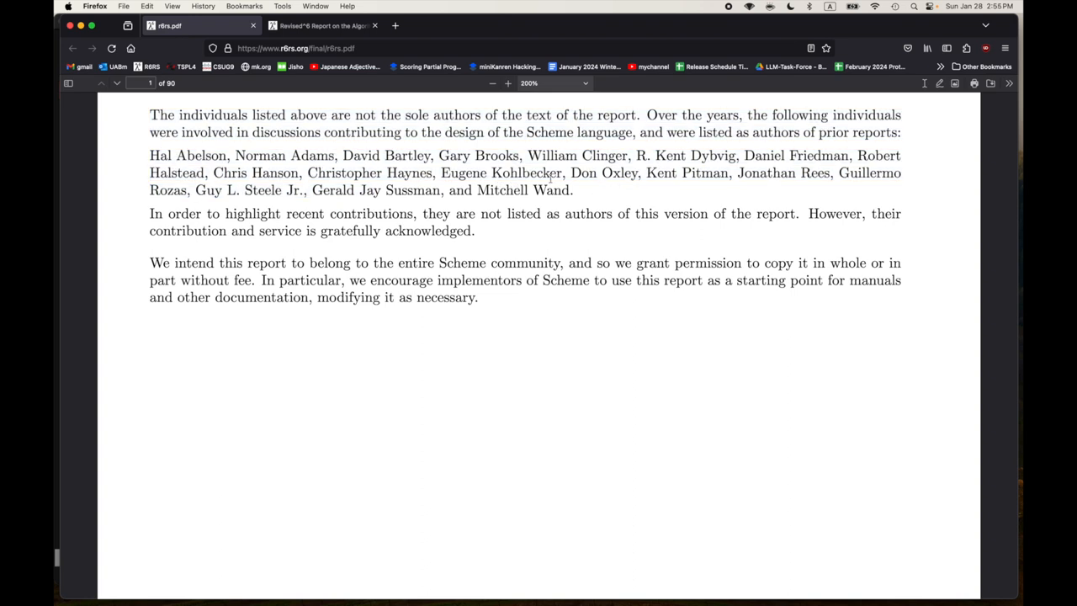
{"action": "mouse_move", "coordinate": [586, 209]}
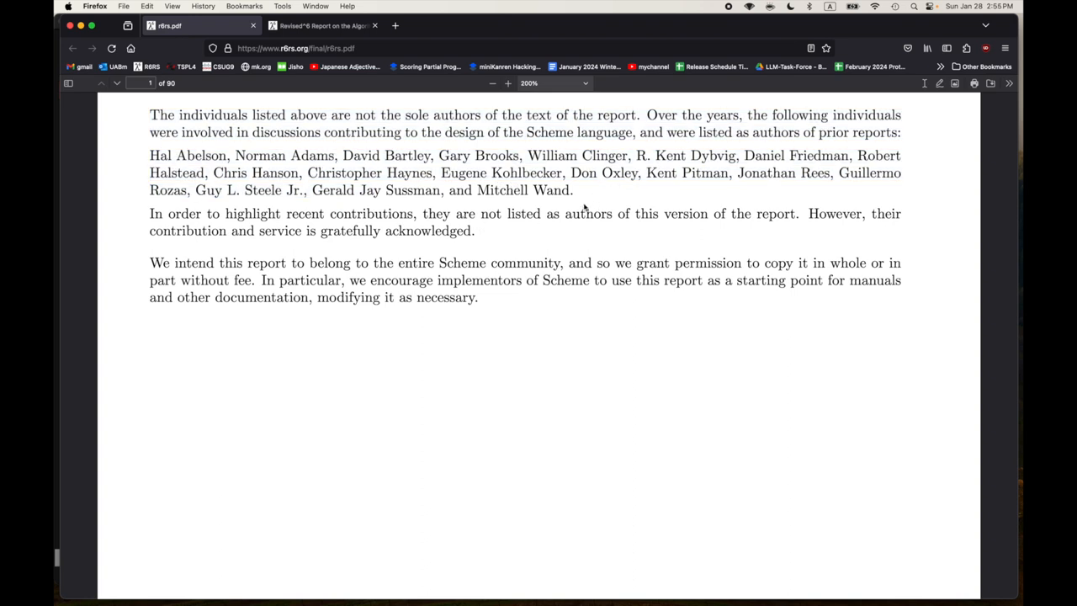
- Highlight the contributors paragraph, then return to the title page and highlight the title and first editor
{"action": "left_click_drag", "start_coordinate": [149, 114], "coordinate": [235, 189]}
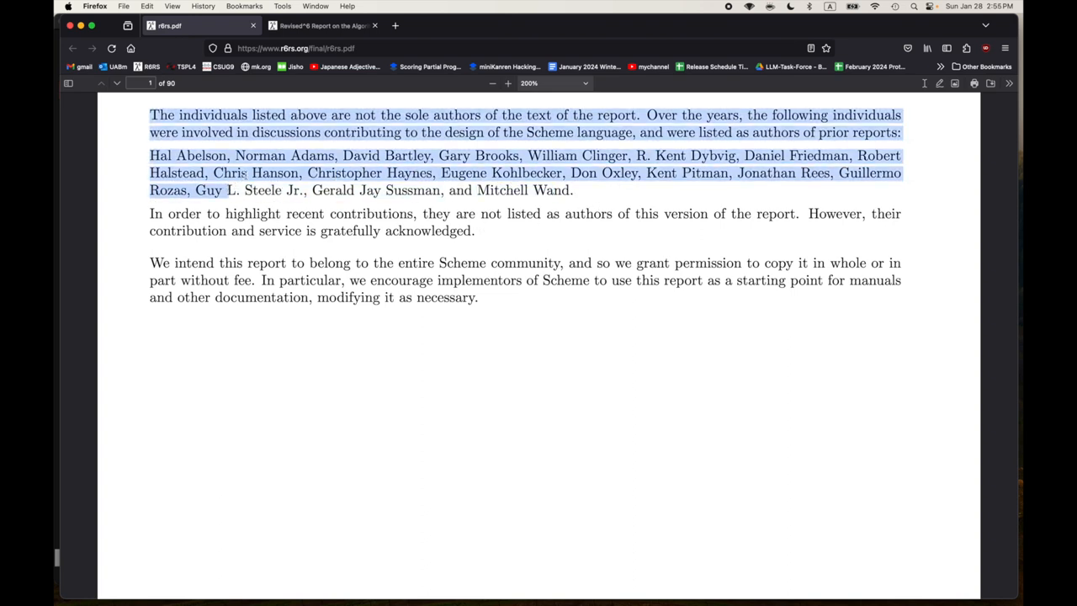
{"action": "left_click", "coordinate": [578, 199]}
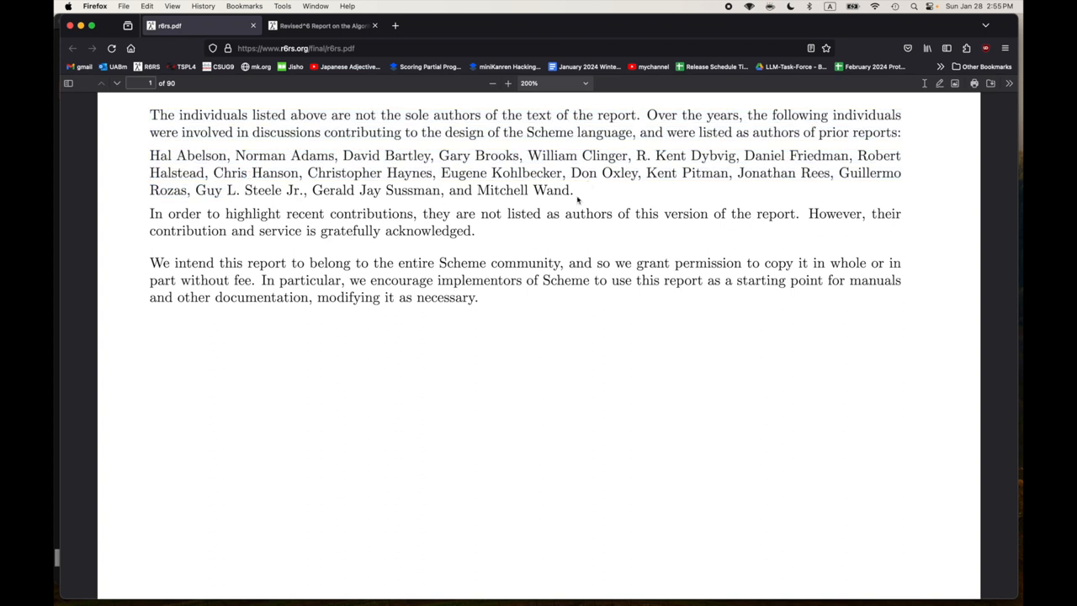
{"action": "mouse_move", "coordinate": [585, 195]}
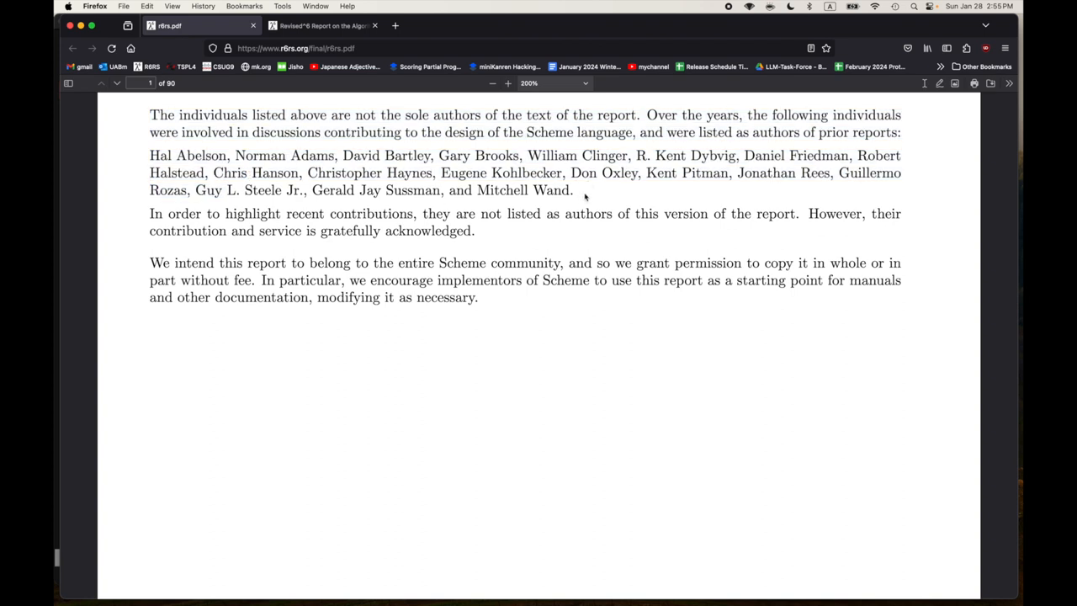
{"action": "scroll", "scroll_direction": "down", "scroll_amount": 3}
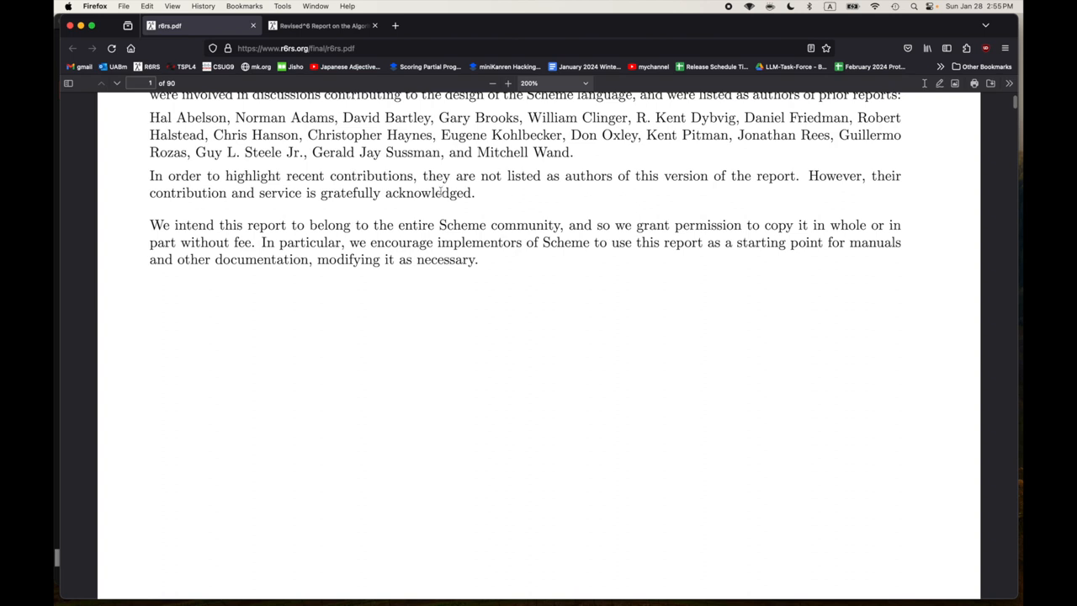
{"action": "double_click", "coordinate": [427, 192]}
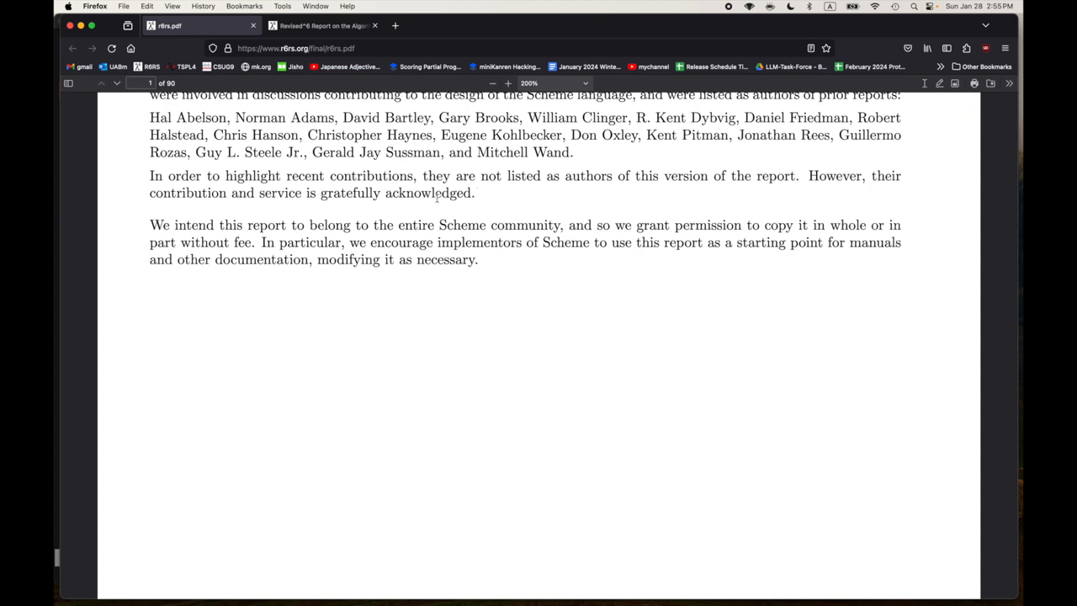
{"action": "mouse_move", "coordinate": [486, 195]}
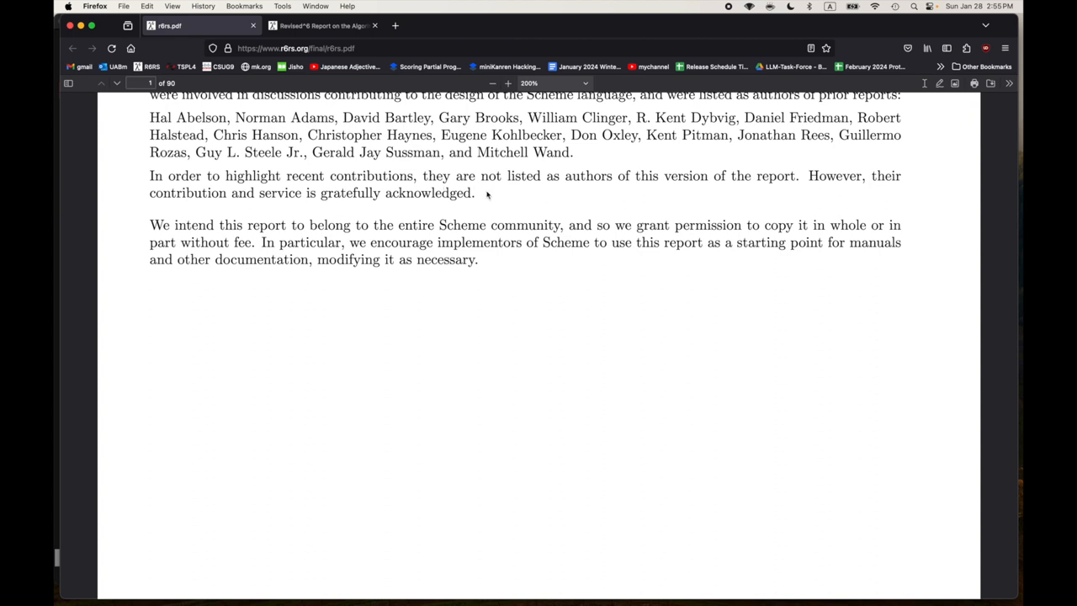
{"action": "scroll", "scroll_direction": "down", "scroll_amount": 3}
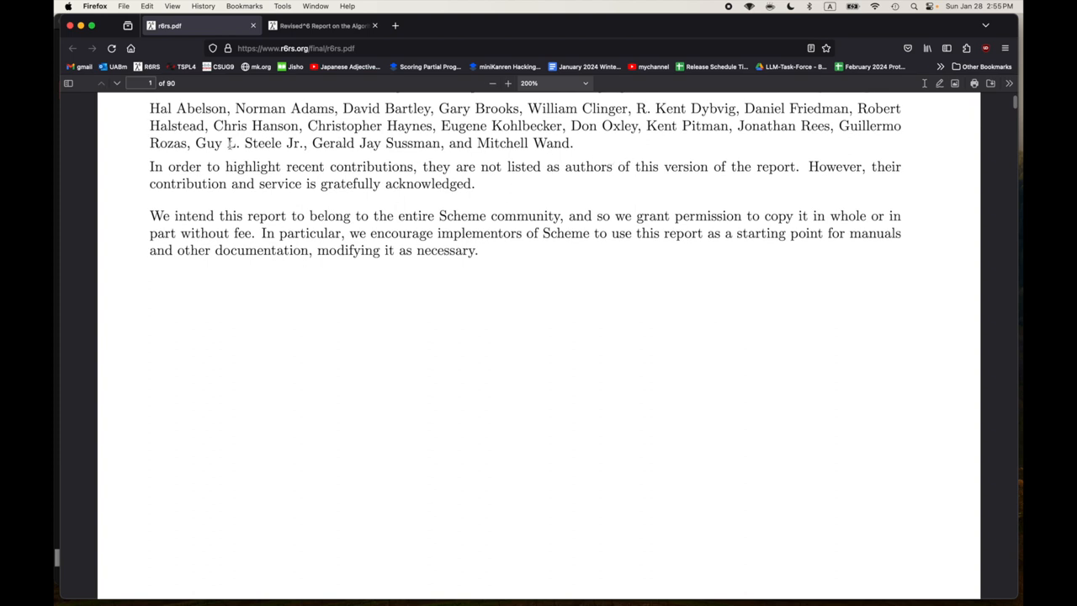
{"action": "left_click_drag", "start_coordinate": [195, 143], "coordinate": [451, 143]}
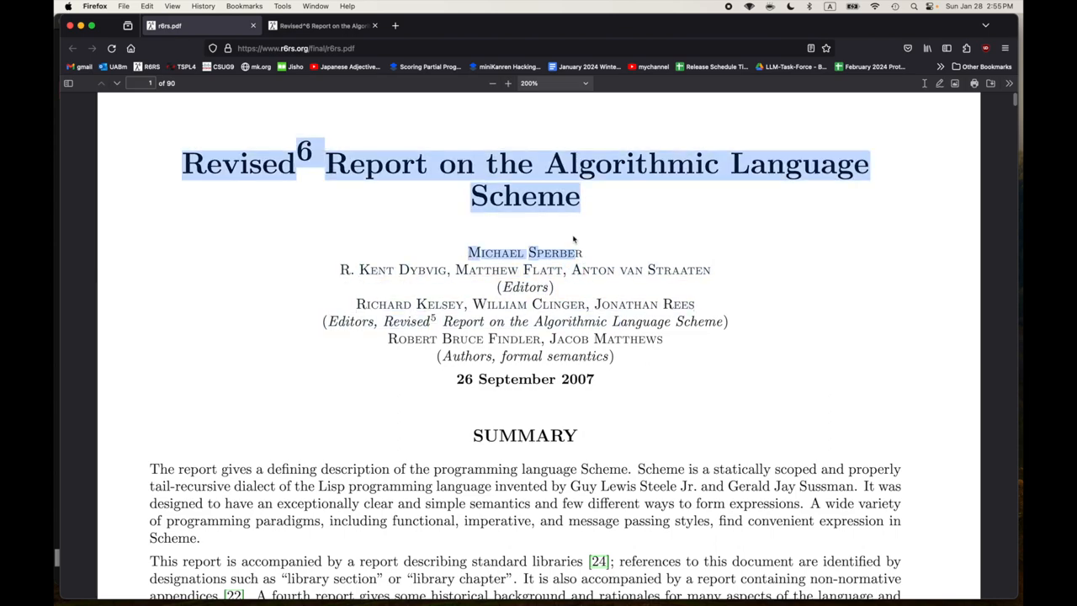
{"action": "scroll", "scroll_direction": "down", "scroll_amount": 3}
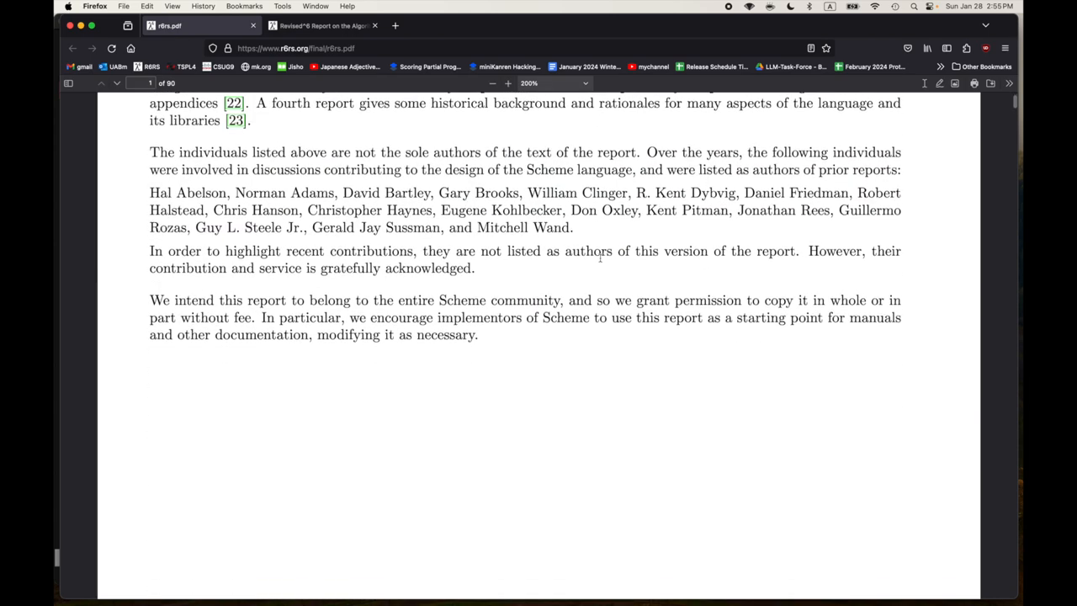
{"action": "scroll", "scroll_direction": "down", "scroll_amount": 3}
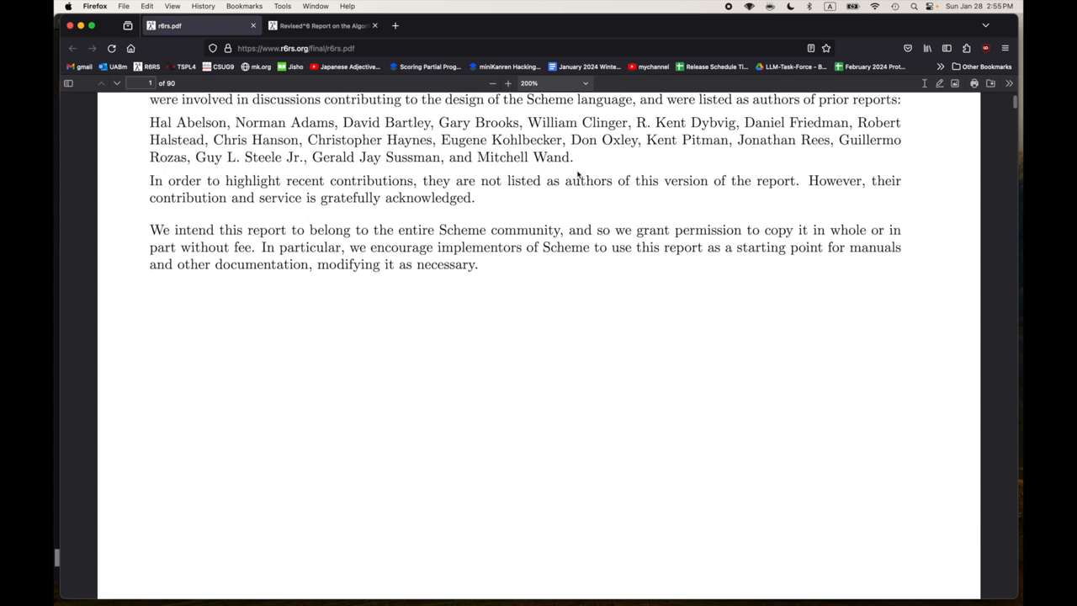
{"action": "scroll", "scroll_direction": "down", "scroll_amount": 3}
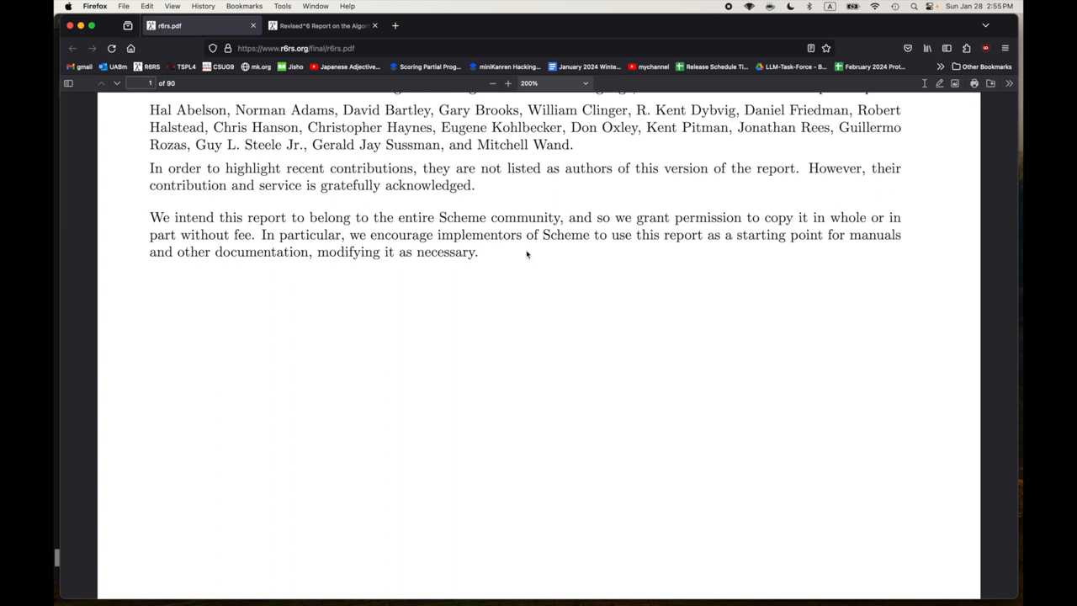
{"action": "mouse_move", "coordinate": [517, 256]}
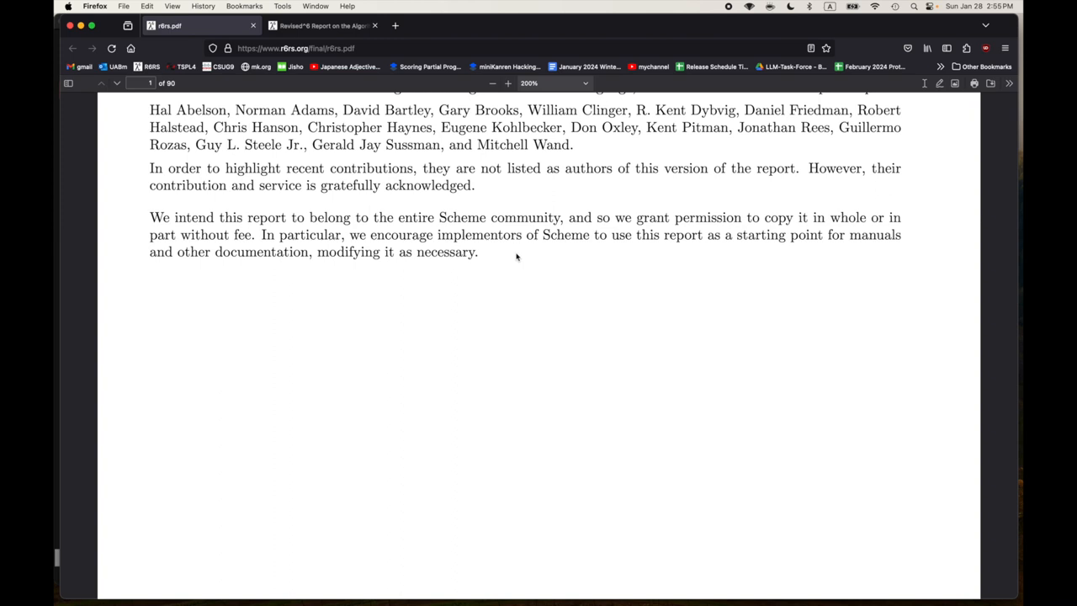
{"action": "mouse_move", "coordinate": [473, 250]}
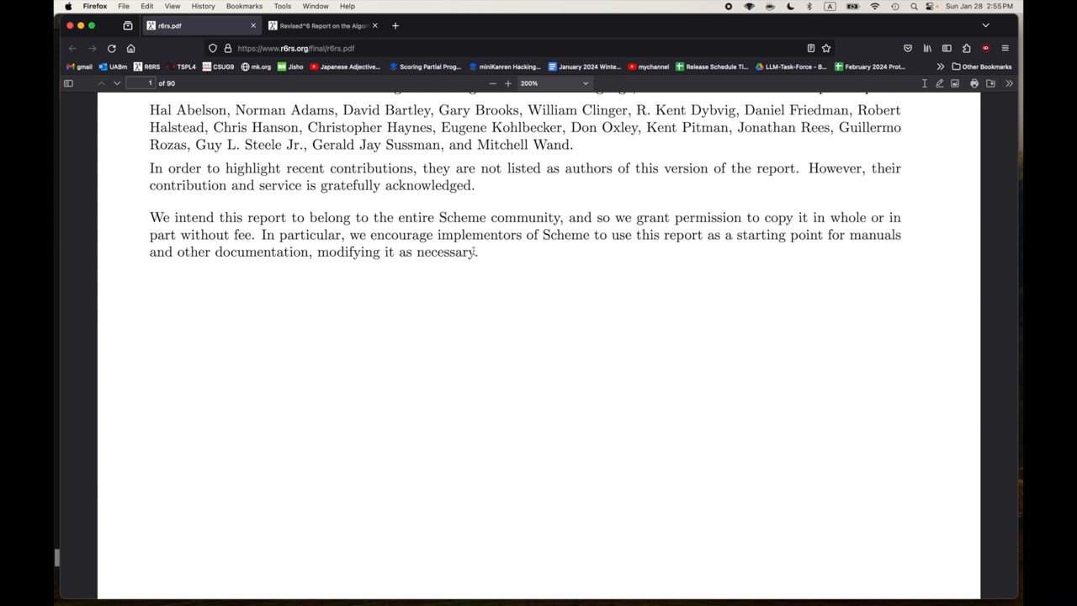
{"action": "mouse_move", "coordinate": [482, 256]}
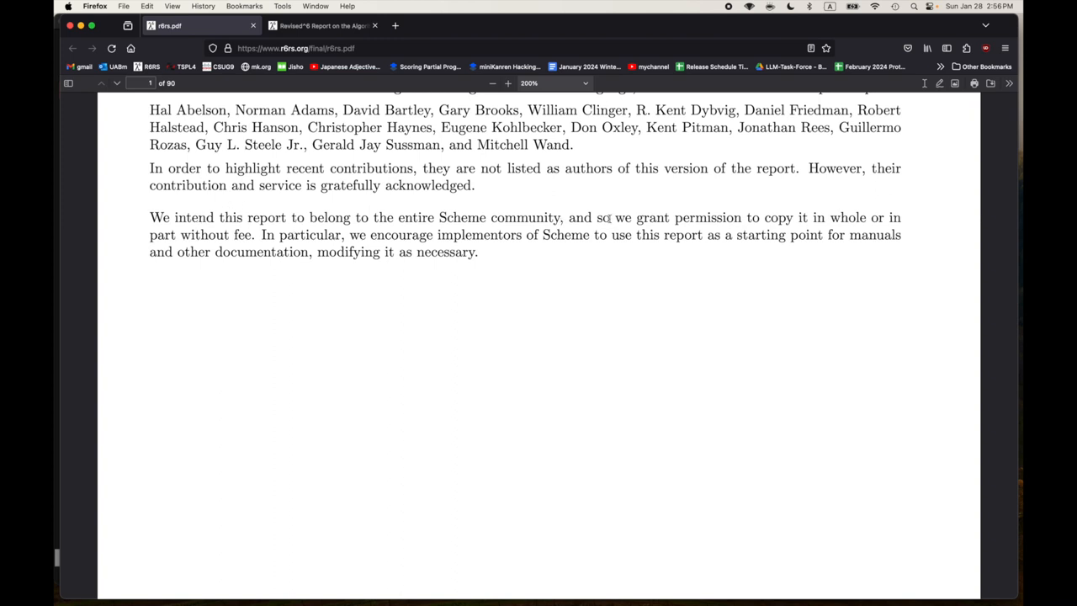
{"action": "left_click_drag", "start_coordinate": [597, 217], "coordinate": [867, 217]}
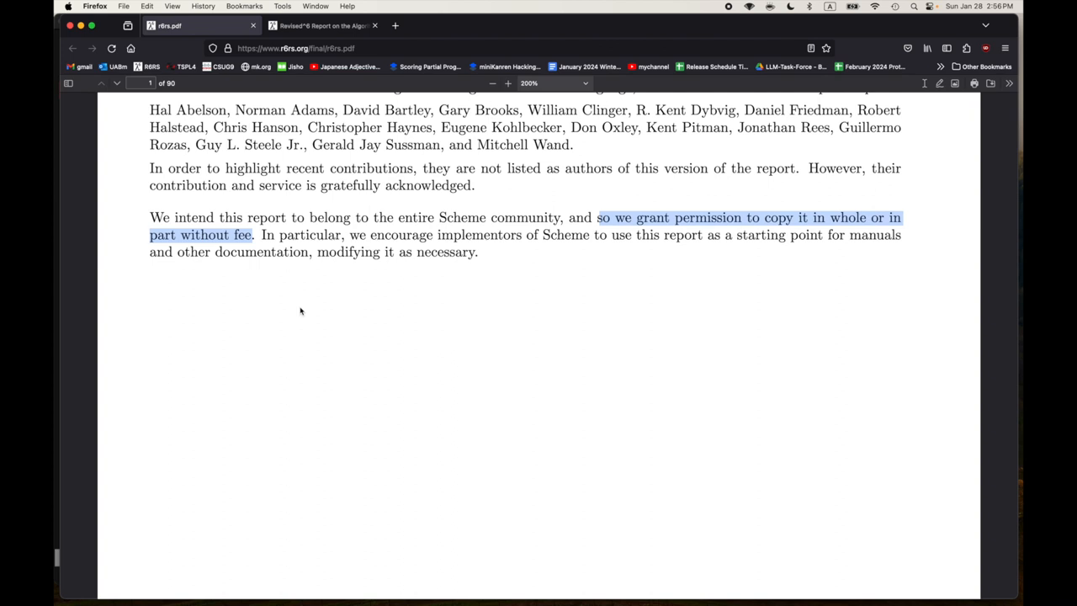
{"action": "left_click", "coordinate": [303, 311]}
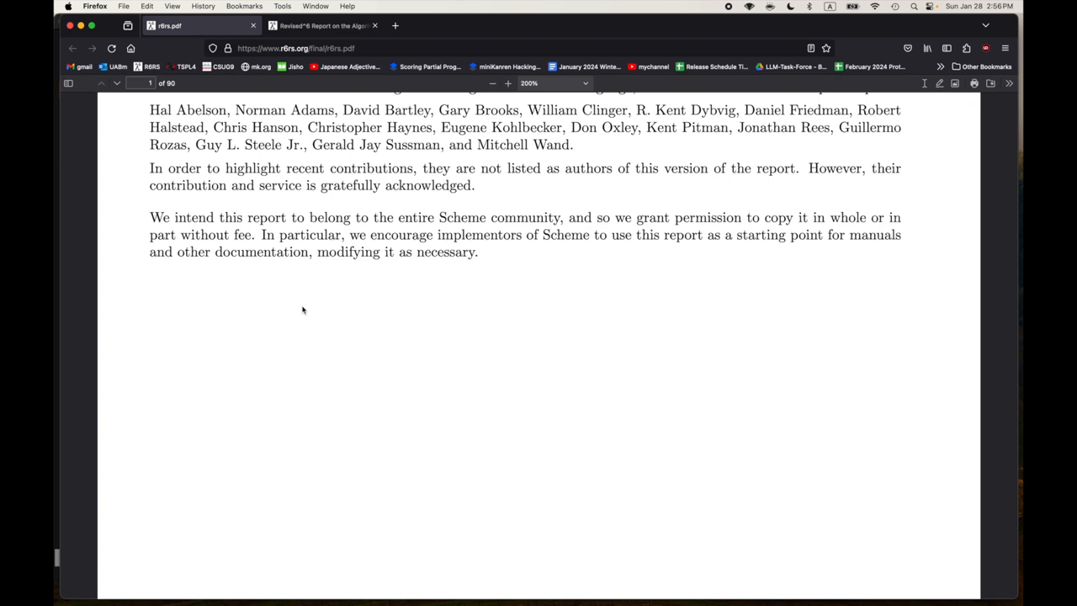
{"action": "mouse_move", "coordinate": [397, 246]}
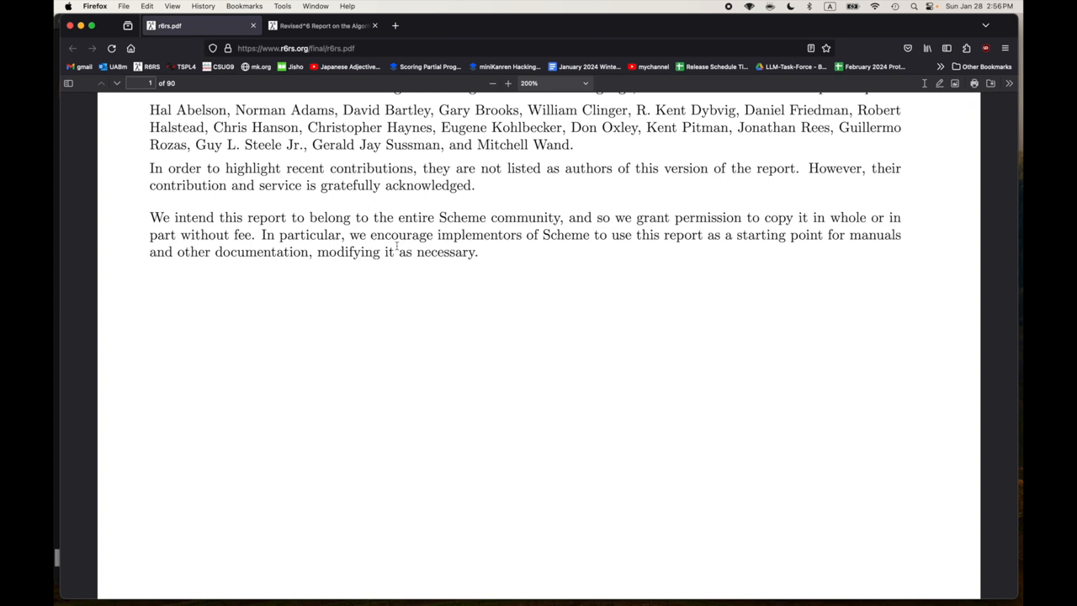
{"action": "mouse_move", "coordinate": [421, 246]}
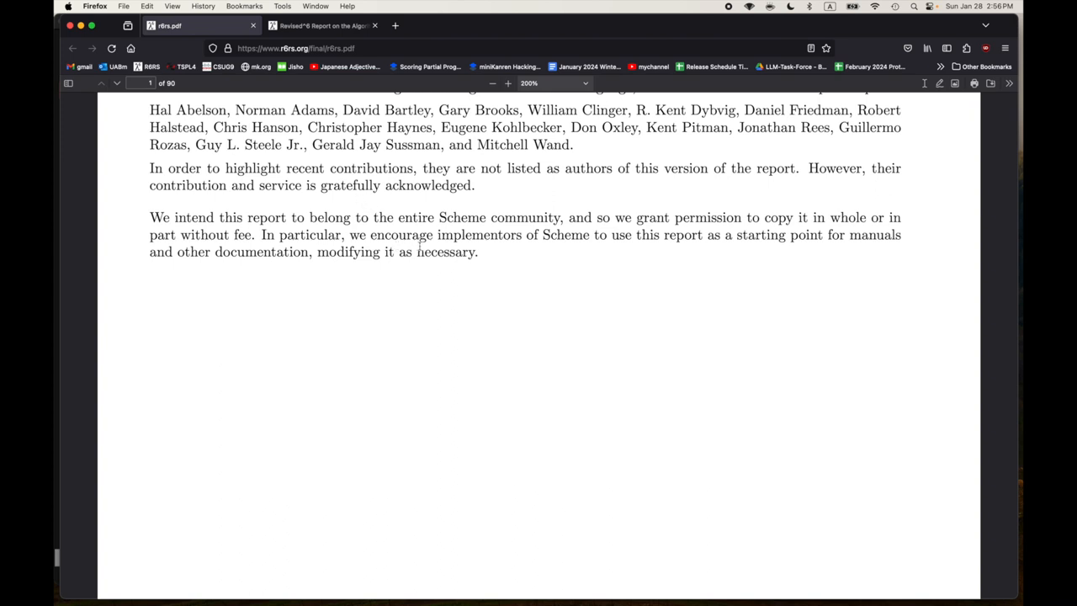
- Highlight the rest of the permission paragraph, clear it, and scroll up toward the Summary
{"action": "left_click_drag", "start_coordinate": [367, 217], "coordinate": [478, 253]}
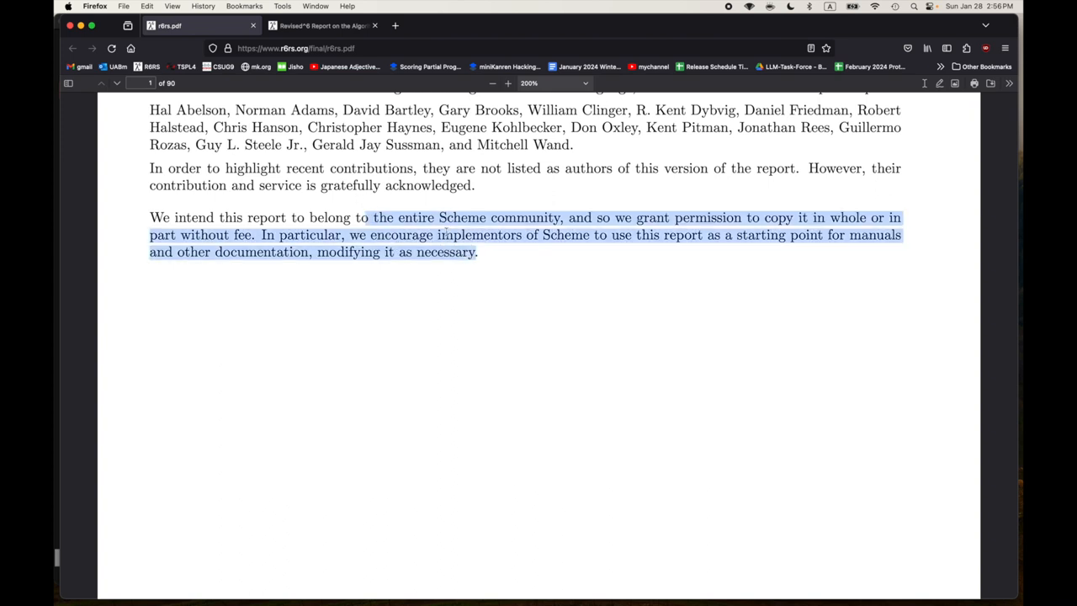
{"action": "left_click", "coordinate": [488, 253]}
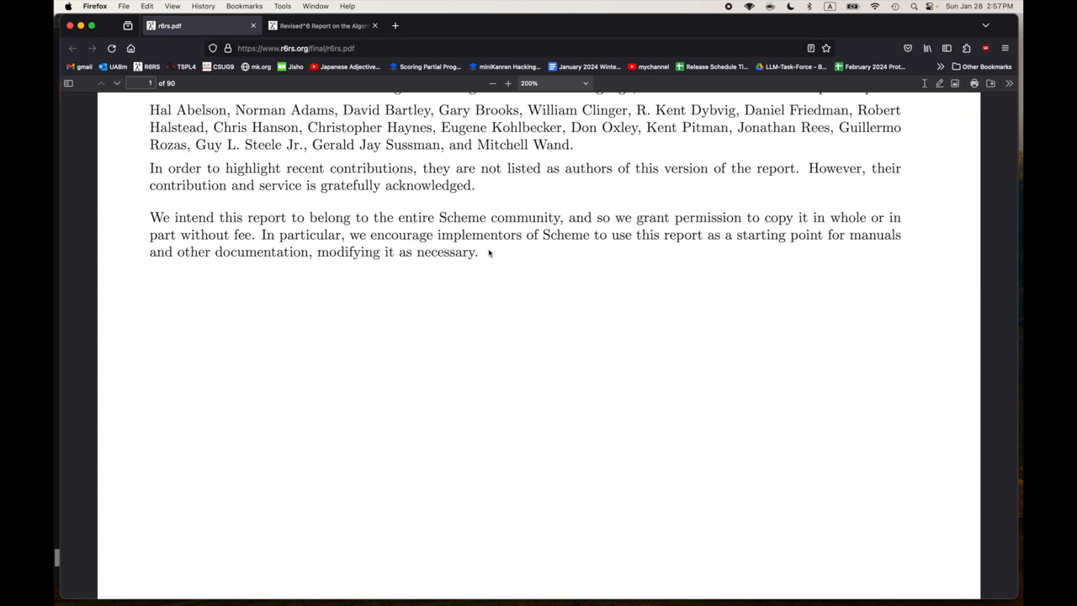
{"action": "mouse_move", "coordinate": [476, 253]}
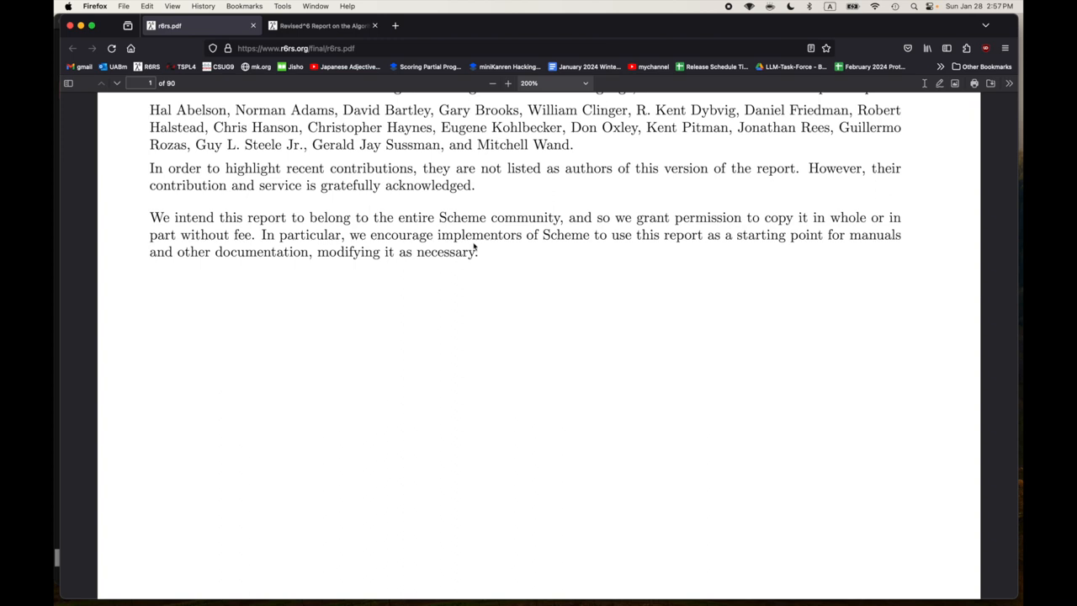
{"action": "mouse_move", "coordinate": [512, 266]}
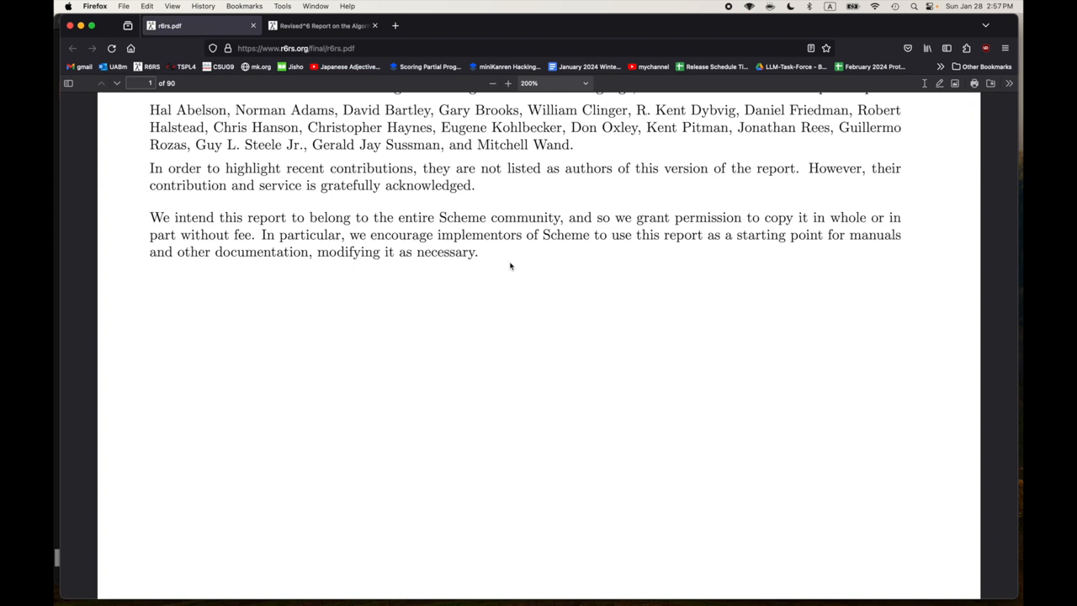
{"action": "mouse_move", "coordinate": [497, 256]}
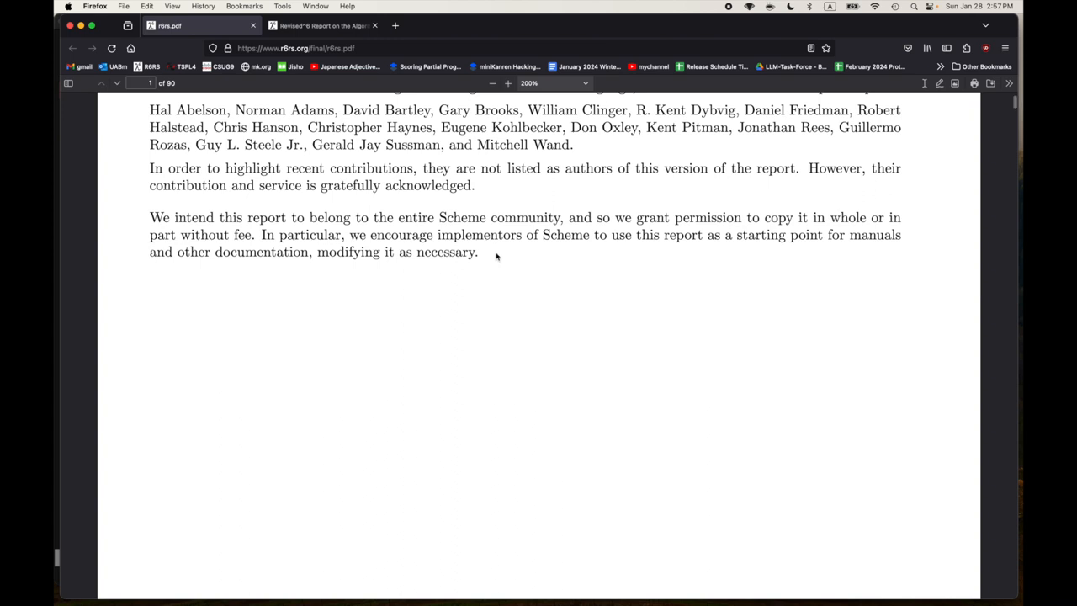
{"action": "scroll", "scroll_direction": "up", "scroll_amount": 3}
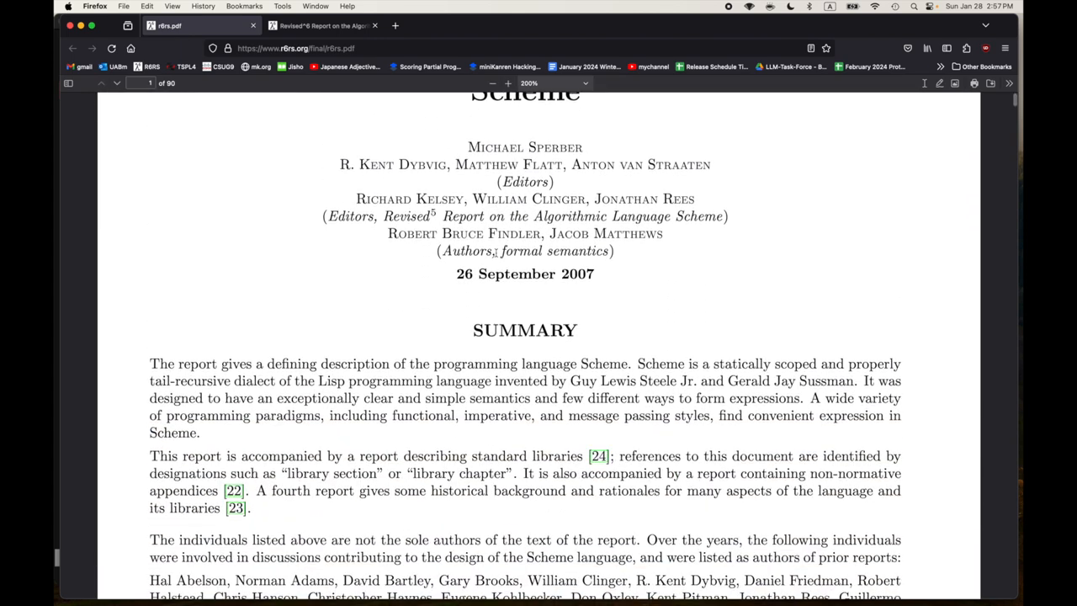
- Scroll past the title into page 2's contents, then return to the top of page 1
{"action": "scroll", "scroll_direction": "down", "scroll_amount": 3}
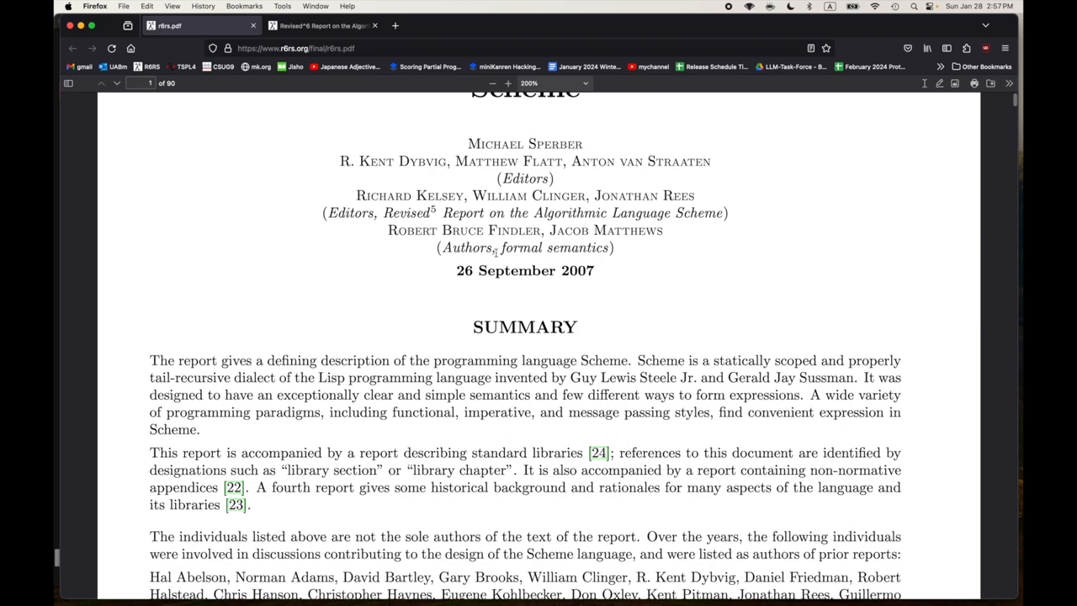
{"action": "scroll", "scroll_direction": "down", "scroll_amount": 3}
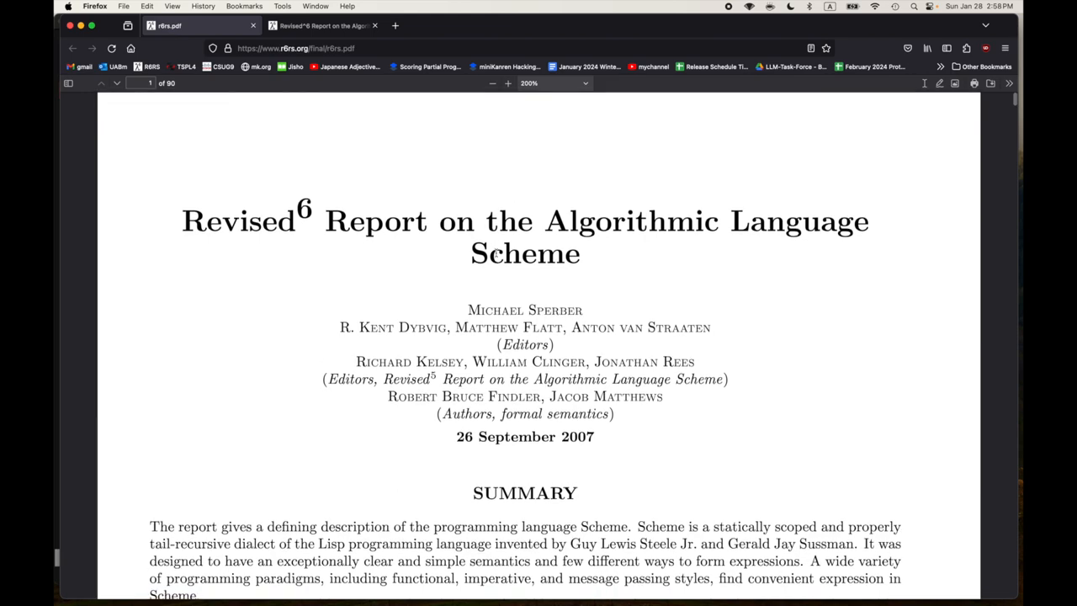
{"action": "scroll", "scroll_direction": "down", "scroll_amount": 3}
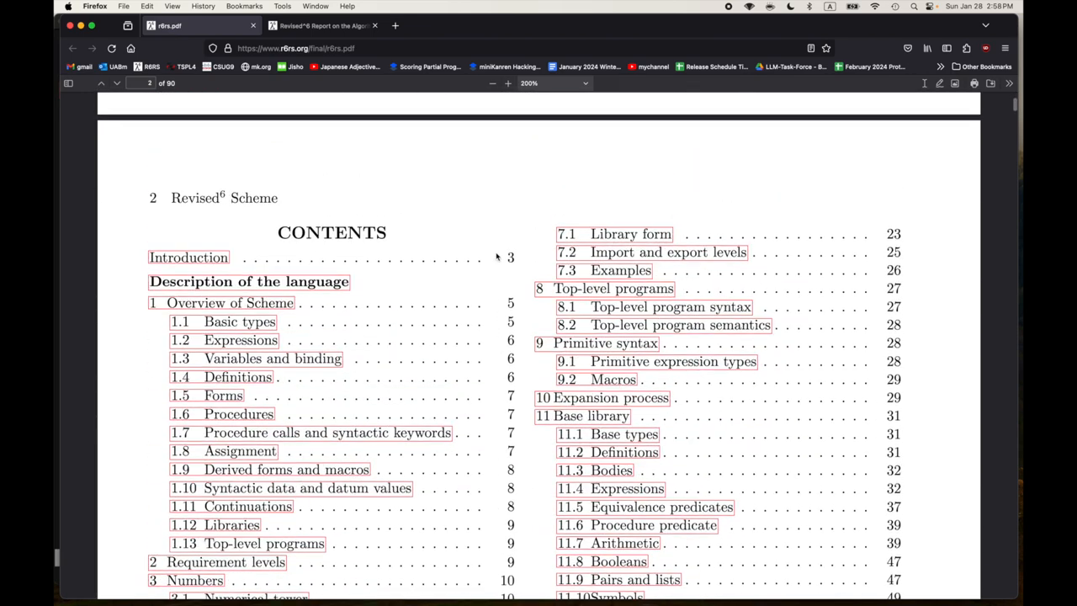
{"action": "left_click", "coordinate": [101, 82]}
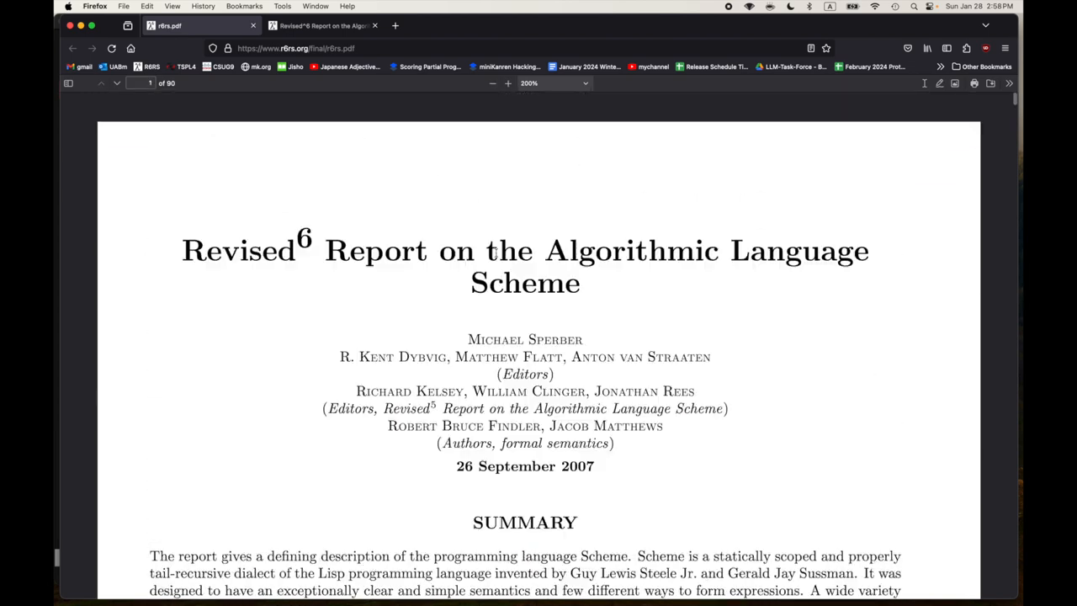